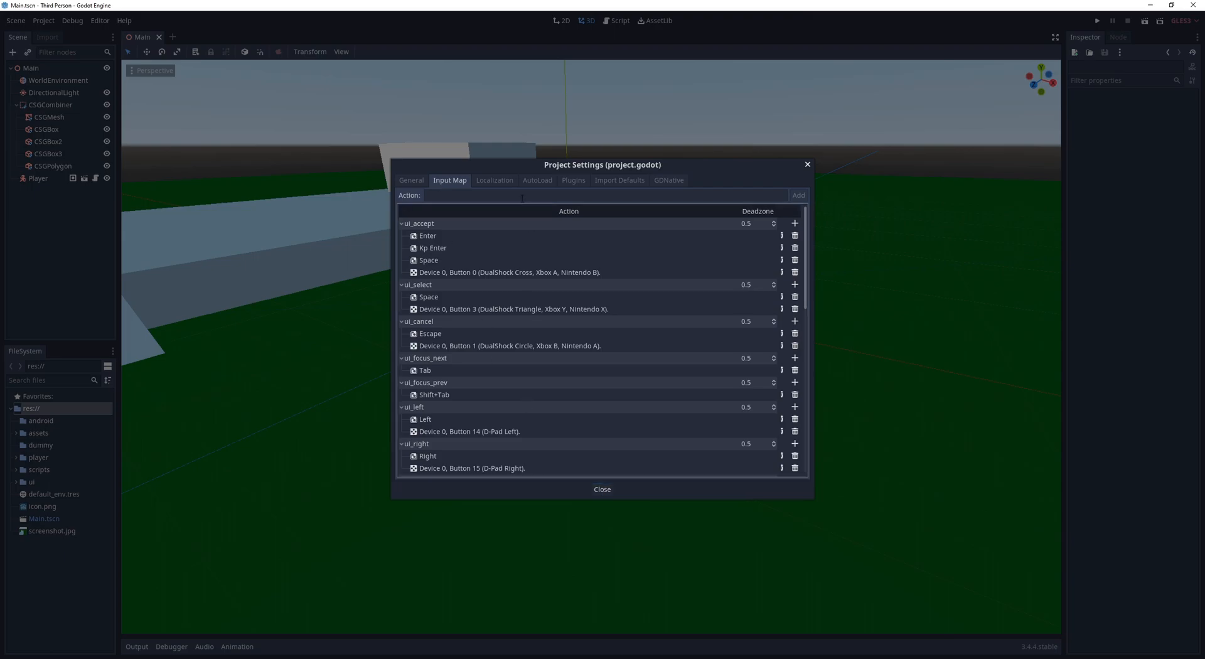
- Confirm Control as the swim_down key, close Project Settings and save the scene
scroll(down, 3)
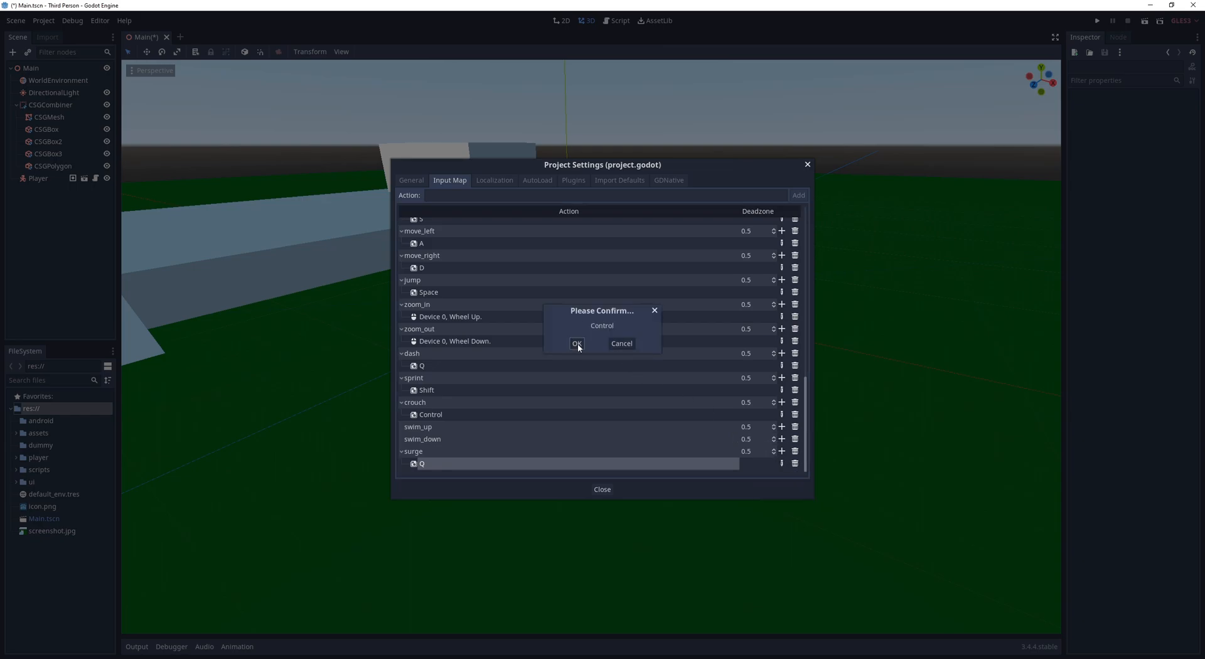
click(576, 343)
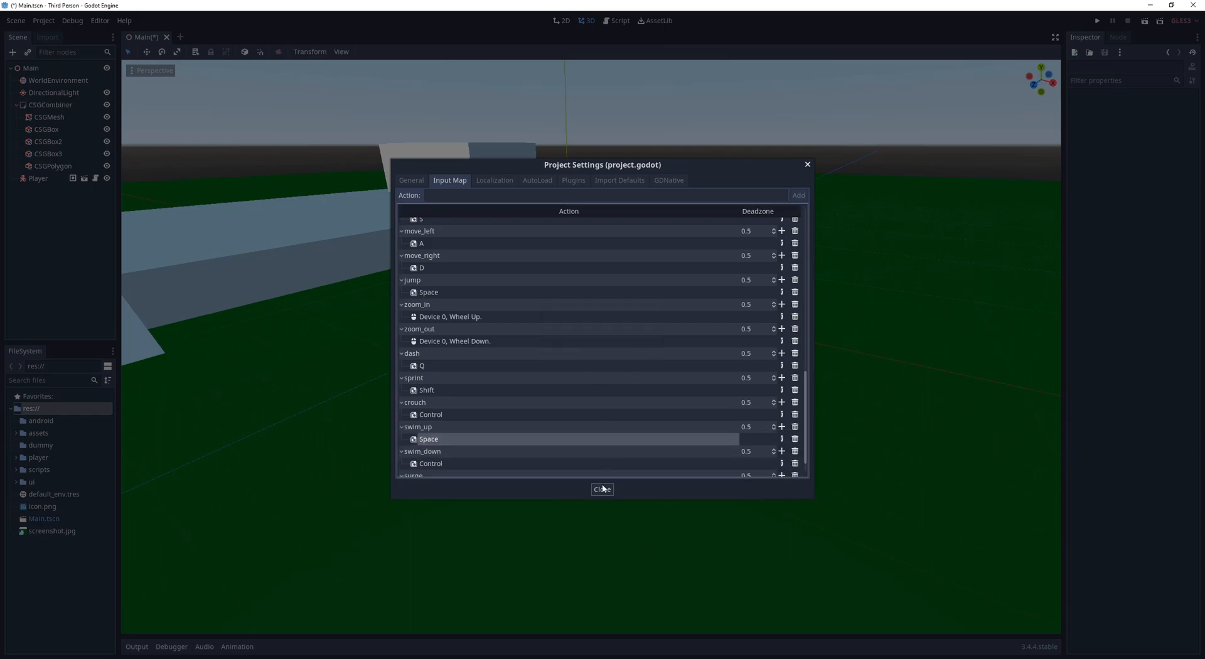
click(411, 180)
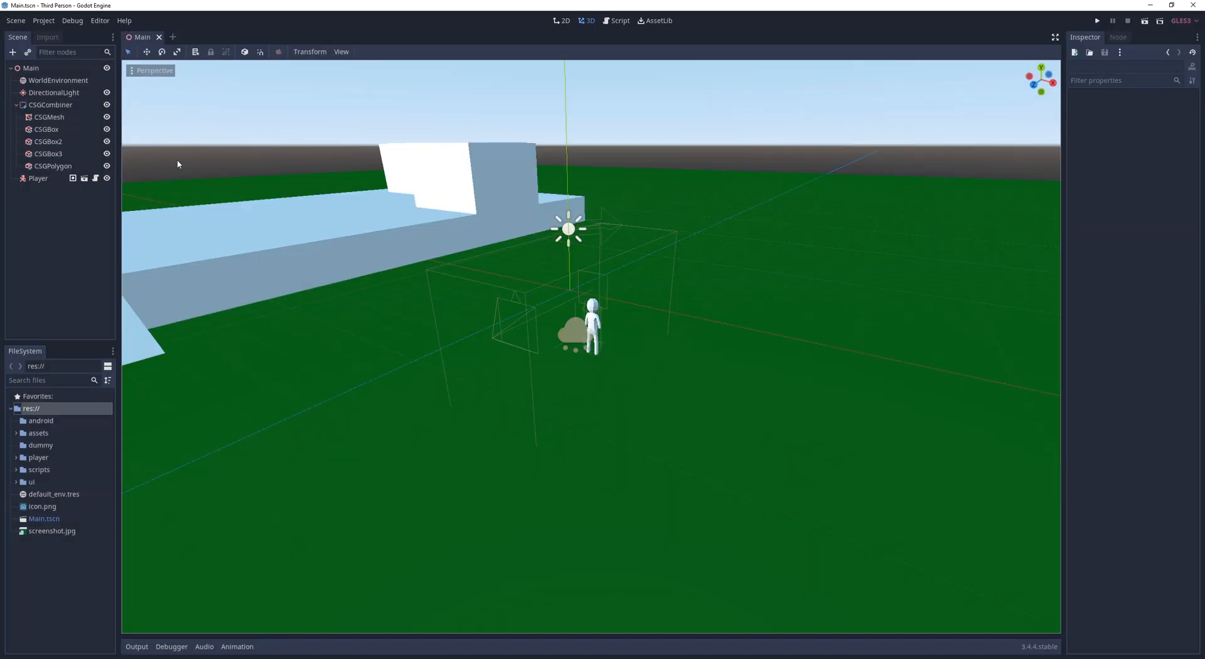
click(615, 21)
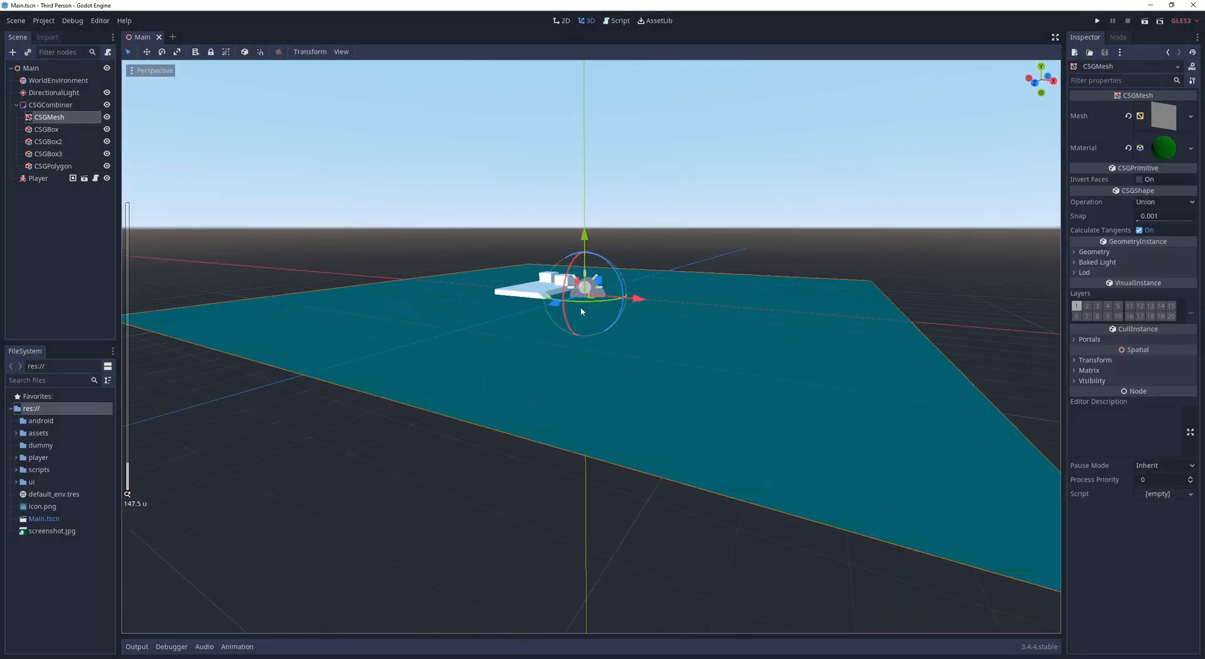
- Add a 24×10×16 CSGBox set to Subtraction and move the pit away from the ramp
text(csgb)
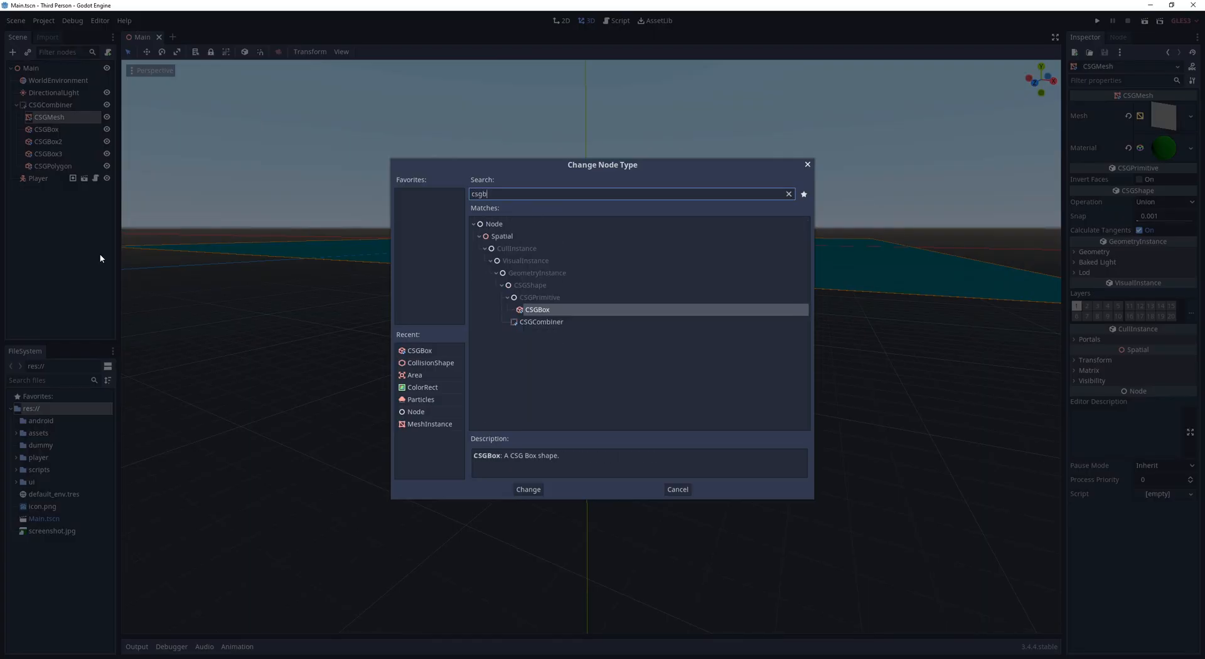
click(528, 490)
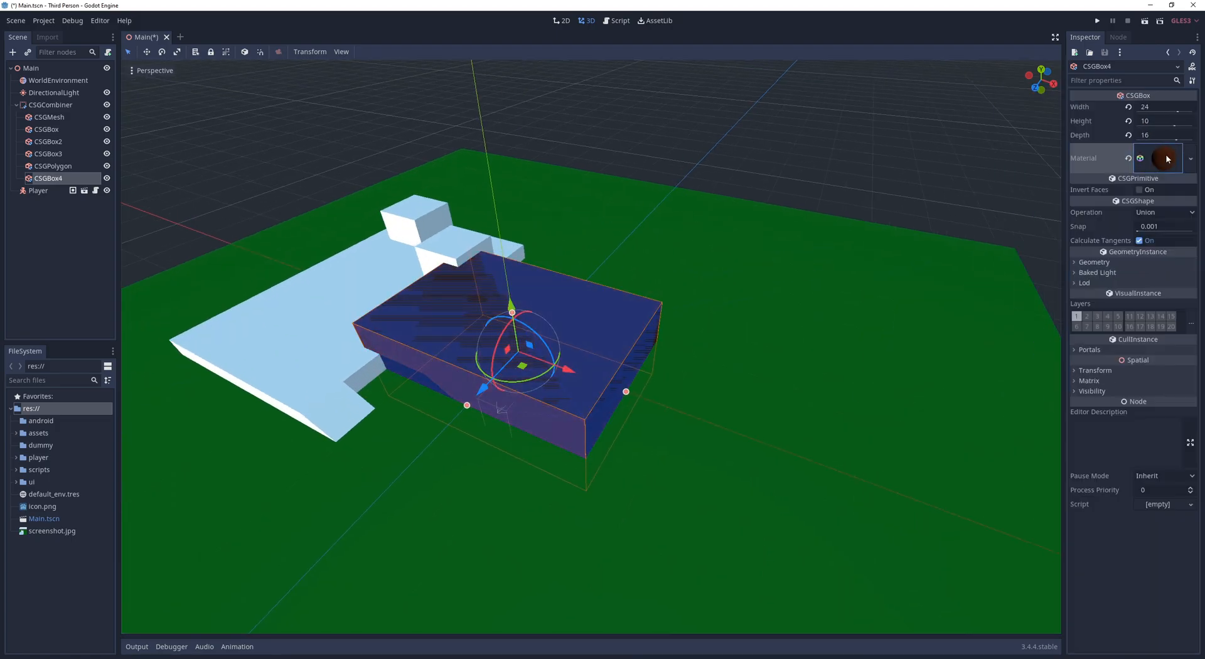
click(1165, 212)
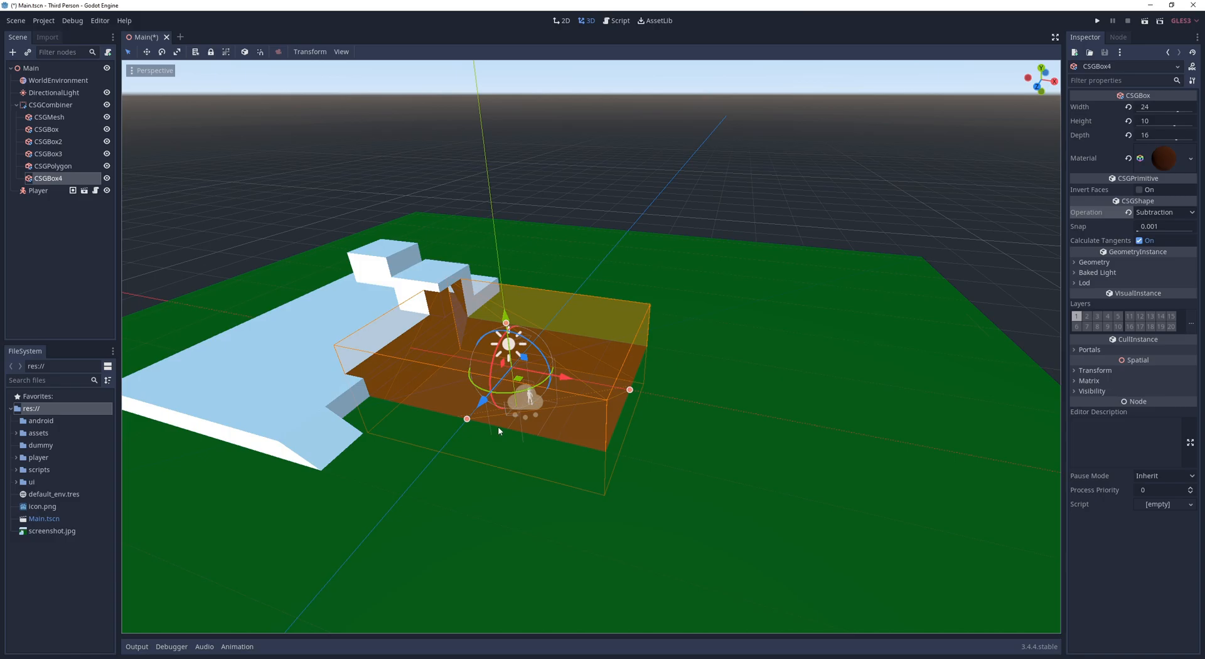
drag(482, 401, 546, 331)
text(collishap)
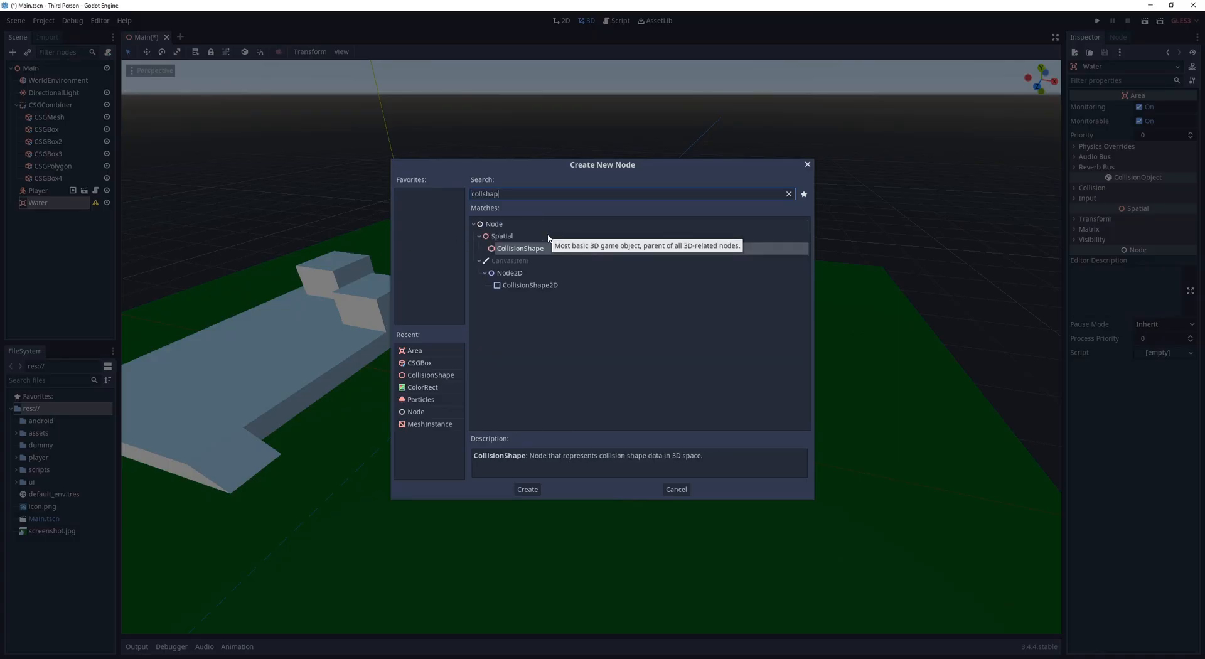
- Give the Water area a box CollisionShape with set extents and a blue cube mesh
click(527, 489)
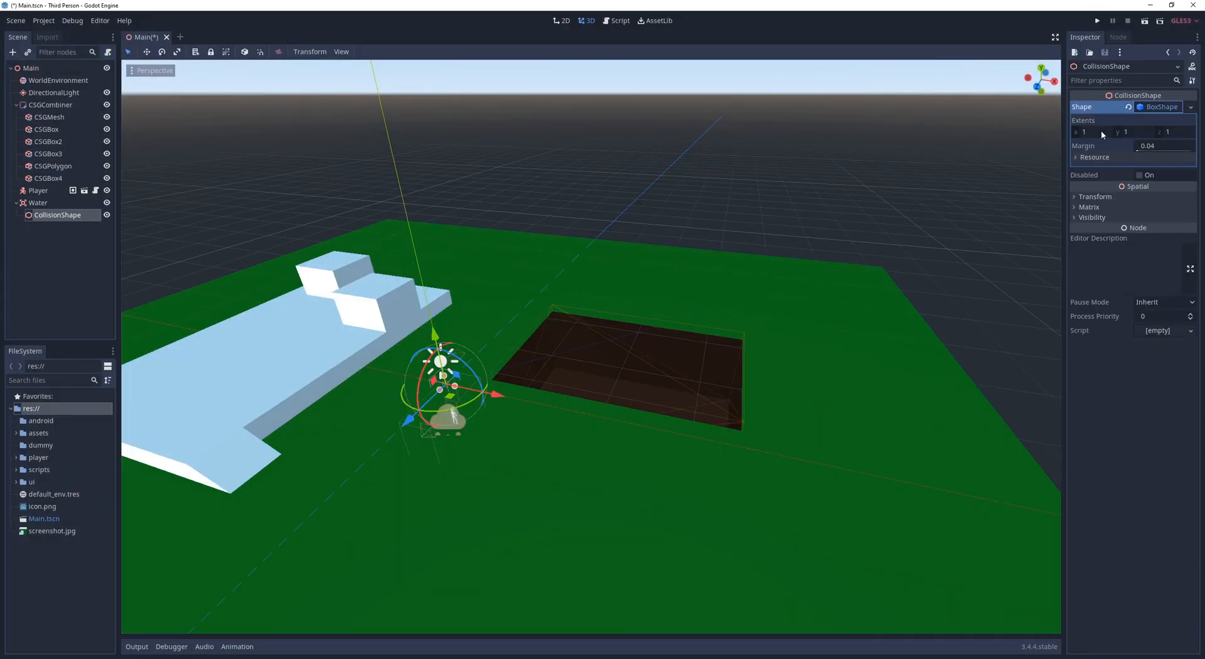
click(1172, 131)
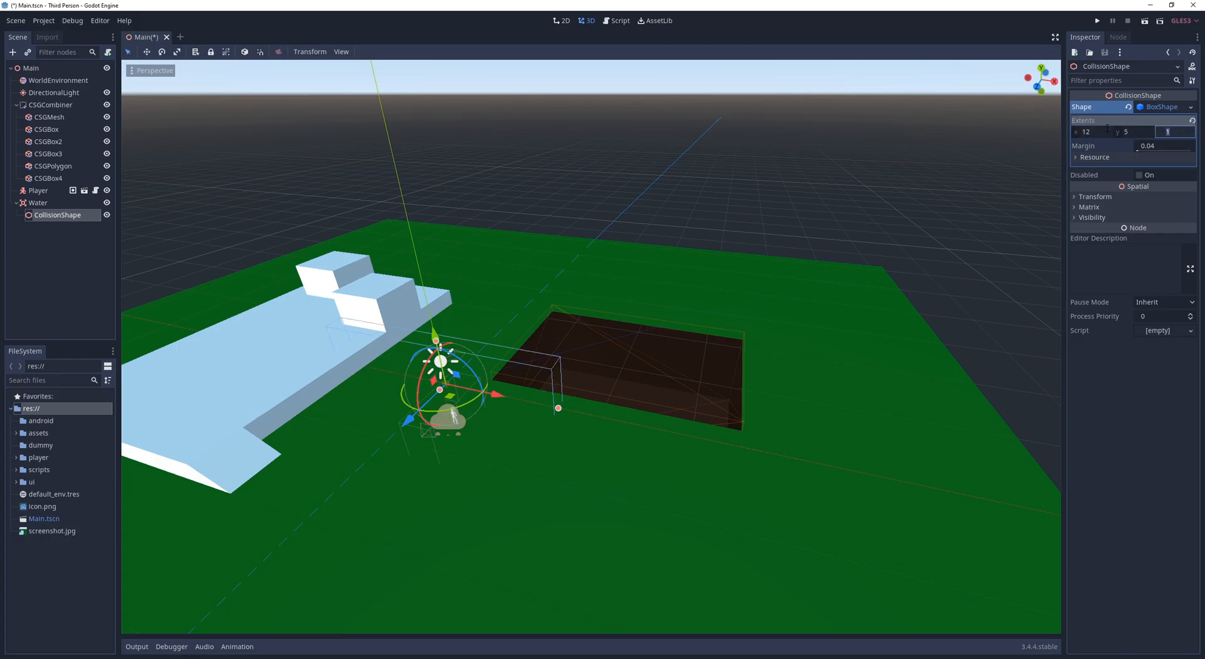
click(38, 203)
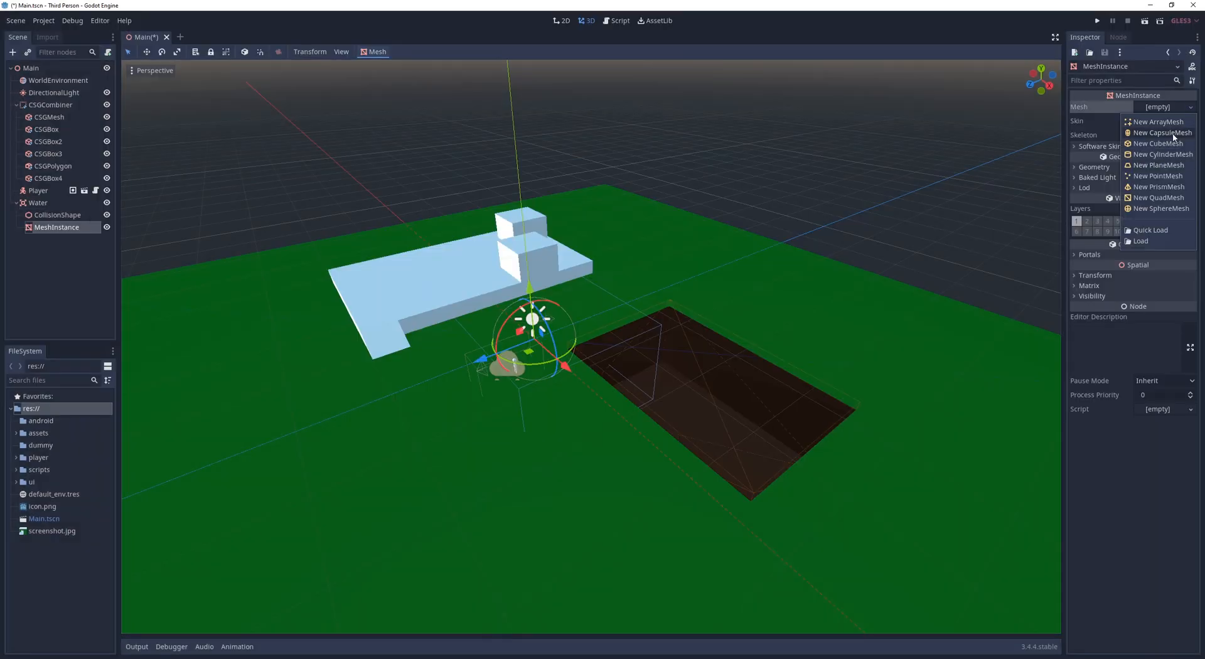
click(1157, 144)
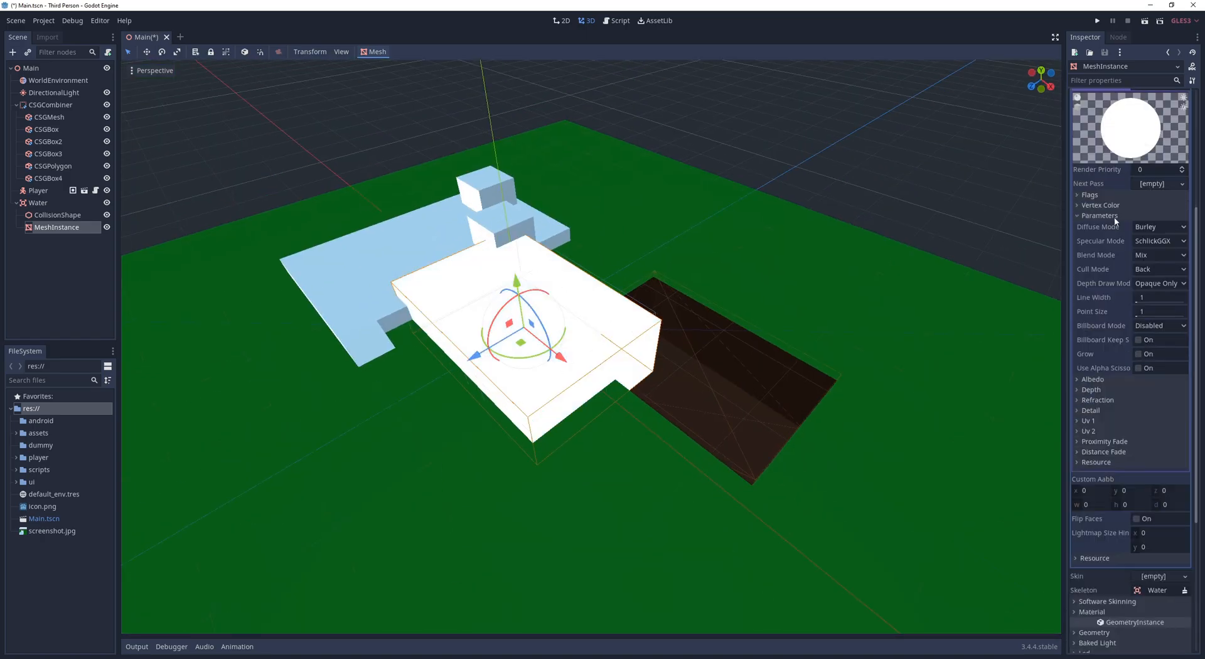
click(1130, 127)
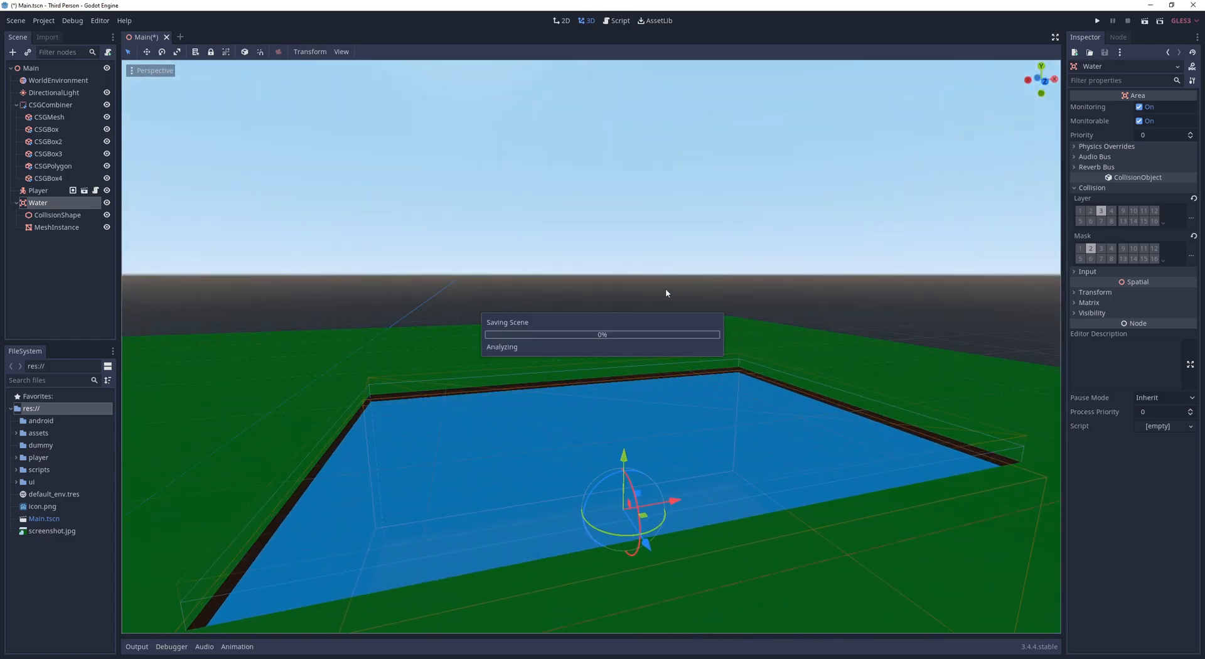
- In Player.tscn, give DeepWaterDetector a SphereShape
click(178, 37)
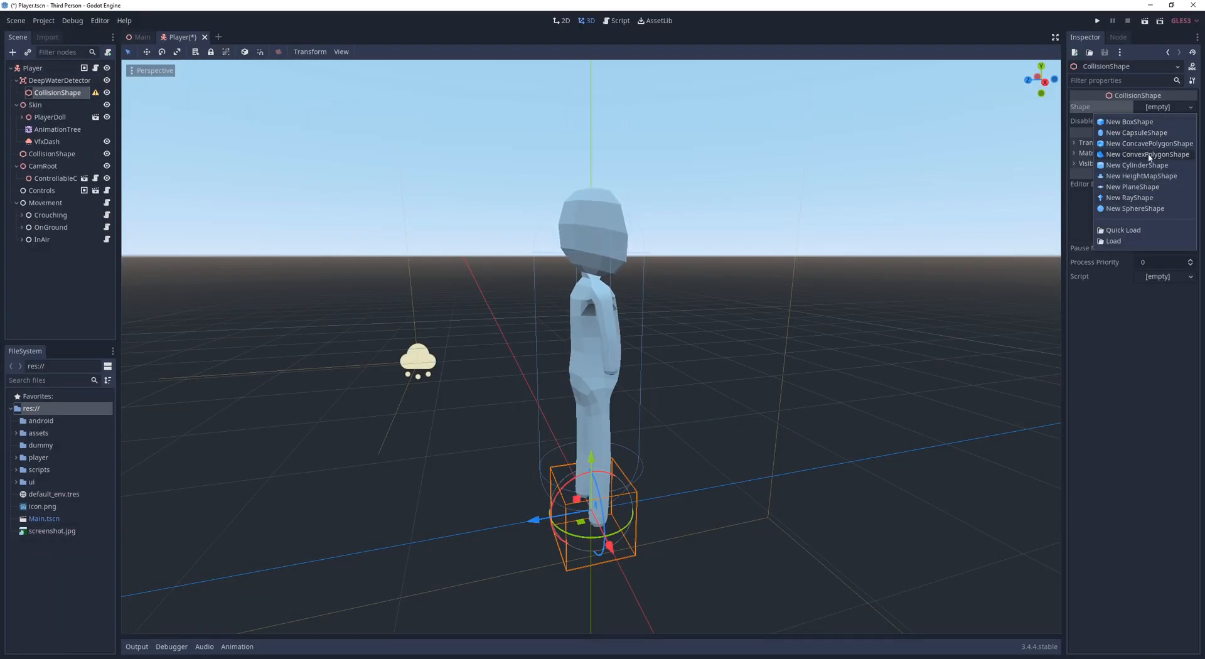
click(1134, 208)
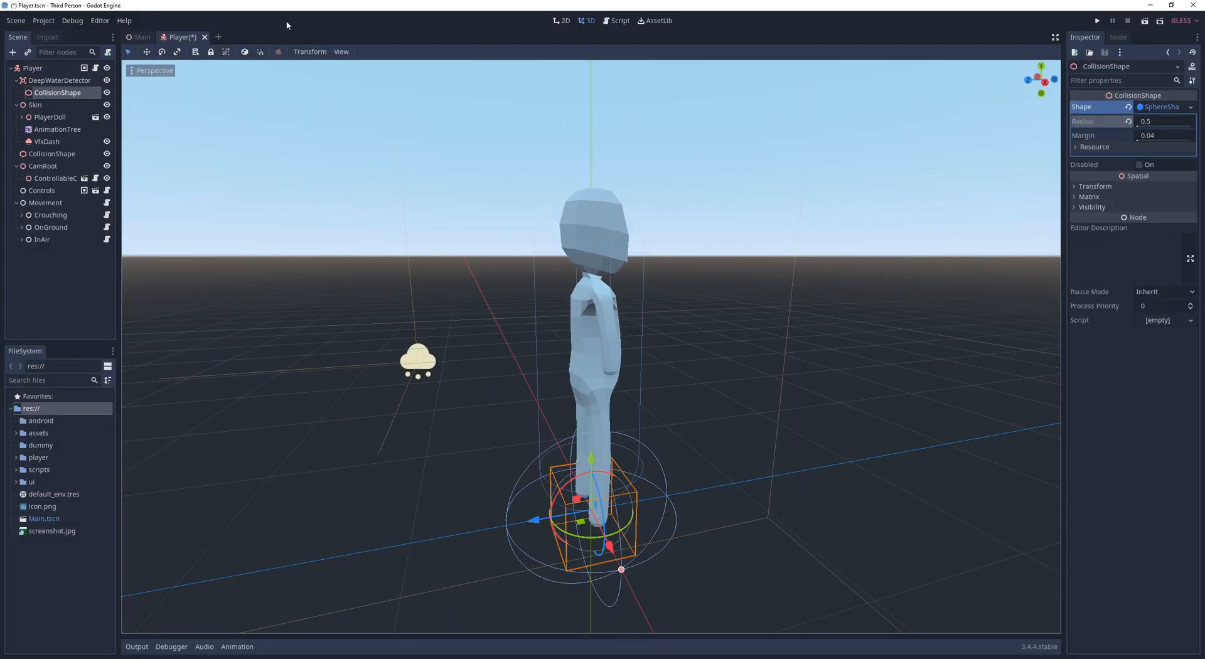
click(32, 68)
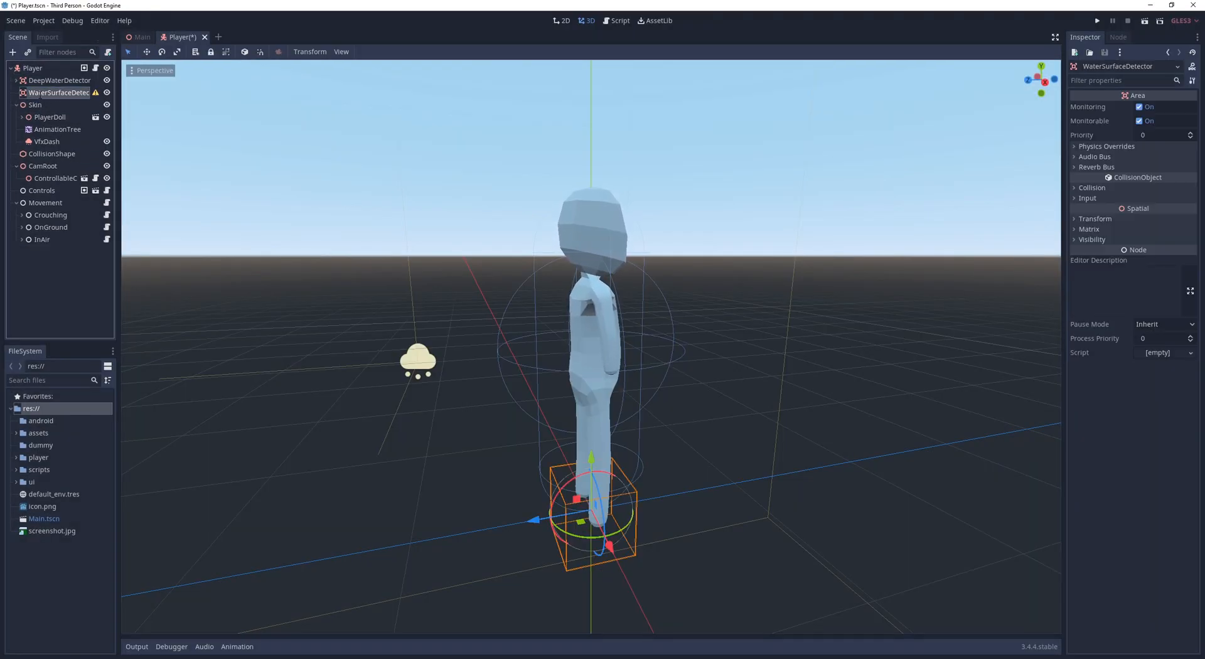
- Set WaterSurfaceDetector's collision mask and its cylinder shape radius
click(1092, 187)
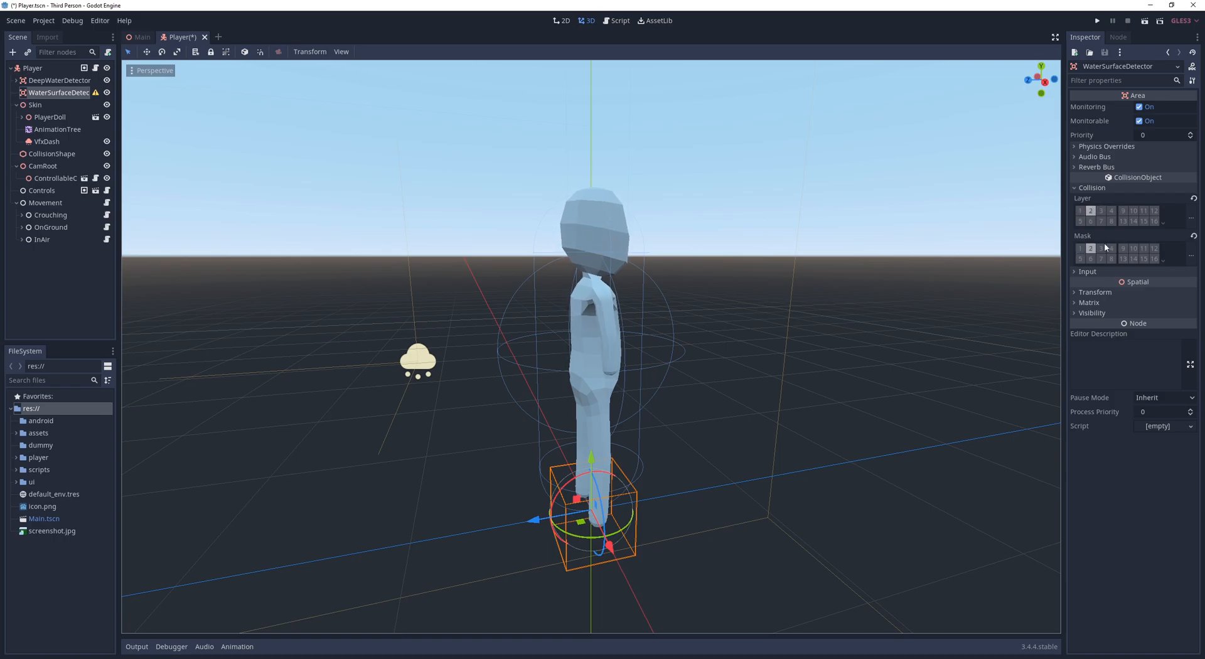
click(58, 104)
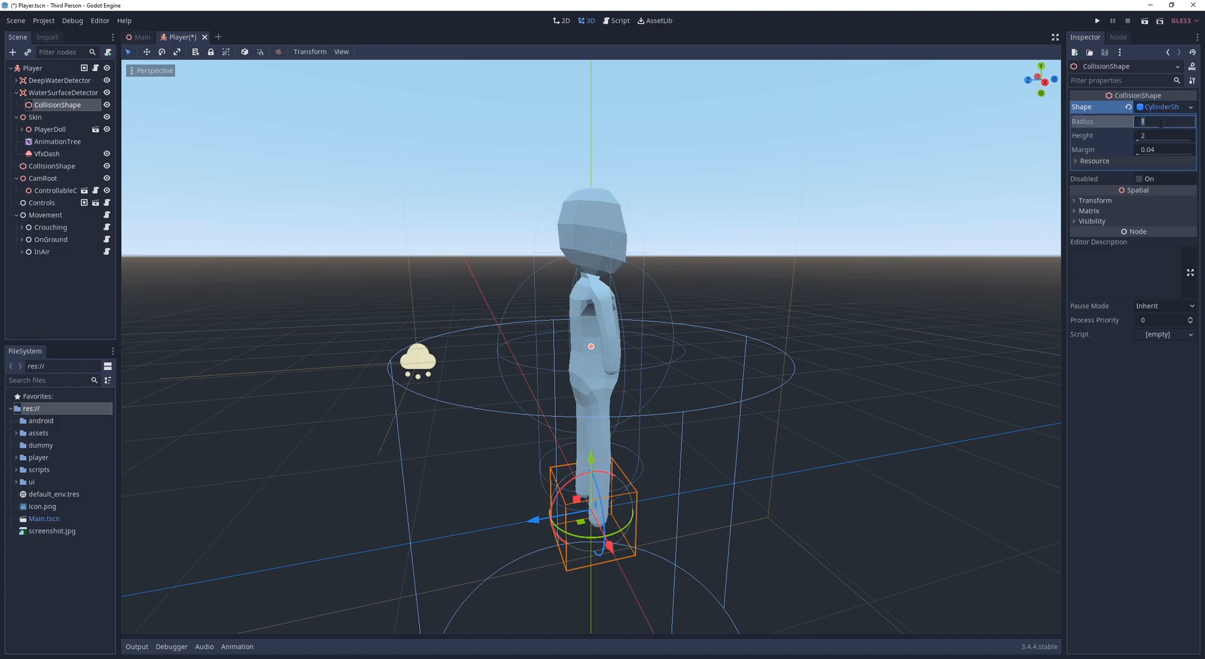
click(63, 92)
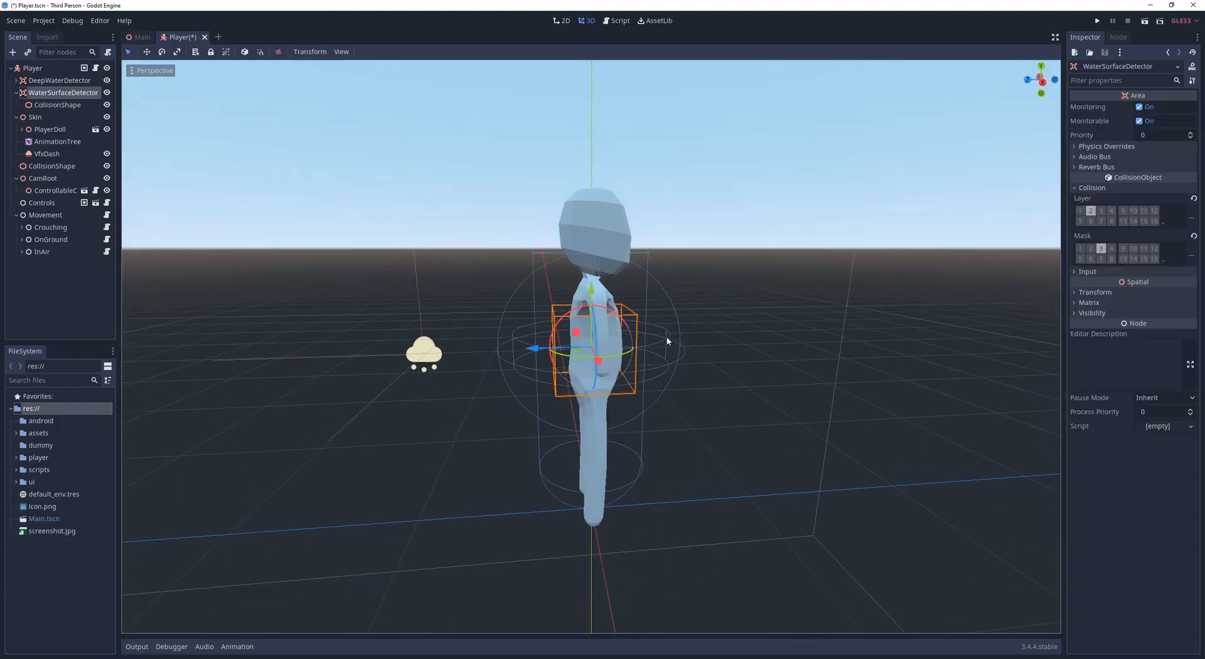
click(617, 21)
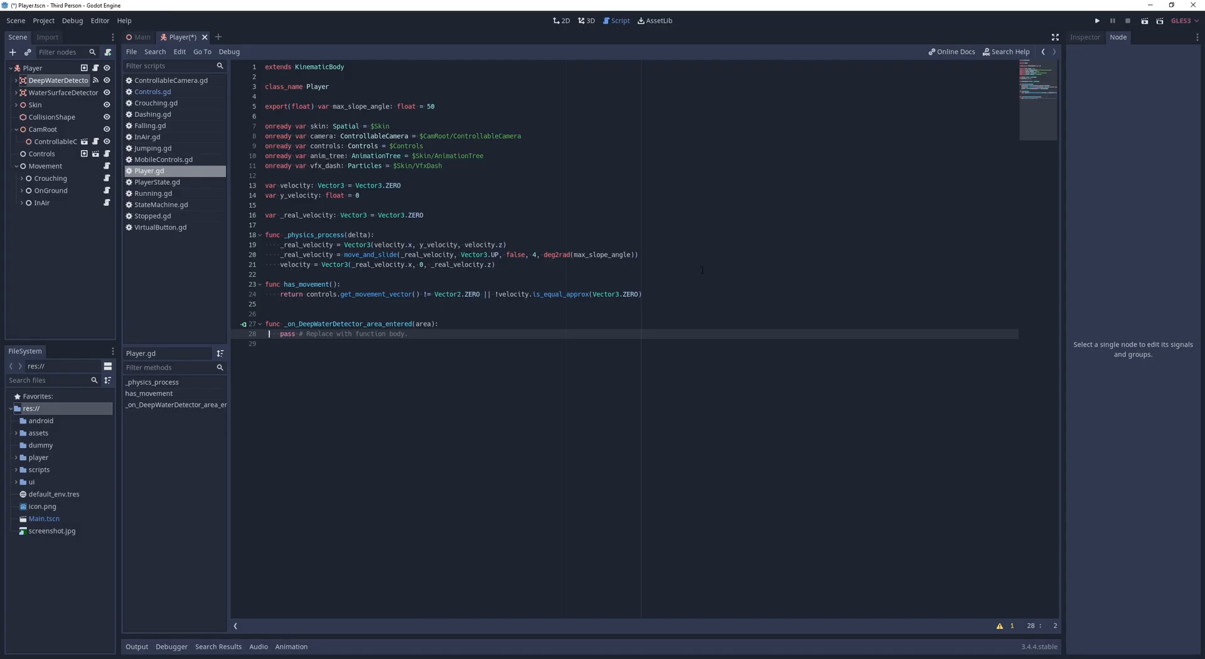
- Connect the surface detector's signals, set InAir Max Jumps to 5, and test-run the game
click(63, 92)
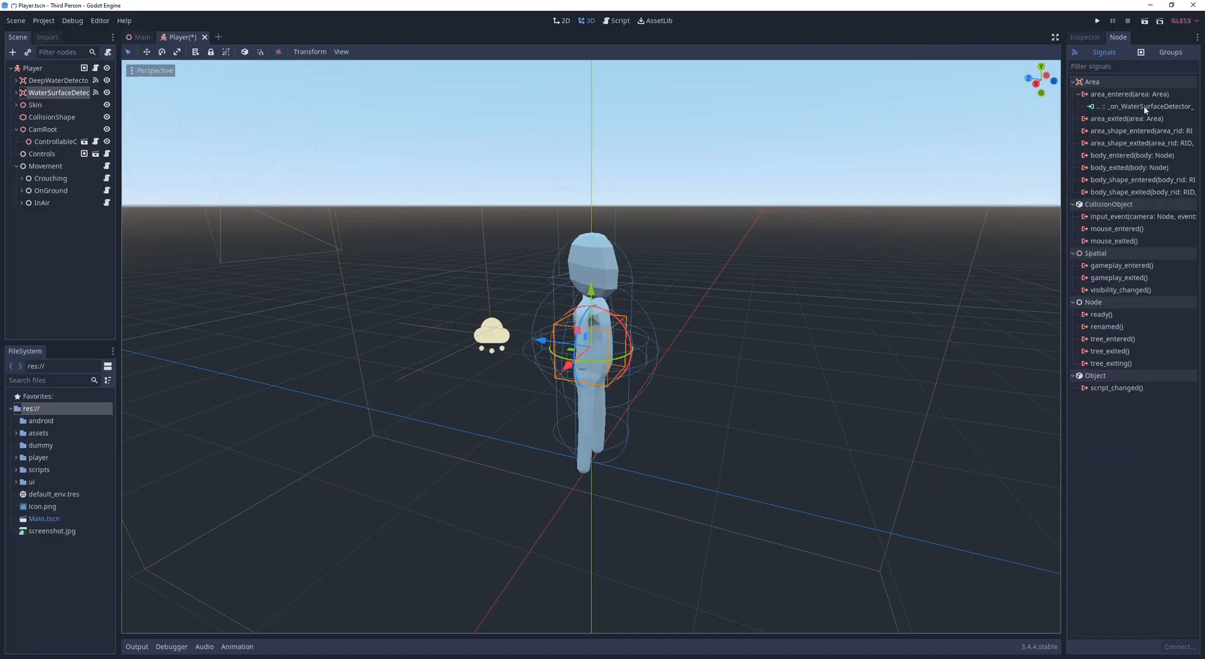
click(619, 21)
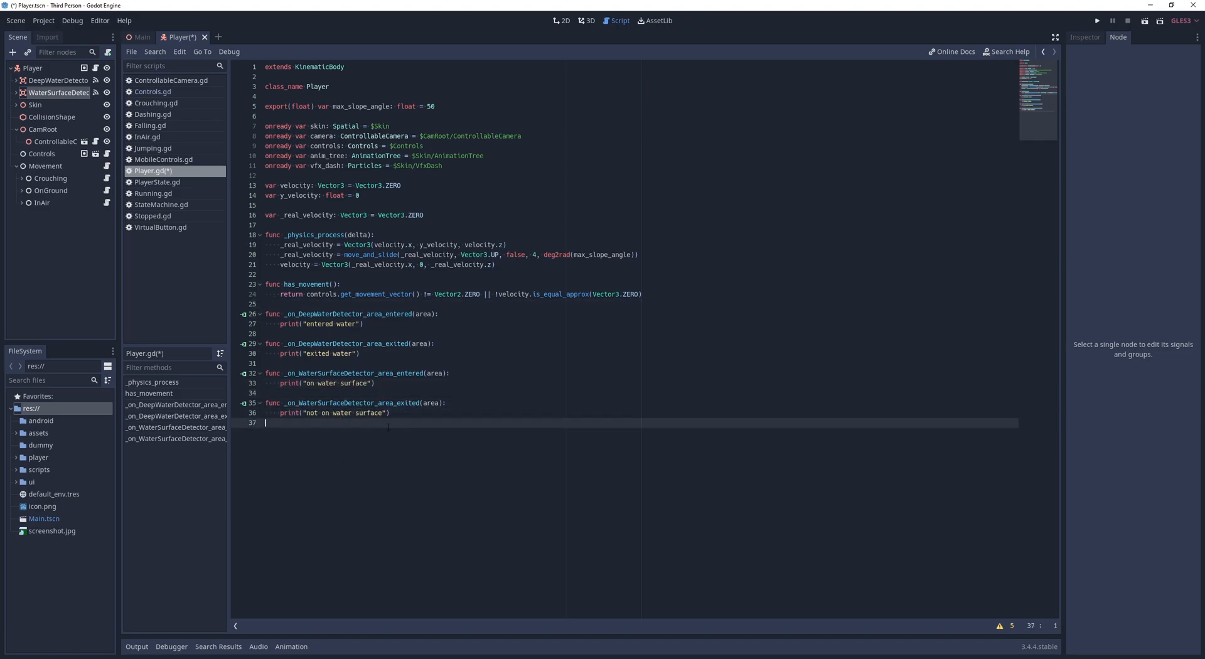
click(42, 202)
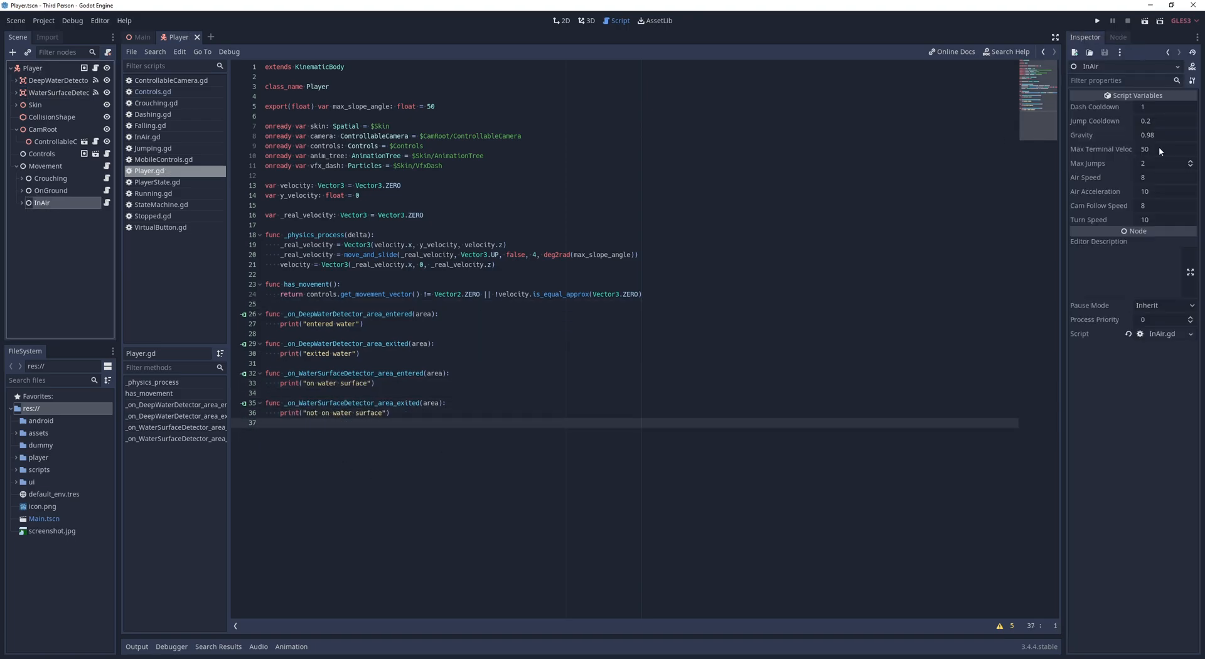
click(1161, 162)
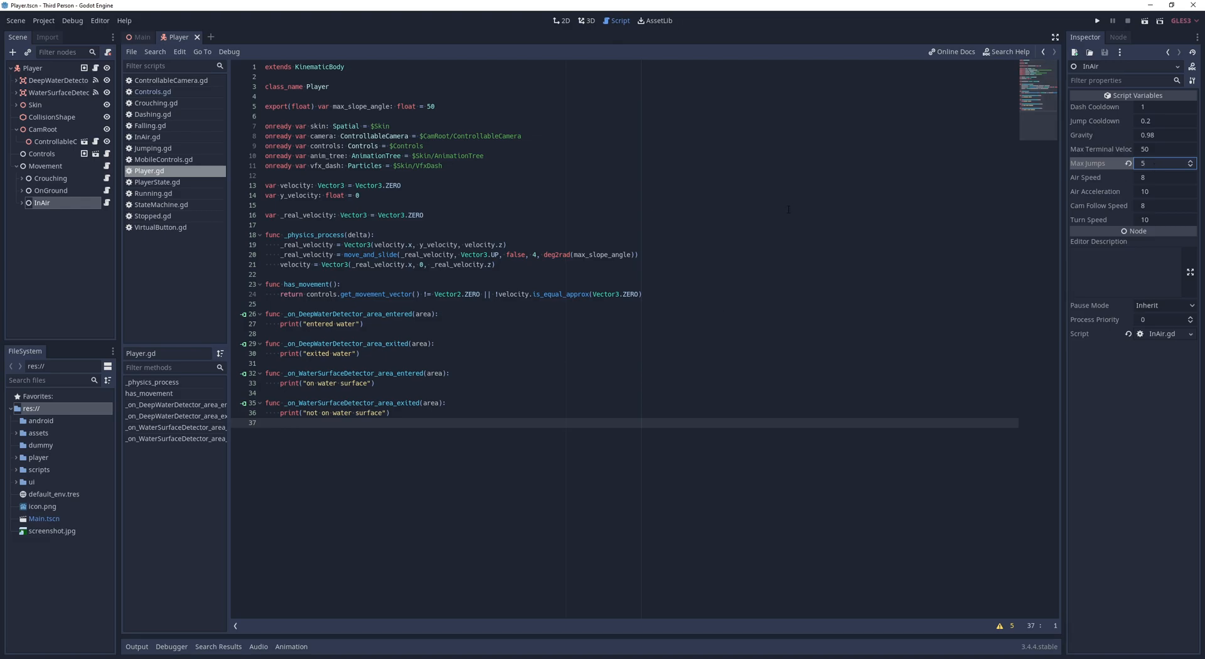
click(1098, 20)
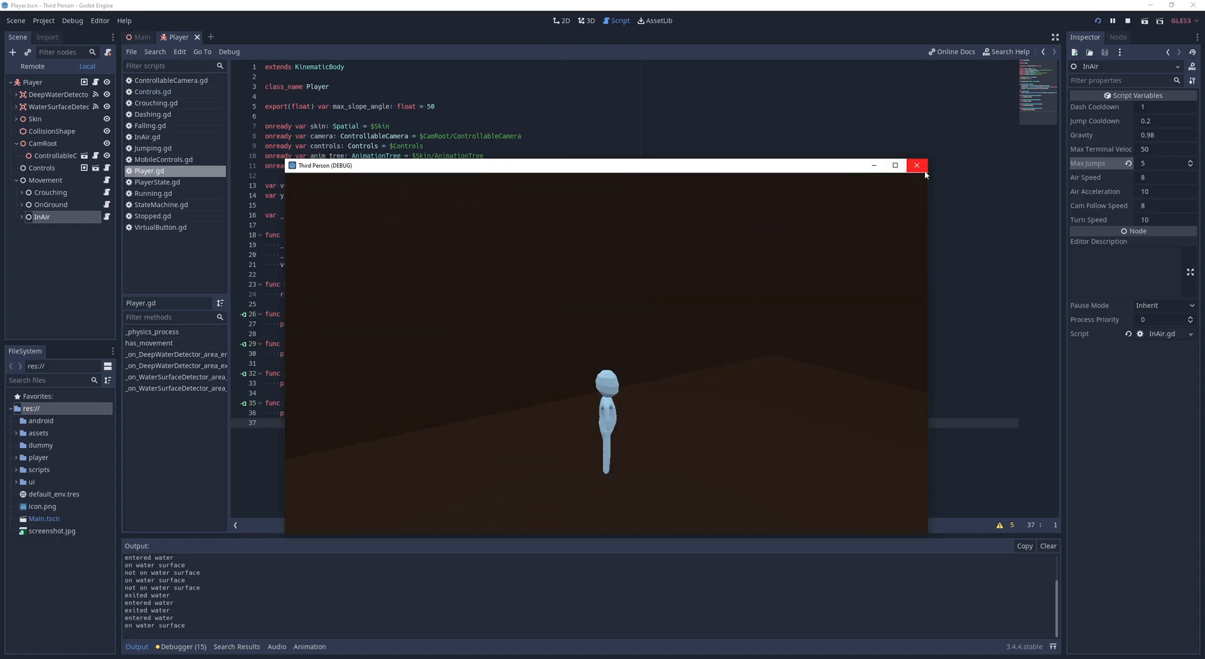
click(916, 165)
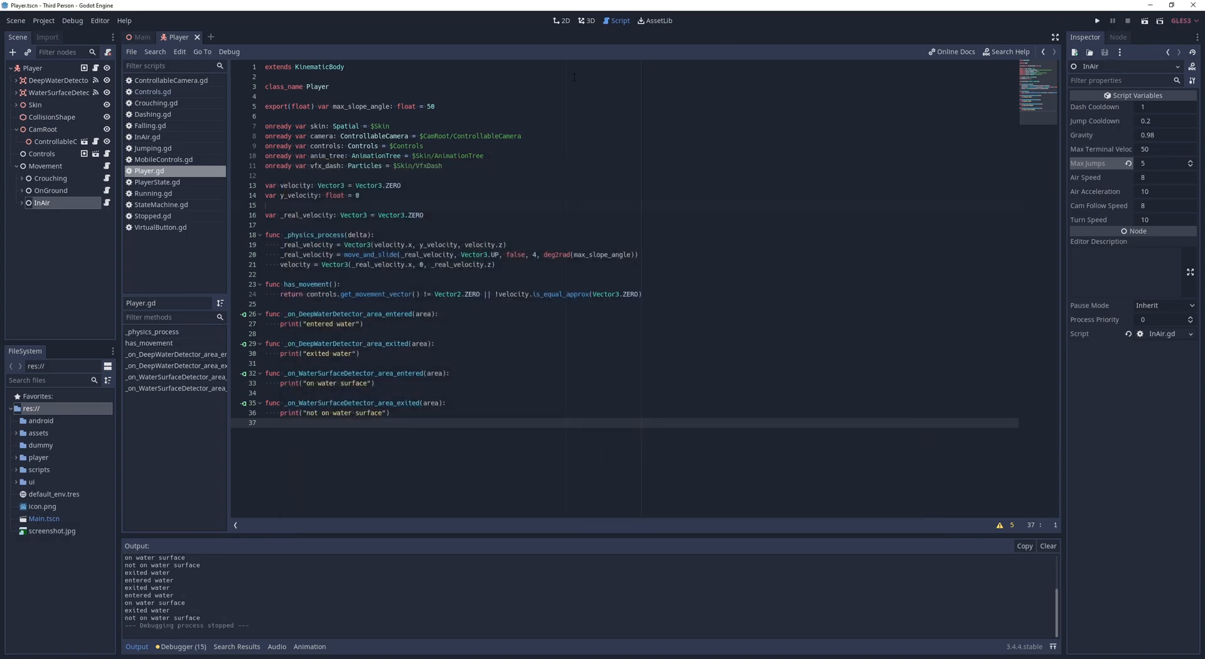
- Define set_horizontal_movement(speed, turn_speed, cam_follow_speed, acceleration, delta) in PlayerState.gd
click(154, 193)
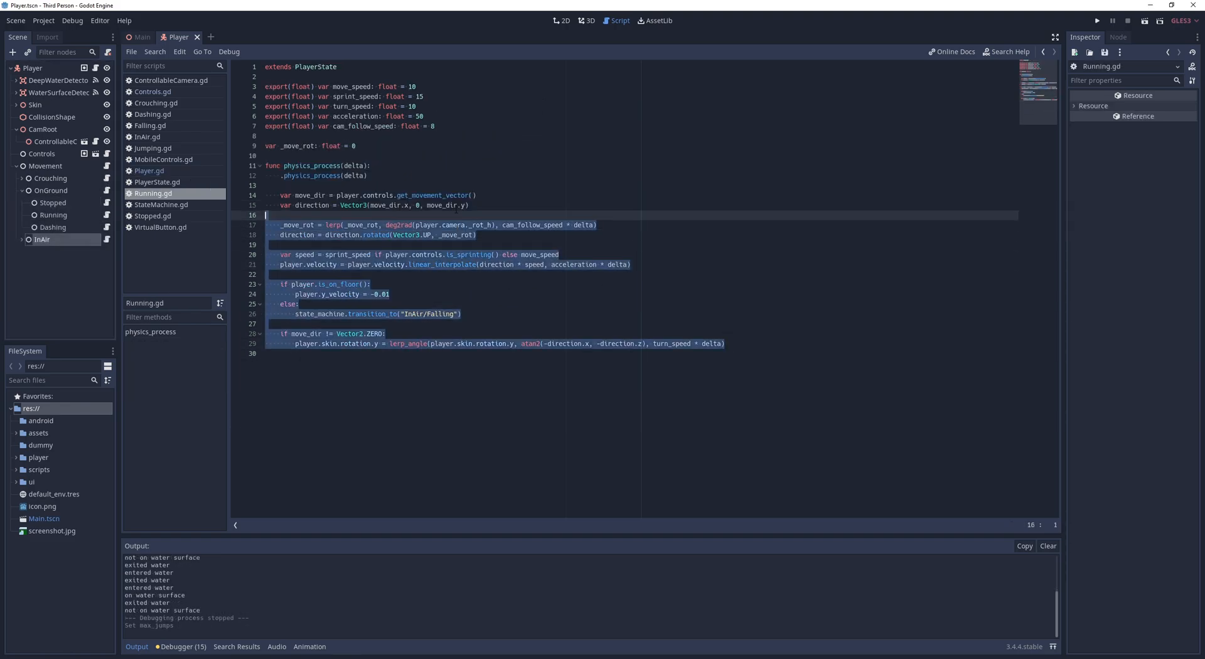
click(157, 182)
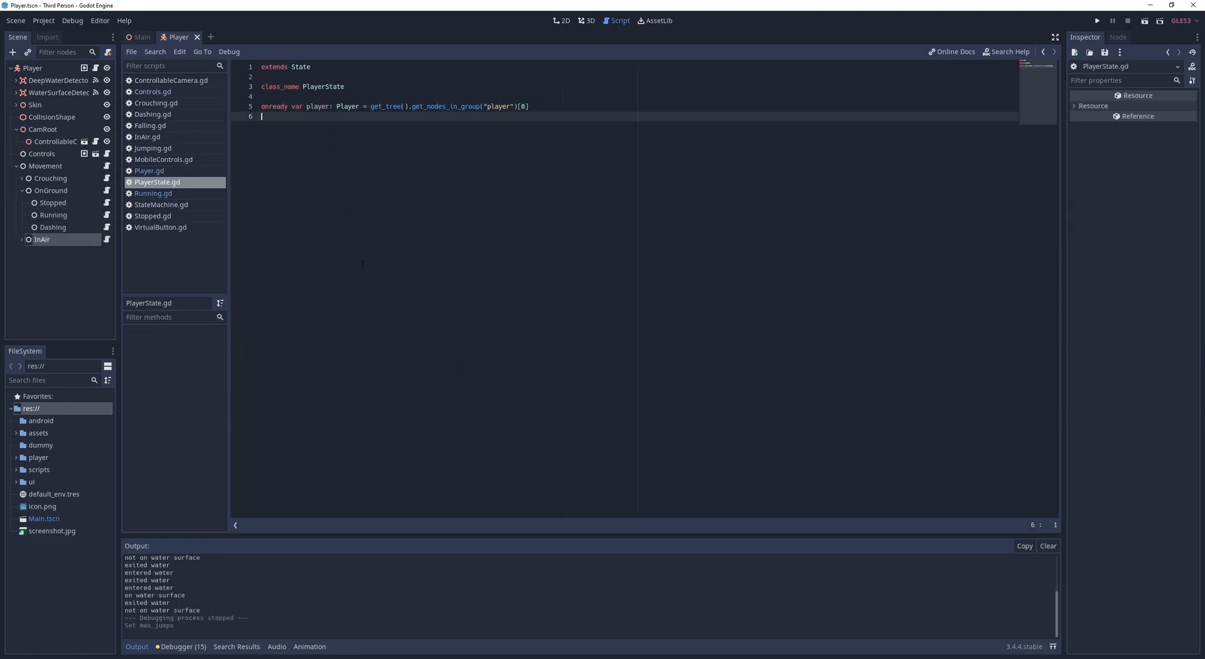
text(func set_horizontal_movement)
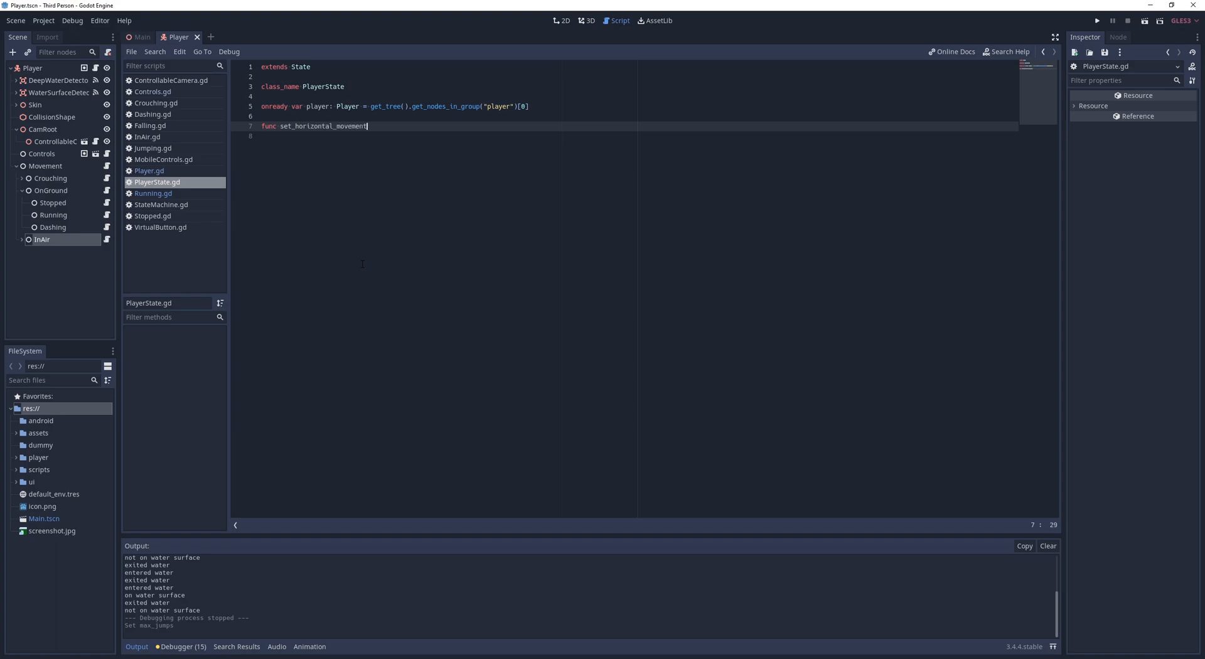
text((speed, turn_speed, cam_follow_speed, acceleration, delta):)
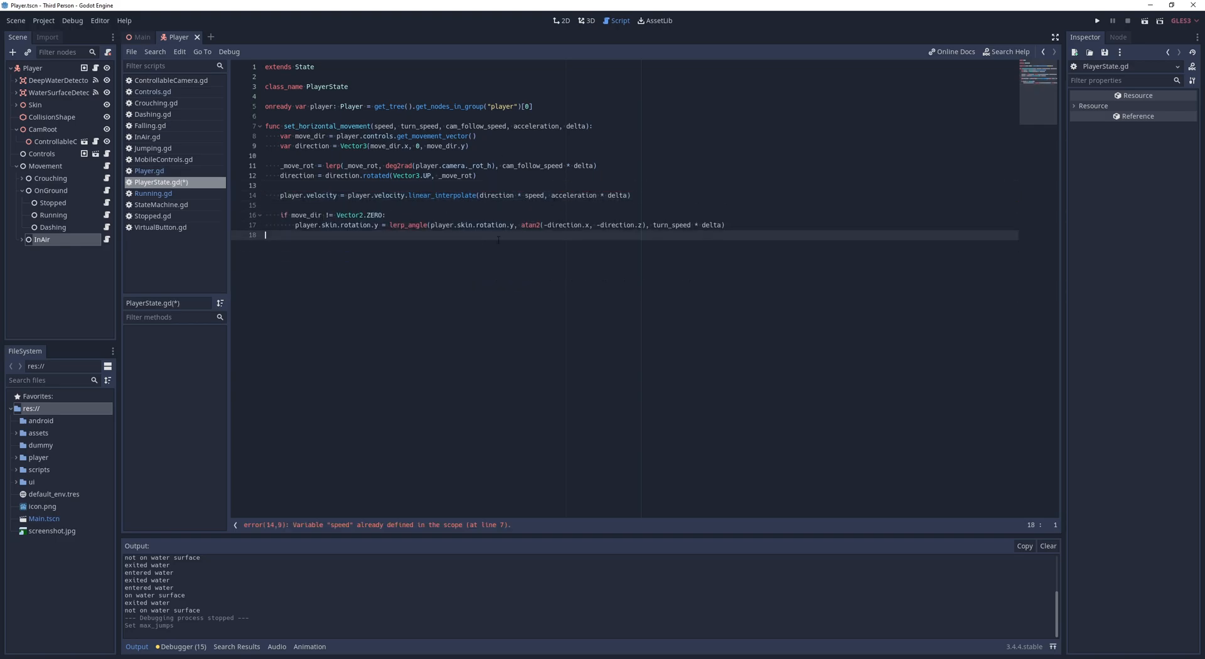
- Call set_horizontal_movement in Running.gd and InAir.gd, using air_acceleration in InAir
click(149, 171)
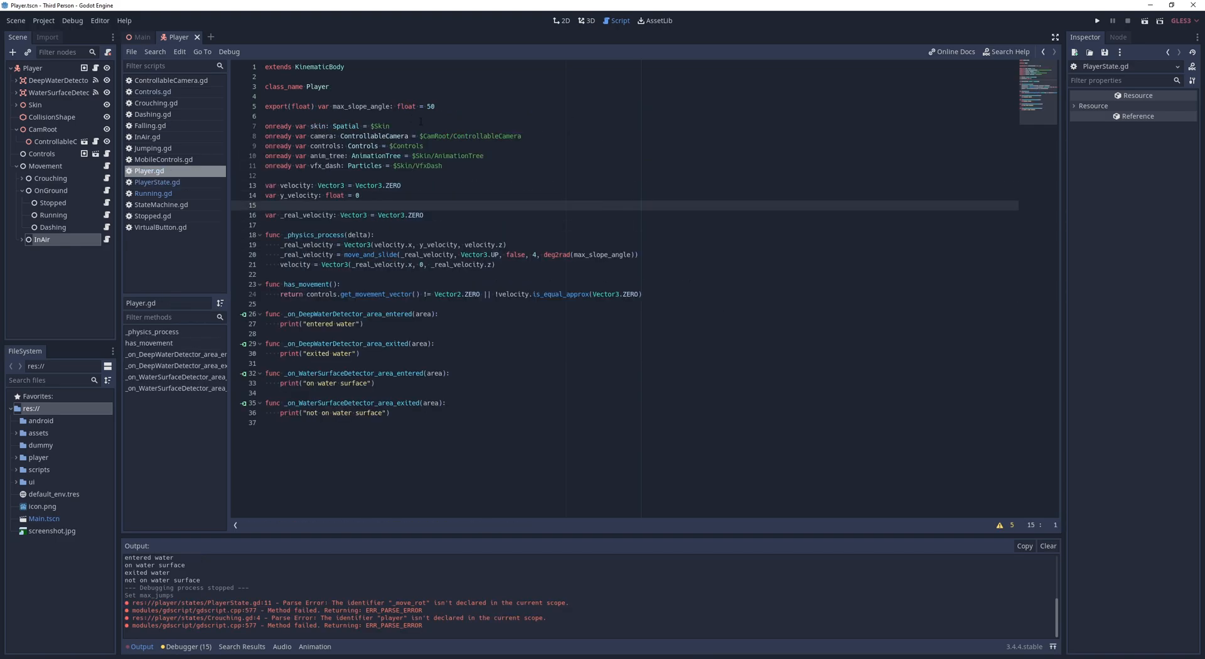
click(158, 182)
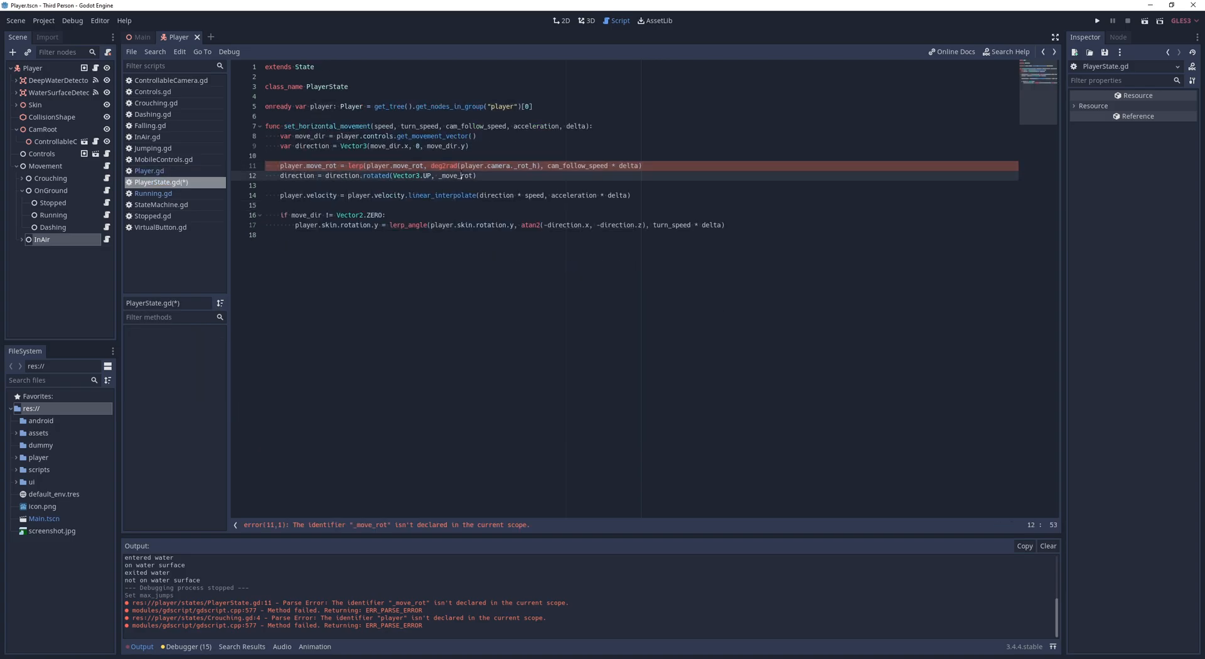
click(152, 194)
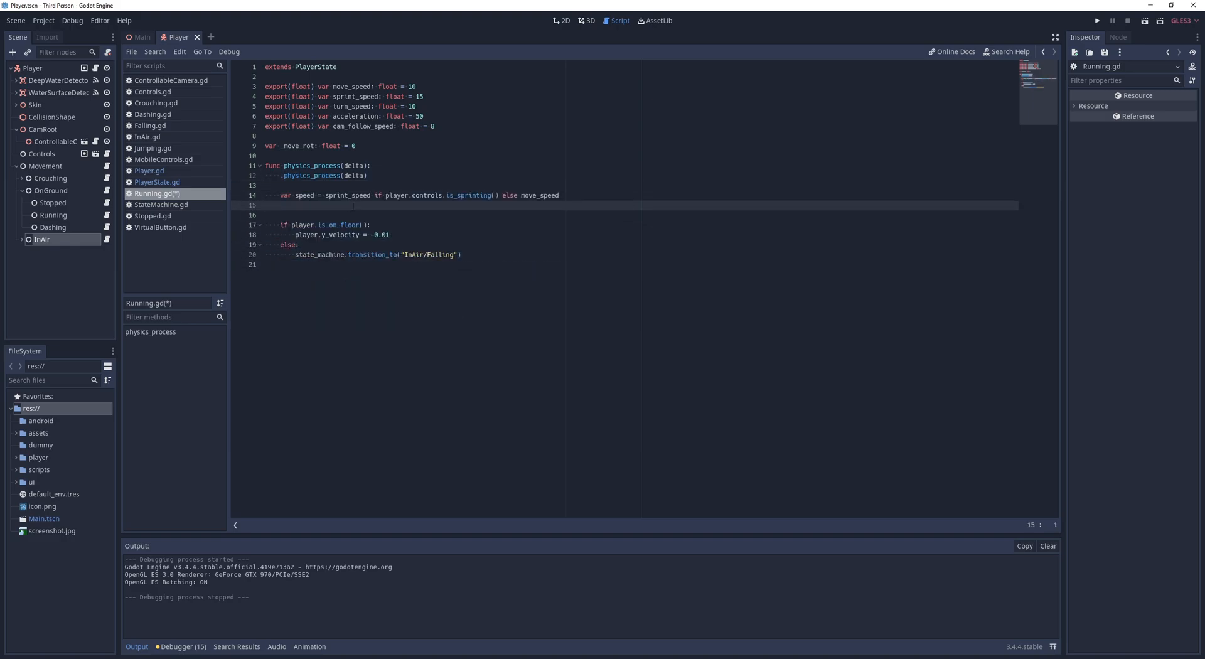
text(set_horizontal_movement(speed, turn_speed, cam_follow_speed, acceld))
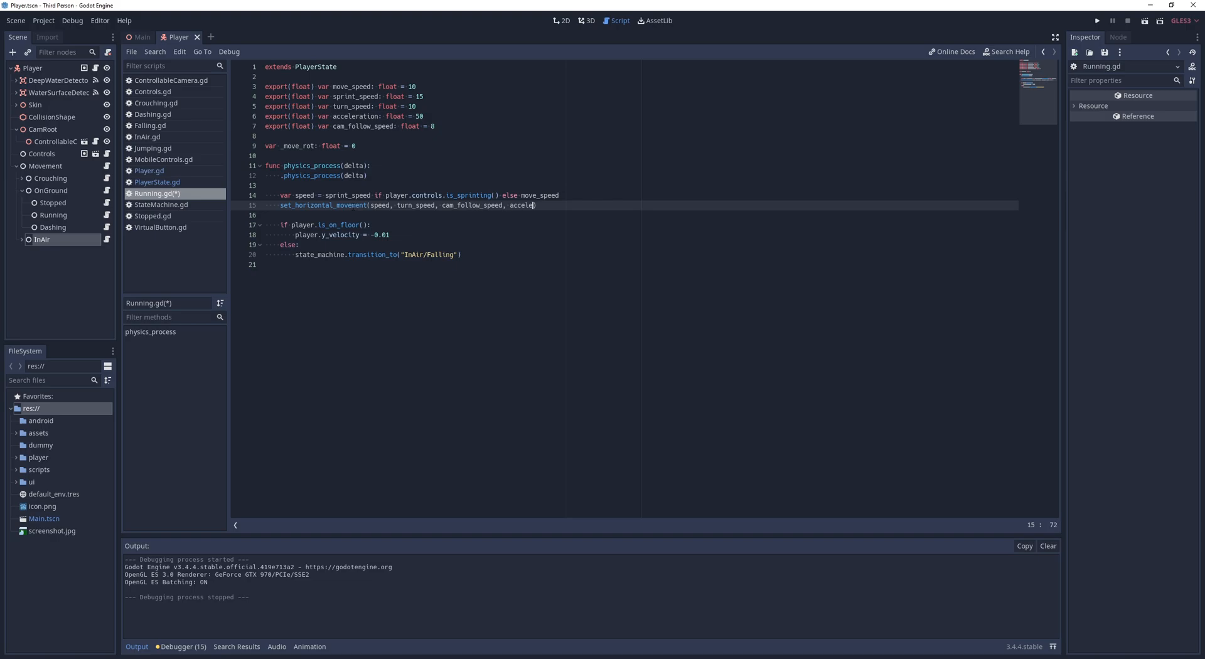
click(147, 137)
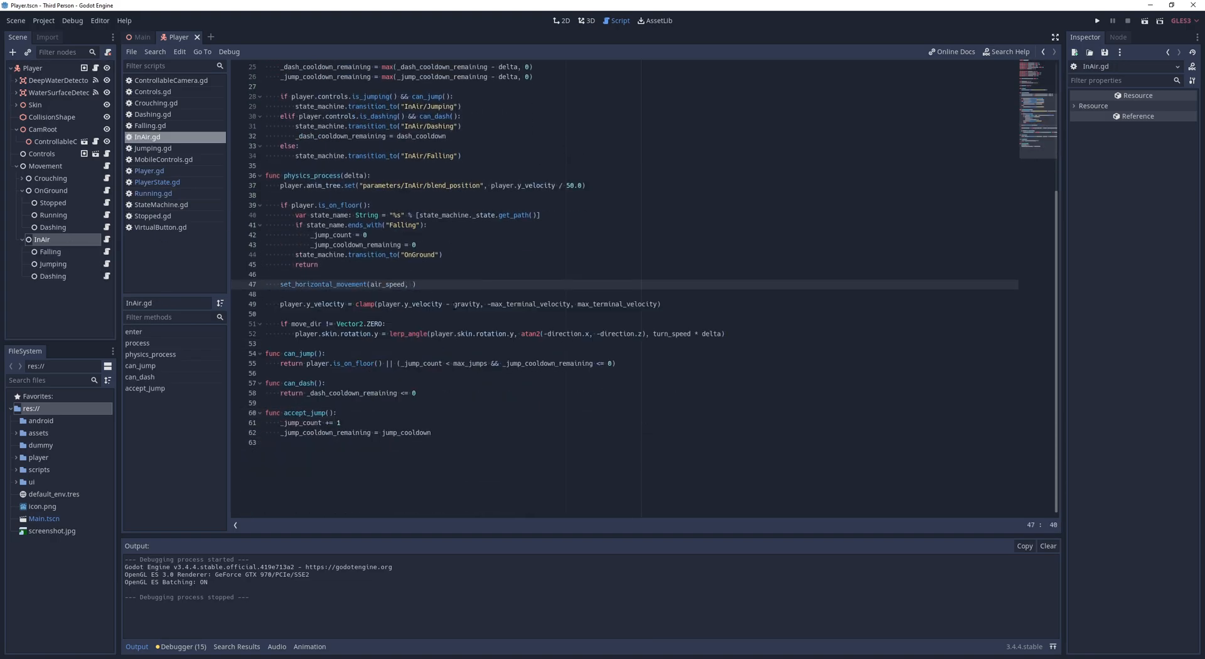
text(turn_speed, cam_follow_speed, air_acceleration, delta)
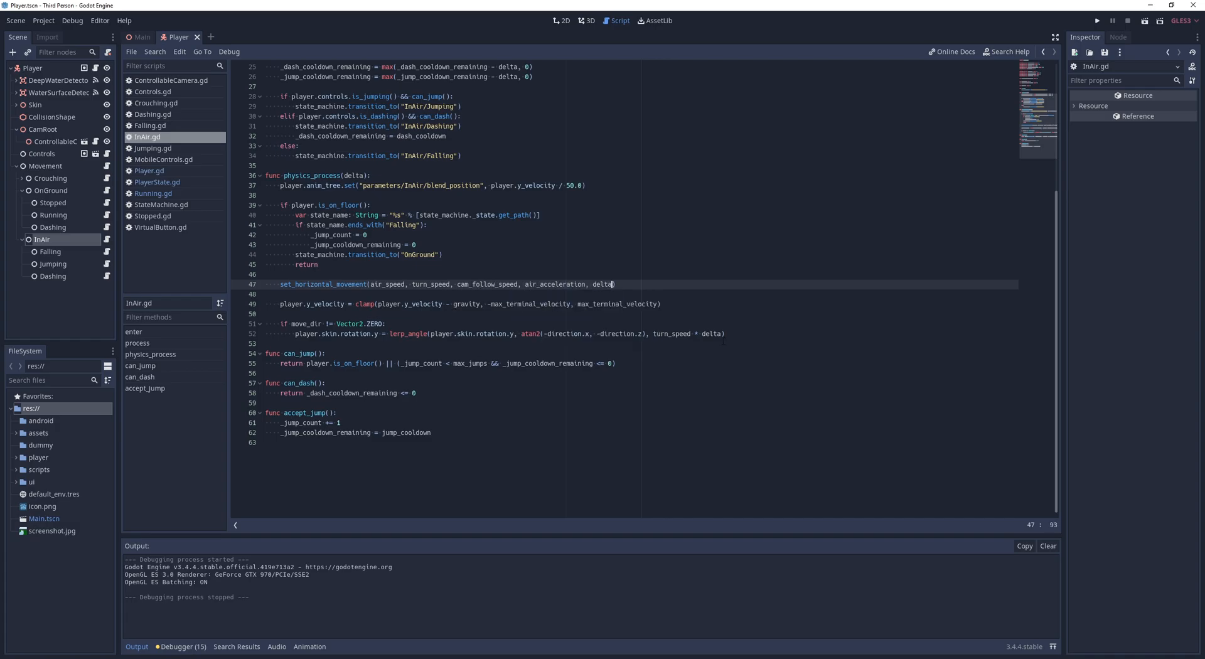
- Run the game, then confirm creating Swimming.gd for the Swimming state
click(1098, 20)
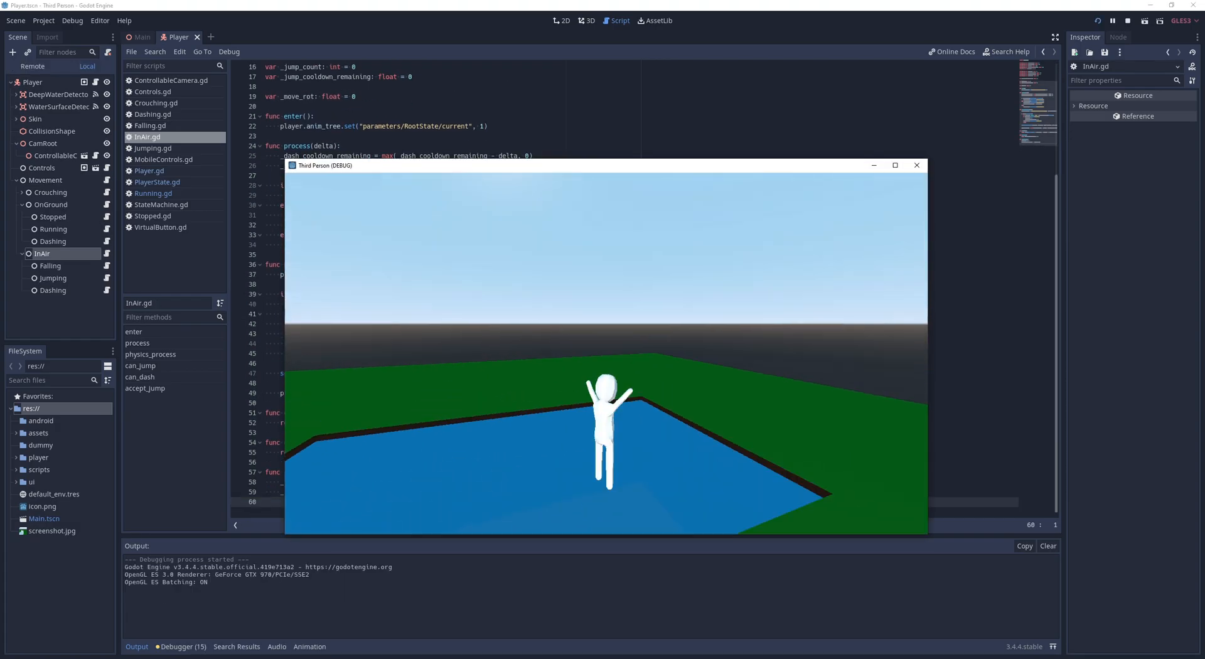
click(1112, 21)
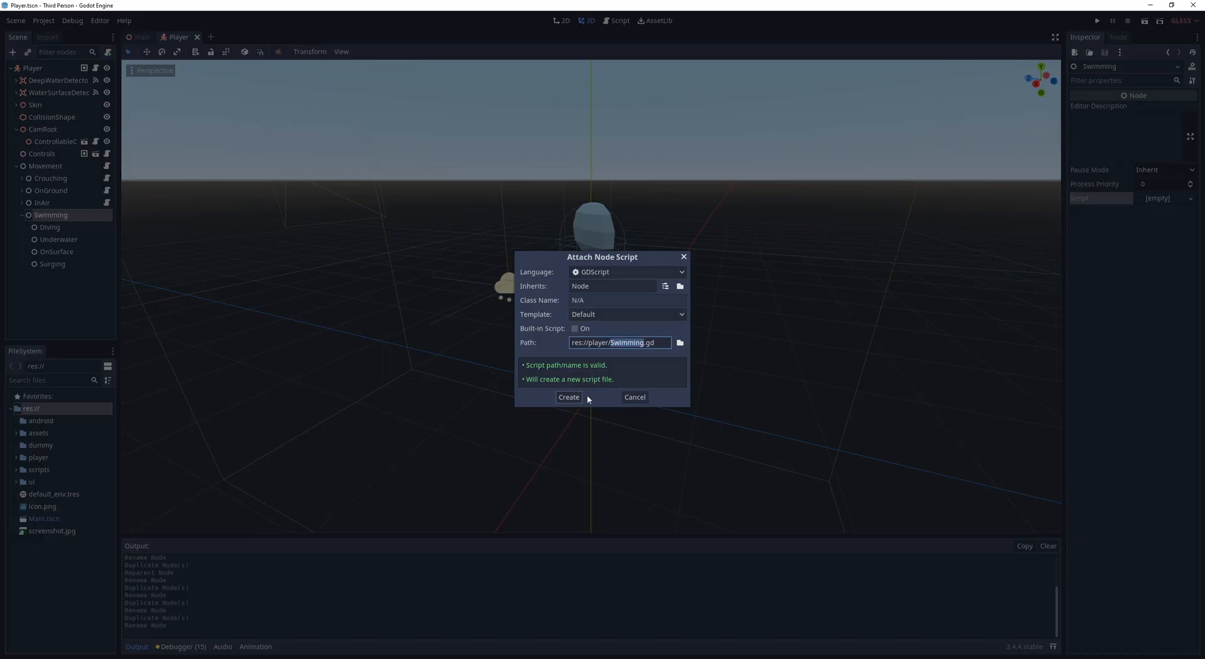
click(569, 397)
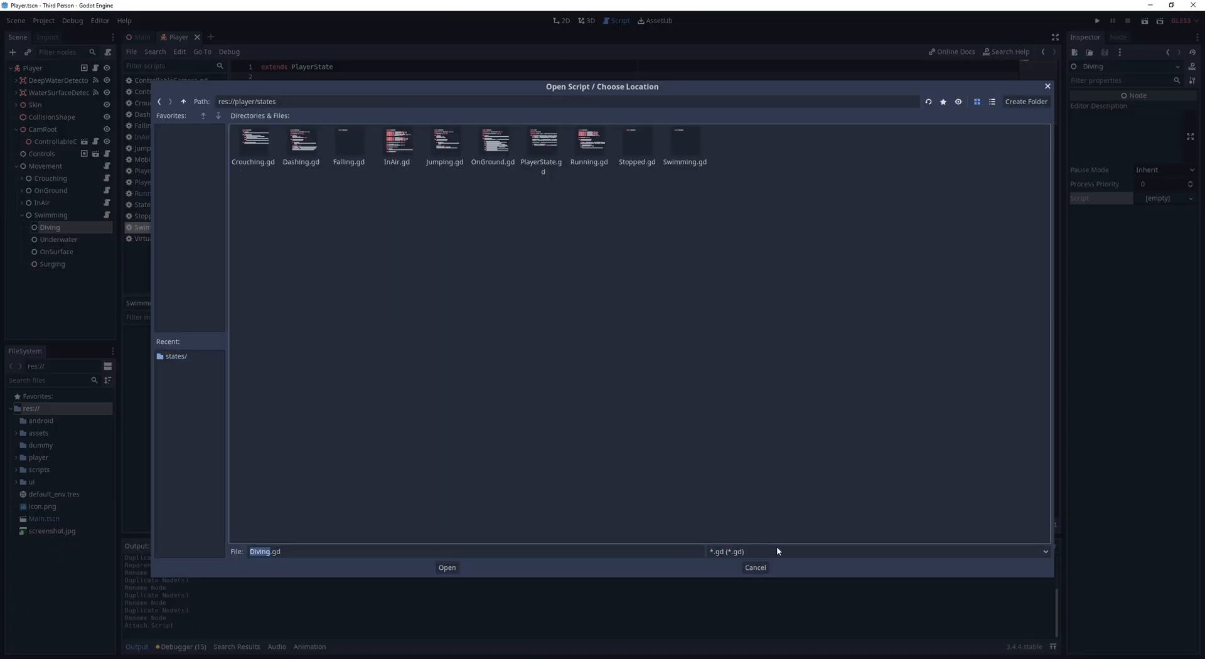
- Save Diving.gd in the states folder and lerp player velocity down in physics_process
click(445, 566)
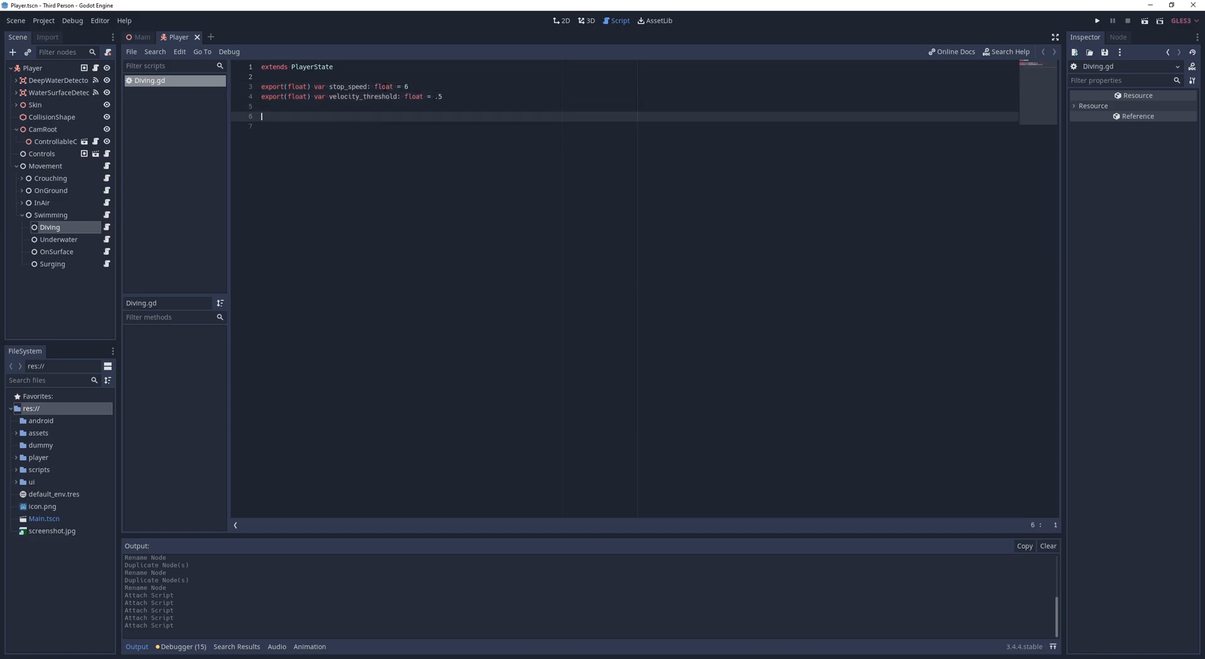
text(func physics_process(delta):)
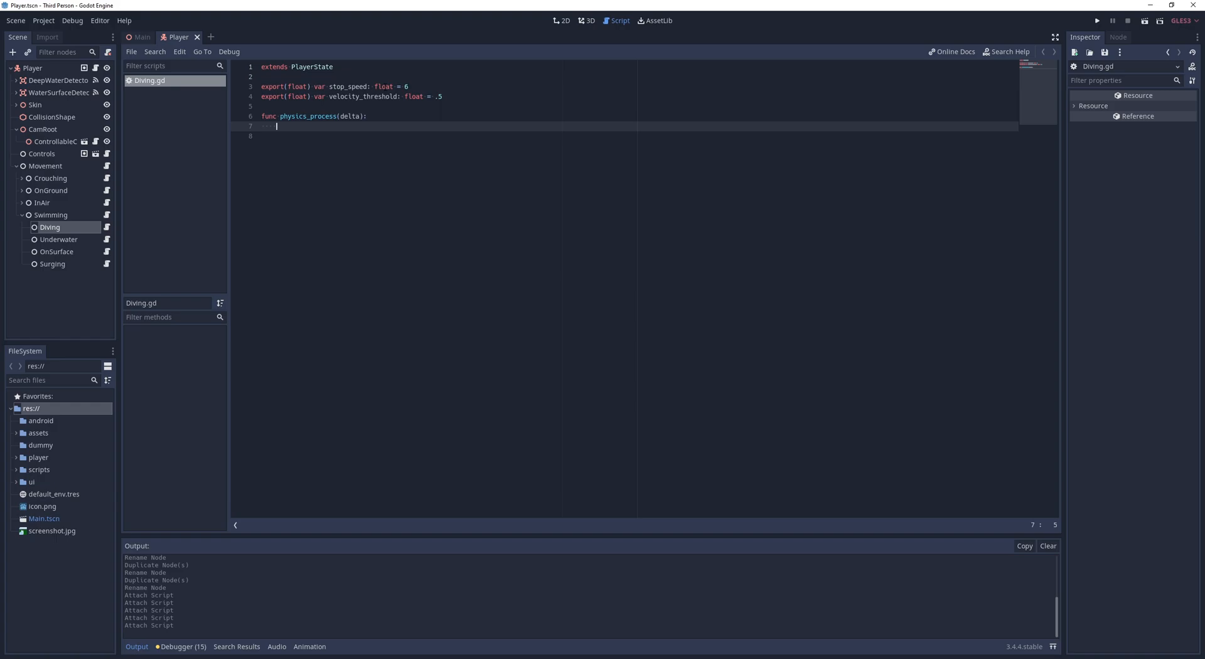
text(.physics_process(delta))
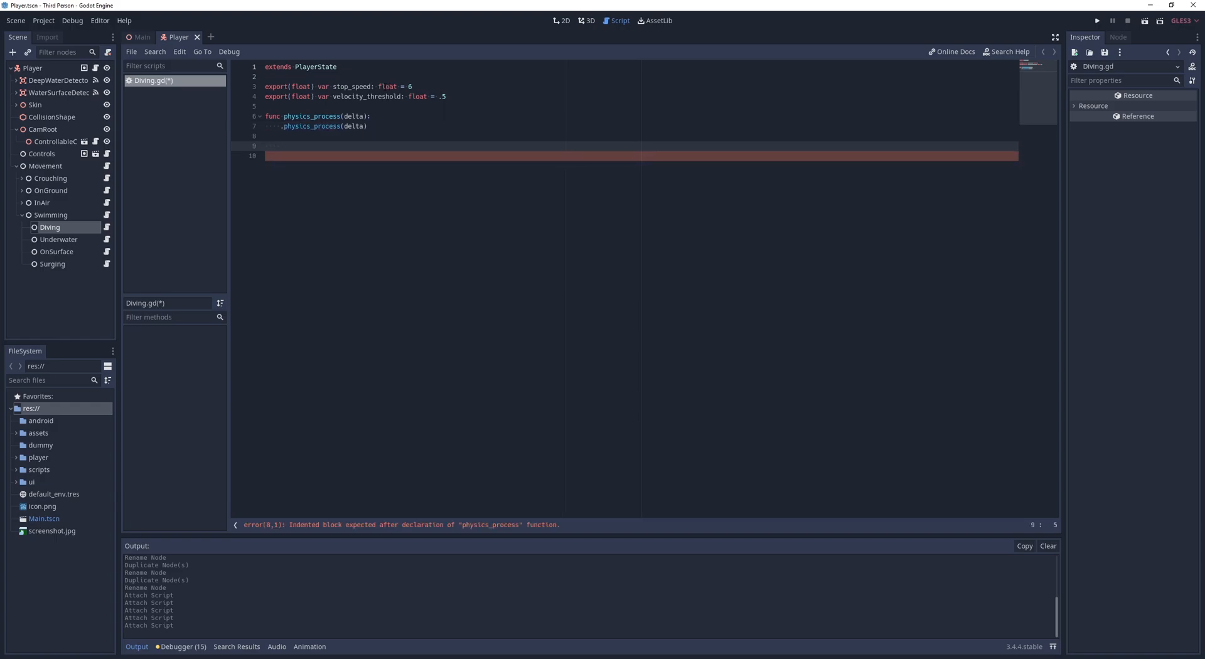
text(player.velocity = player.velocity.linear_interpolate(Vector3.ZERO, stop_s)
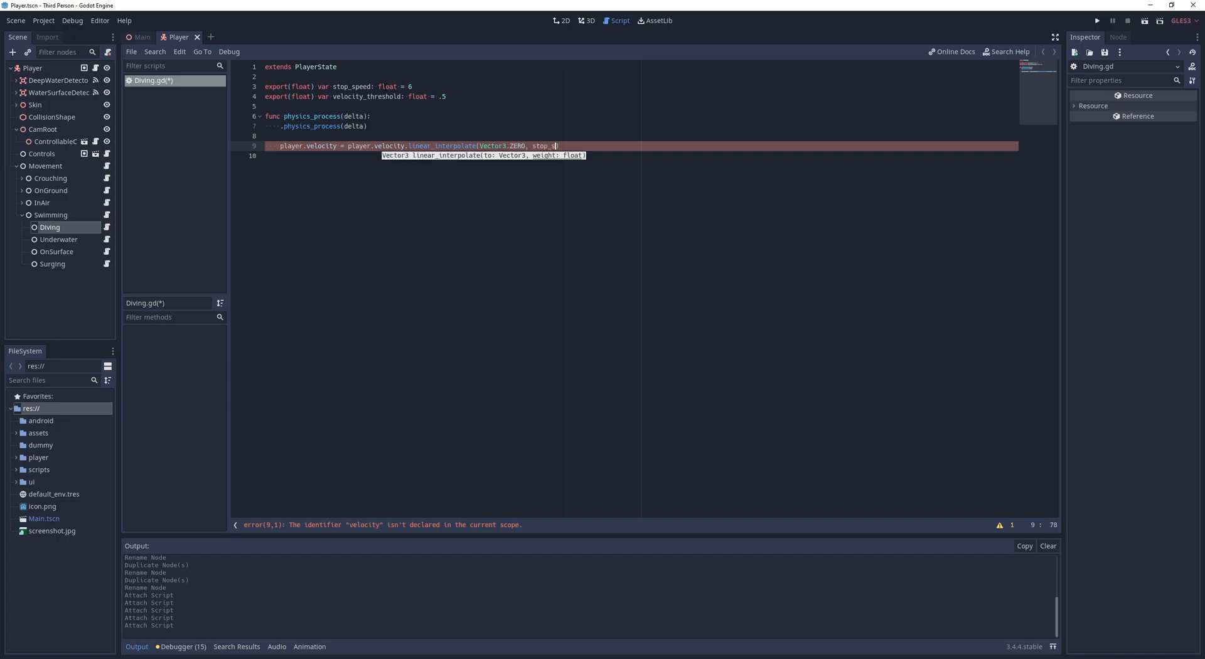
text(player.y_velocity = lerp(player.y_velocity, 0, stop_speed * delta)
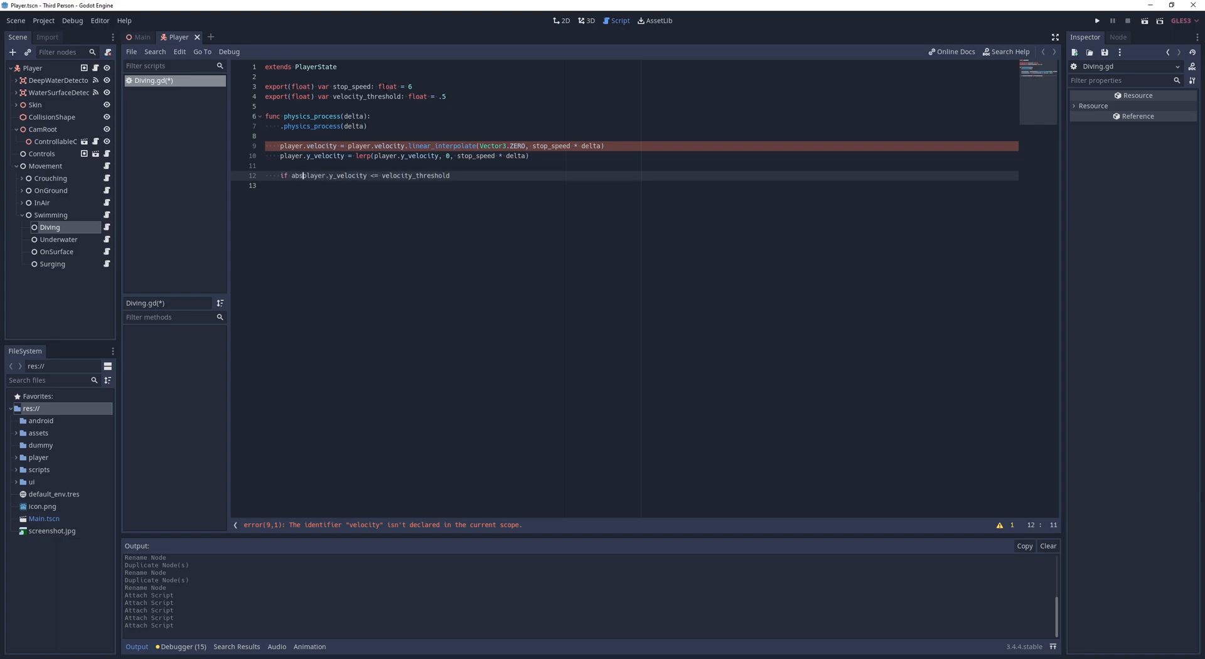
- Make Diving transition_to("Swimming/Underwater"), then move on to Underwater.gd
text(player)
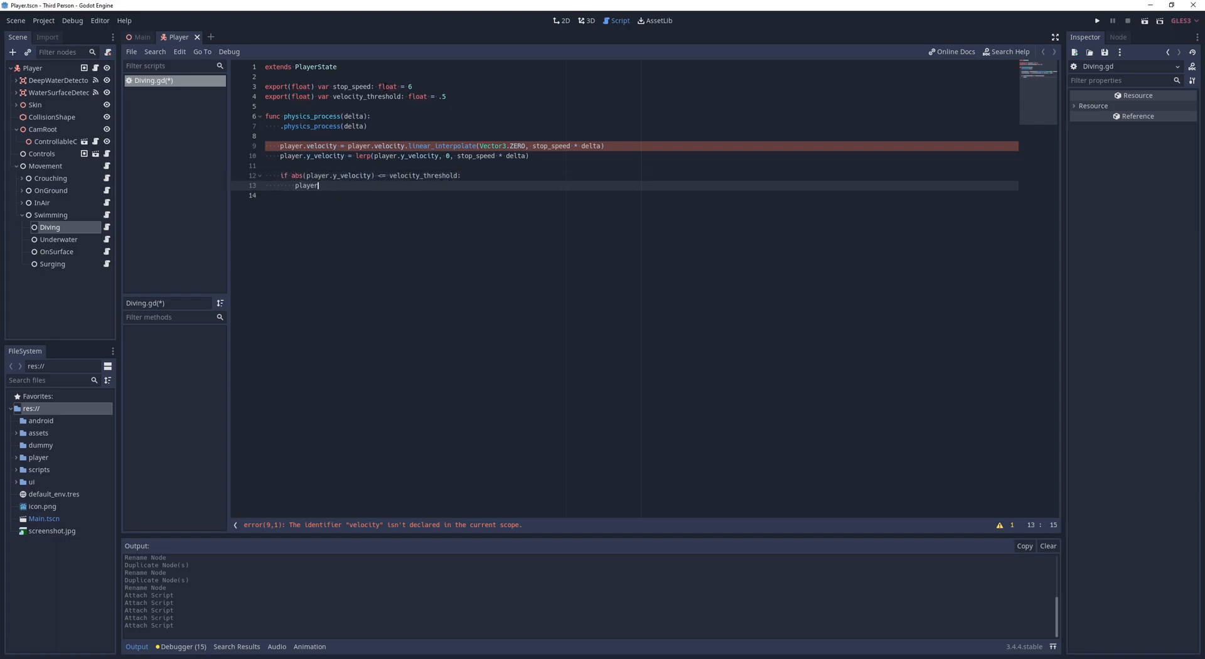
text(state_machine.transition_to)
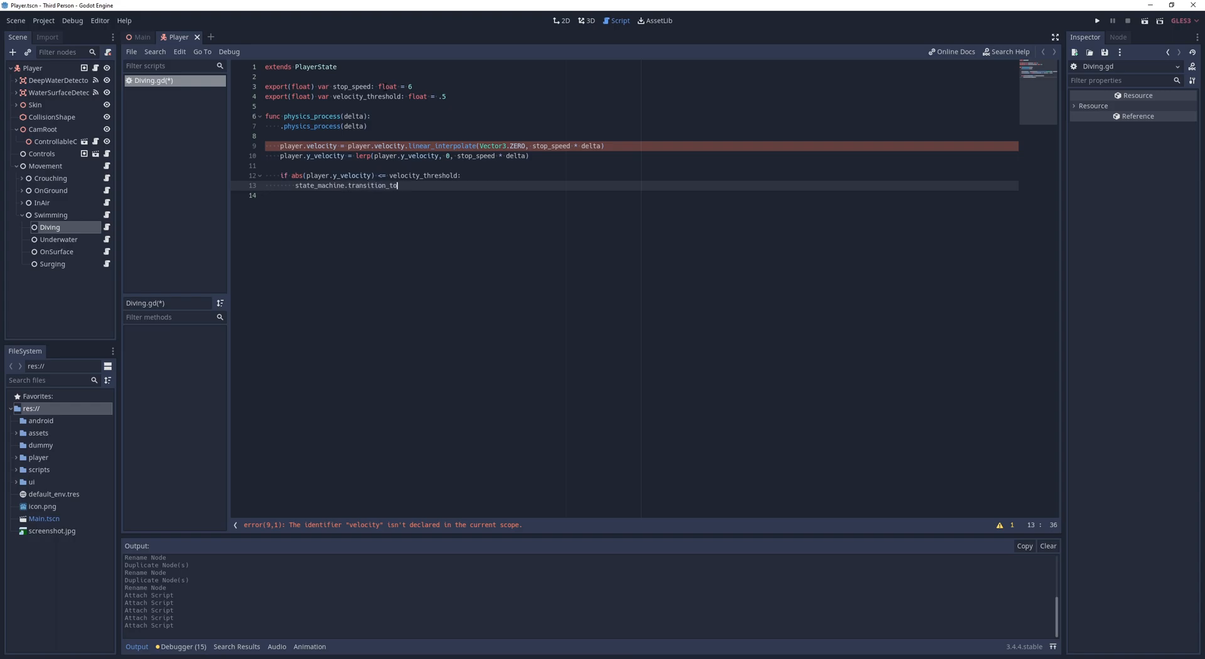
text(("Swimming/Underwater"))
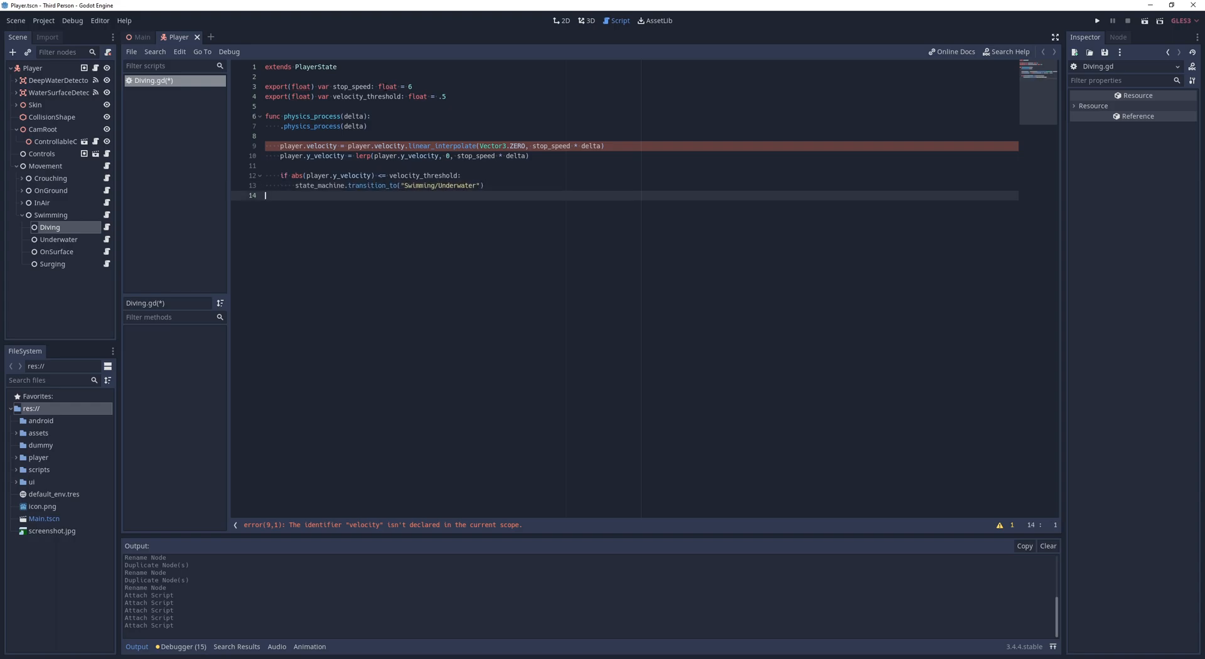
click(159, 91)
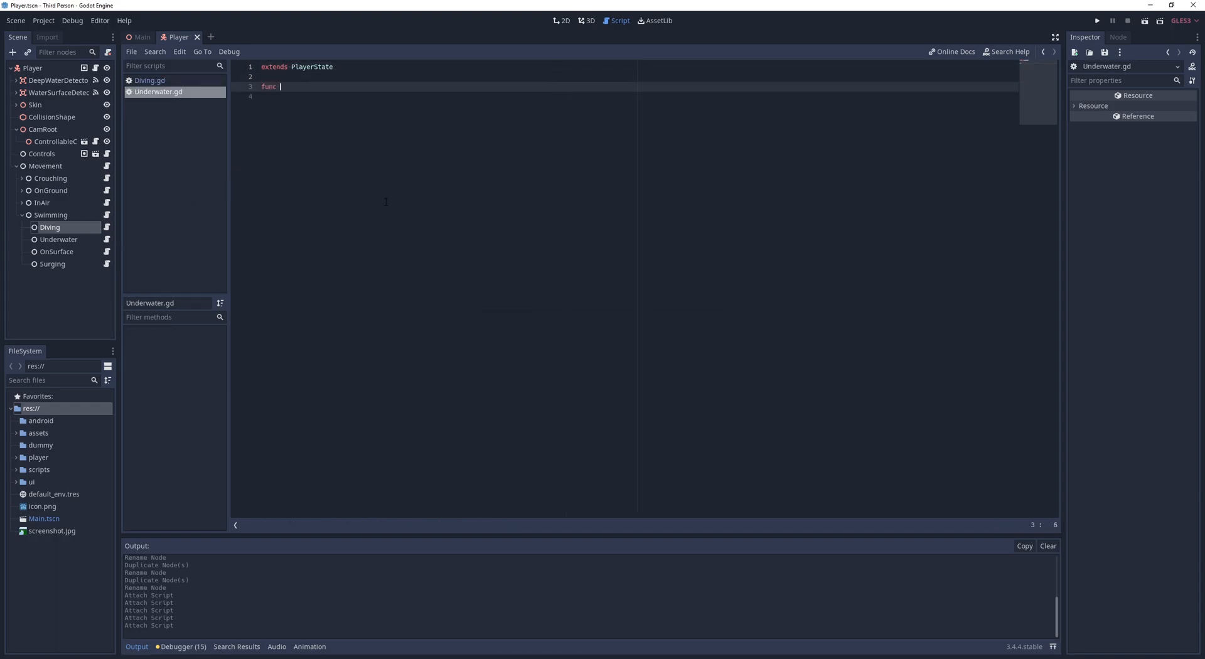
- Start Underwater's physics_process and add onready sm_movement = $Movement in Player.gd
text(physics_process(delta):)
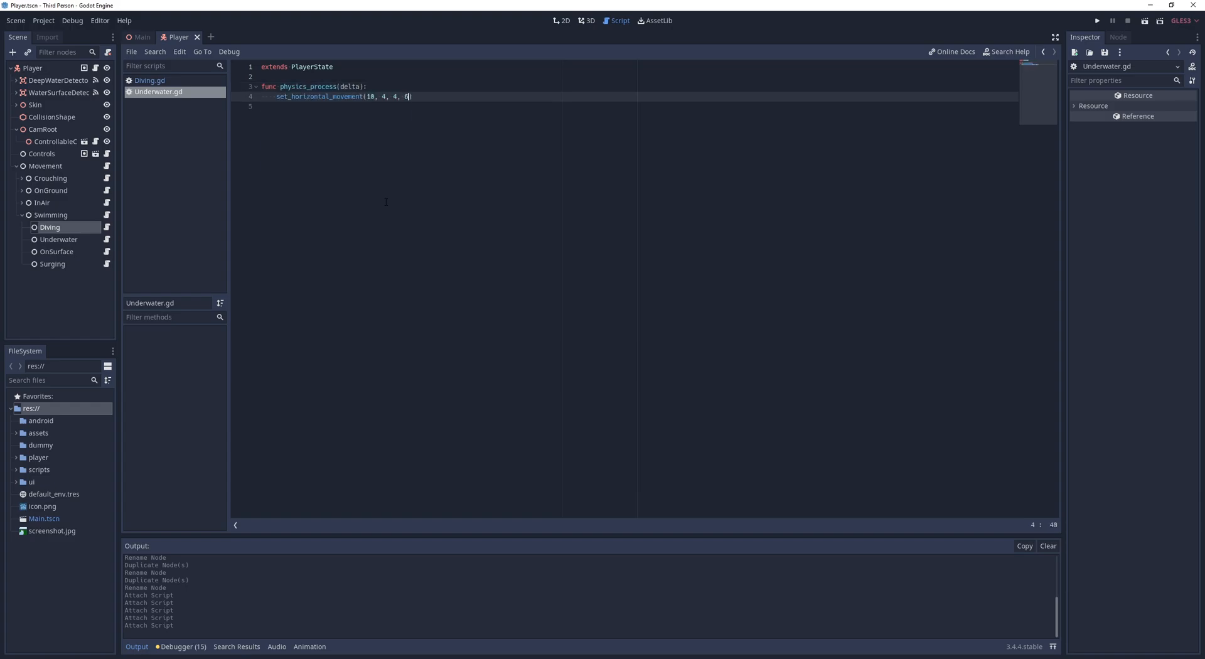
click(149, 92)
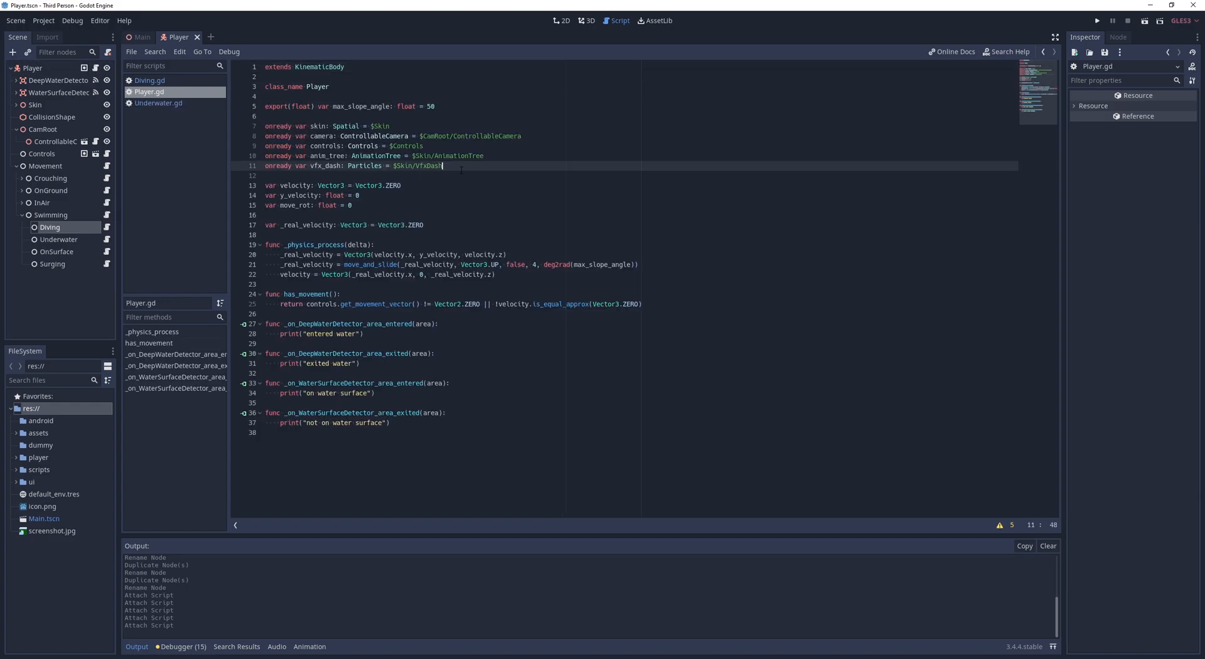
text(onready var sm_movement: StateMachine = $Movement)
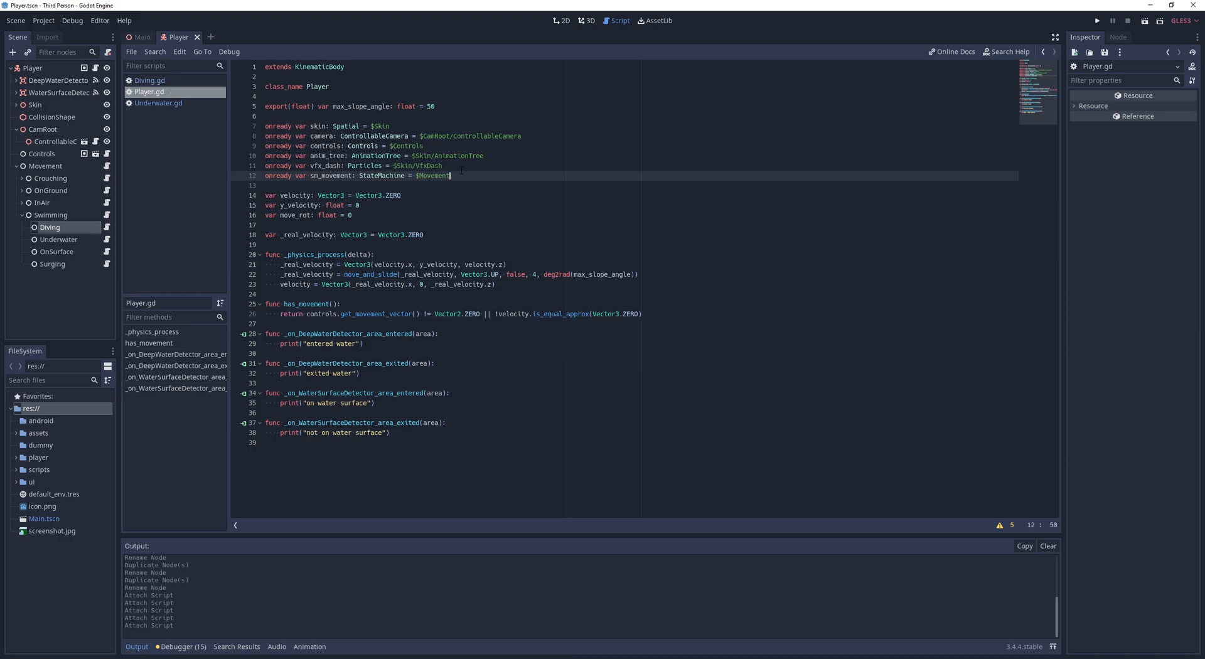
text(sm_movement.transition_to("InAir/Falling)
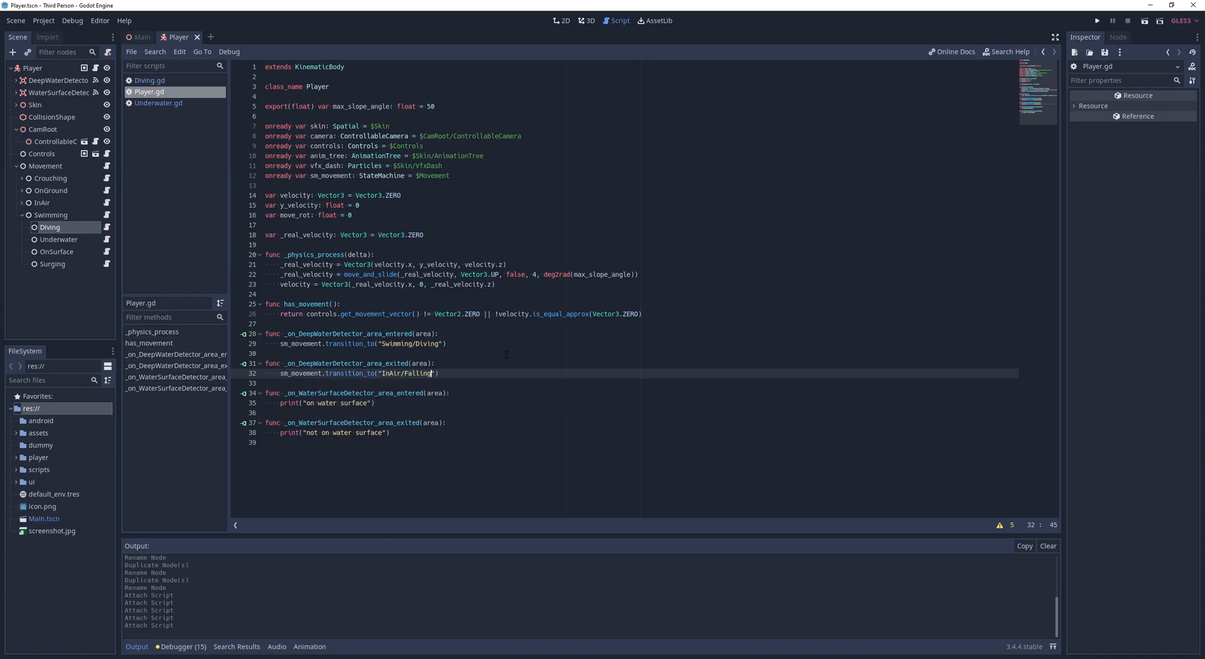
click(1098, 20)
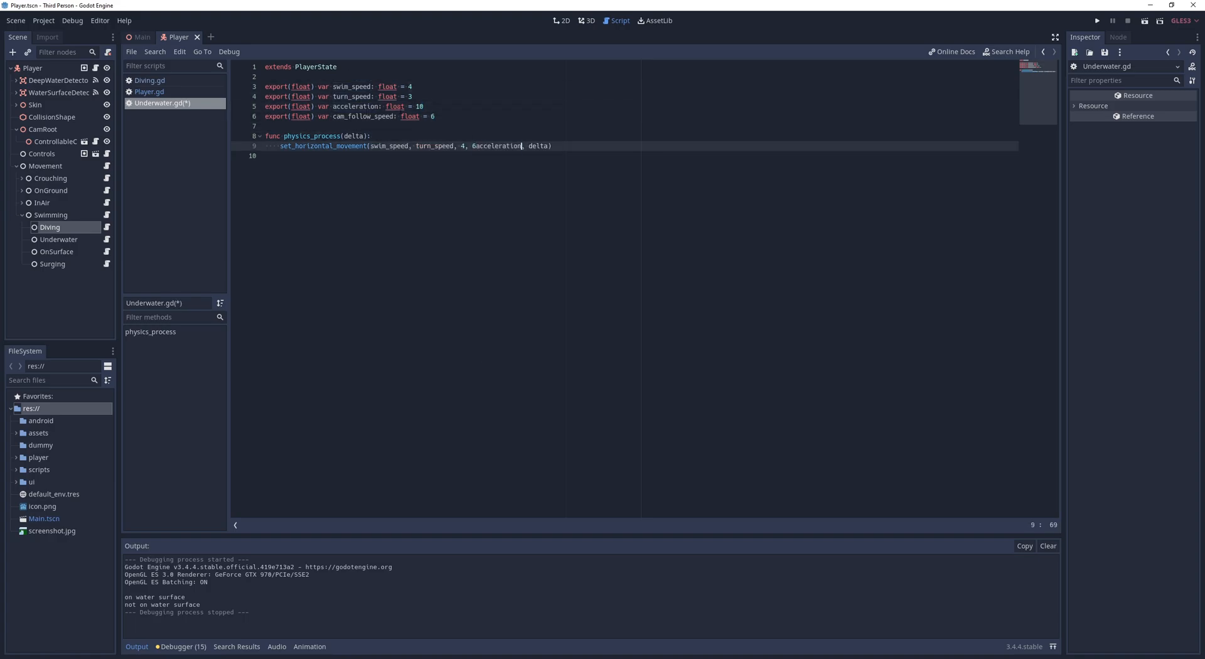
- Compute vertical_angle in Underwater's physics_process from swim up/down input checks
text(physics_process(delta)
text(var)
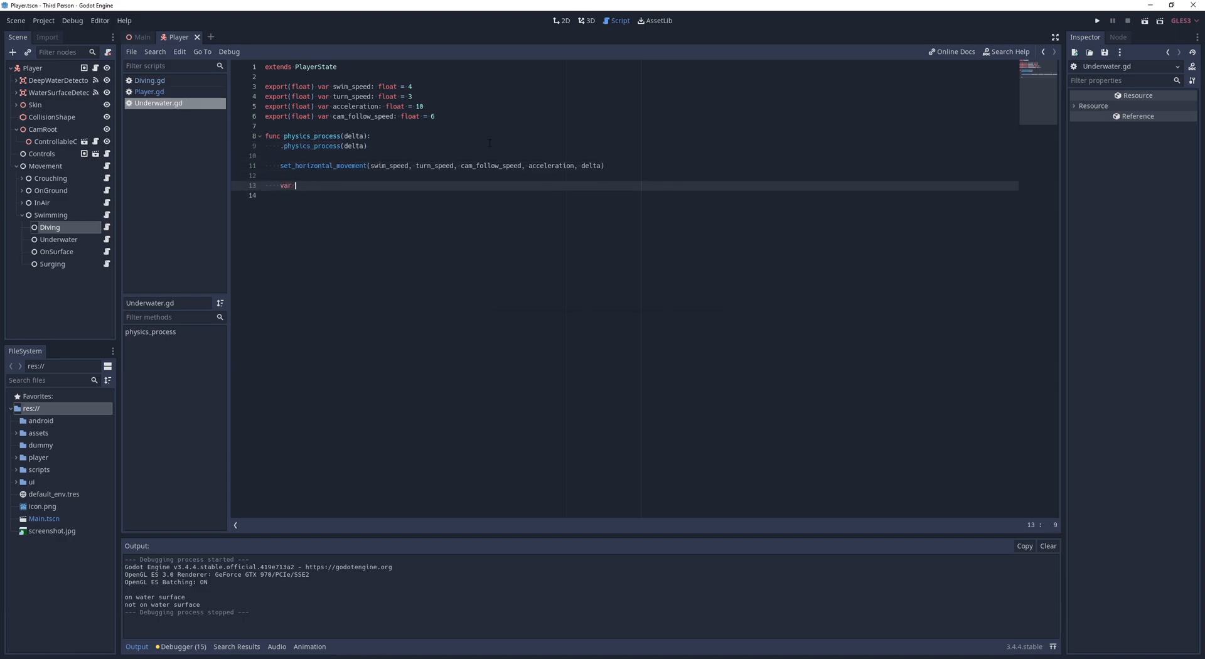
text(vertical_angle: float =)
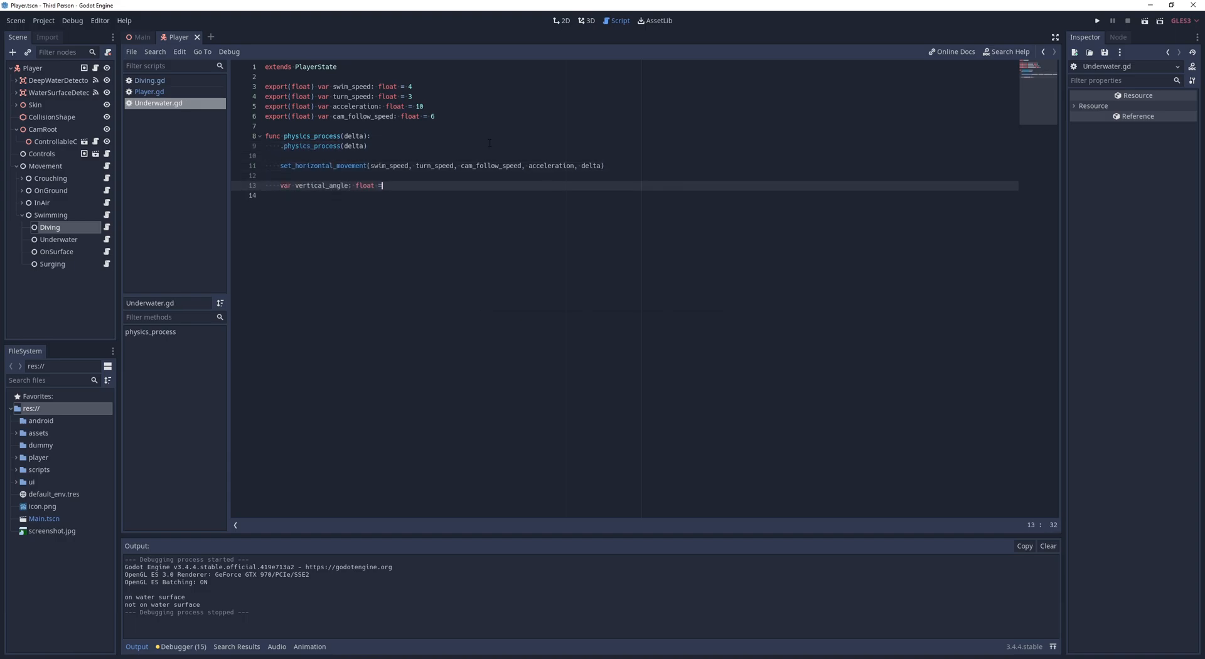
text(0)
text(if )
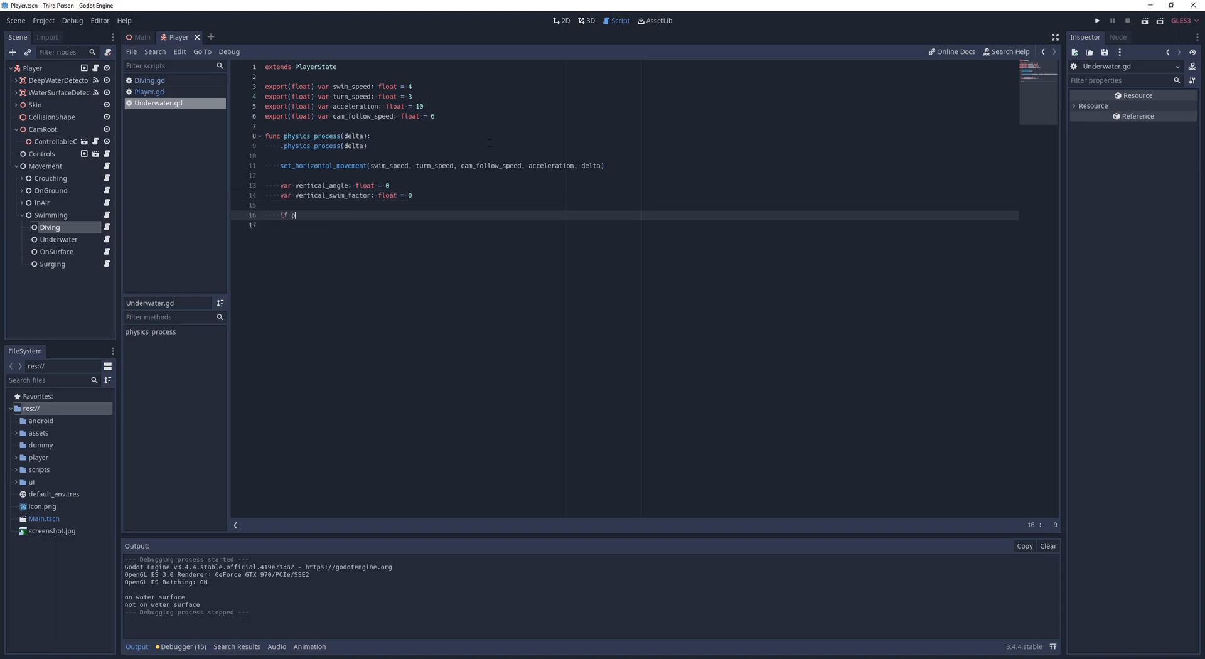
text(player.controls.is_swimming.)
text(elif player.controls.)
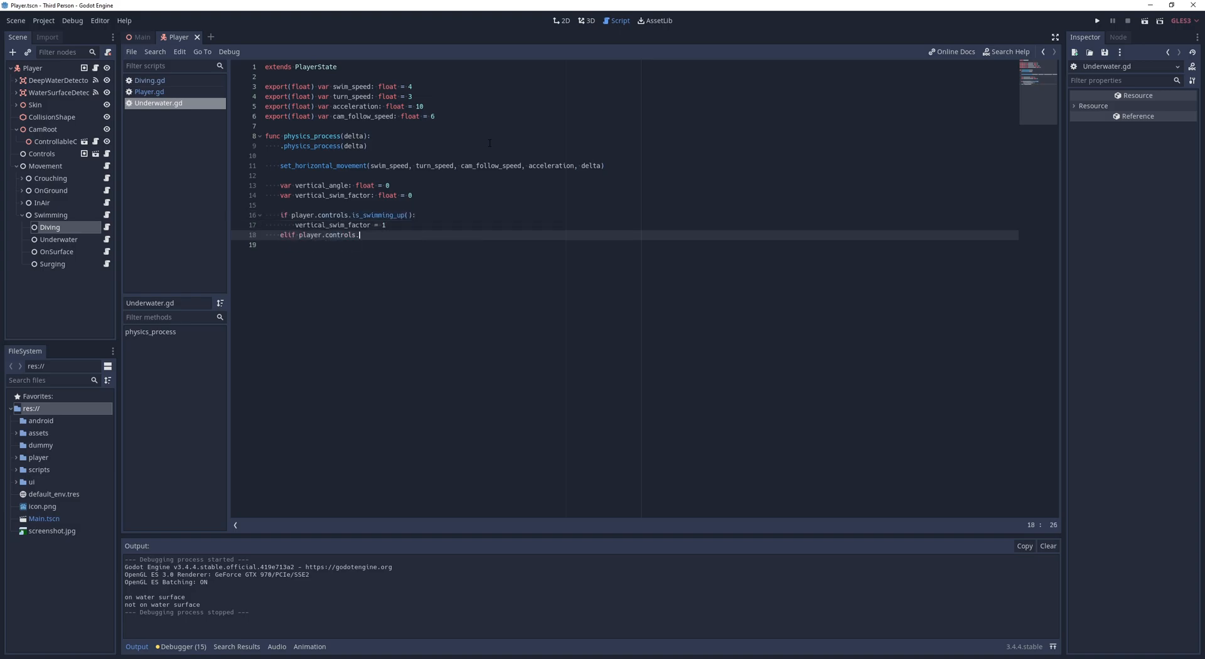
text(is_swimming_down():)
text(else:)
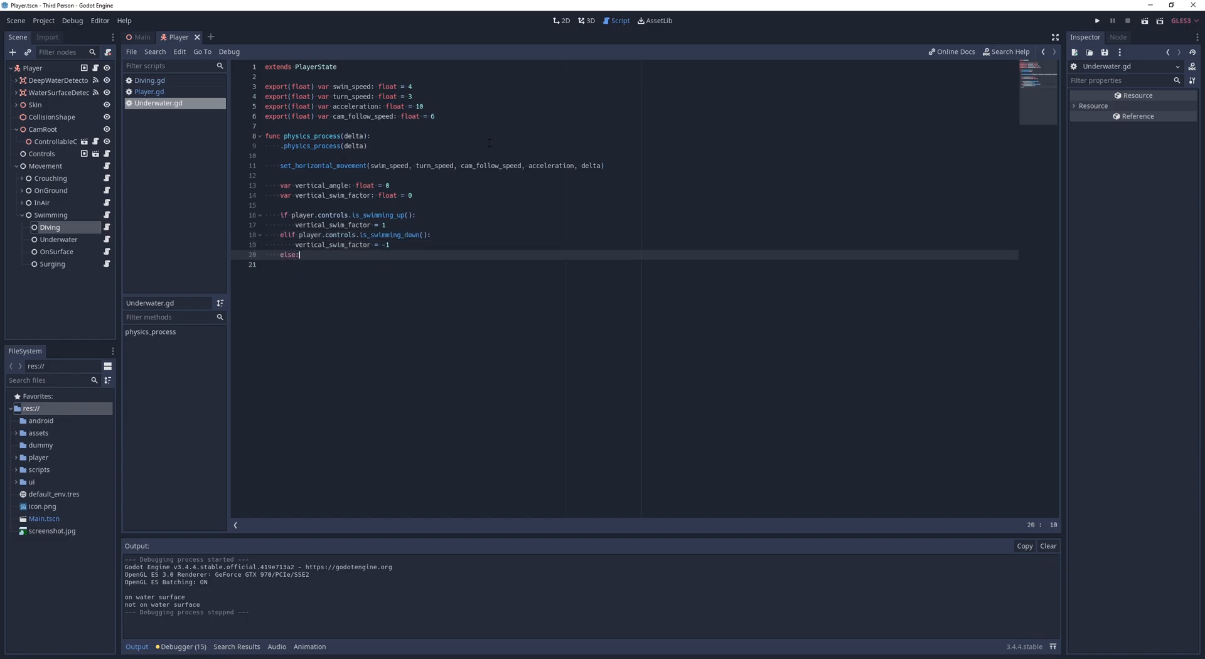
text(vertical_angle = pl)
text(var horizontal_move_speed = -player.)
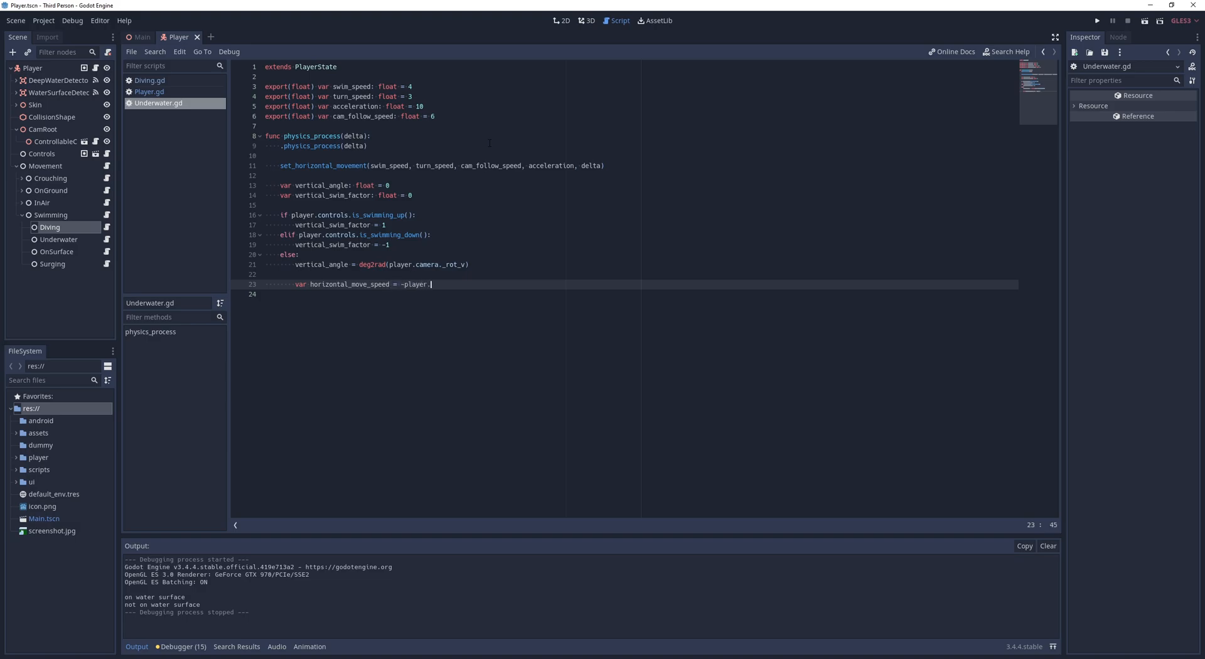
- Lerp player.y_velocity toward the vertical swim speed, scaled by acceleration * delta
text(controls.get_movement_vector().y)
click(632, 294)
text(vertical_swim_factor =)
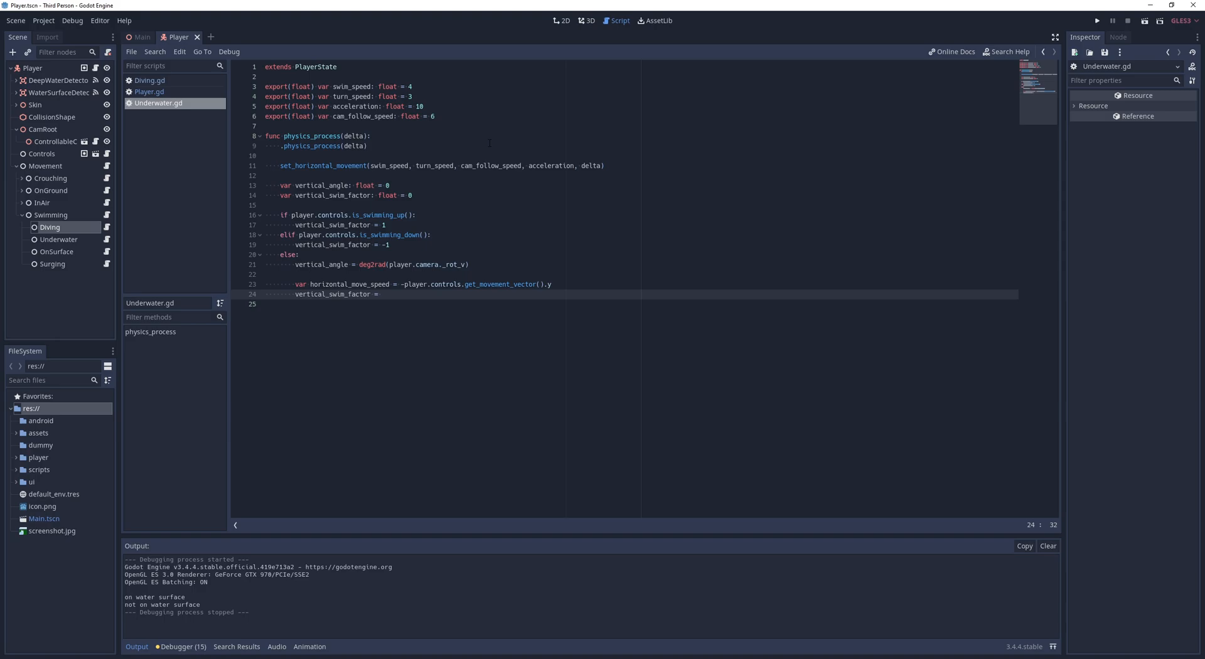
text(sin(vertical_angle) *)
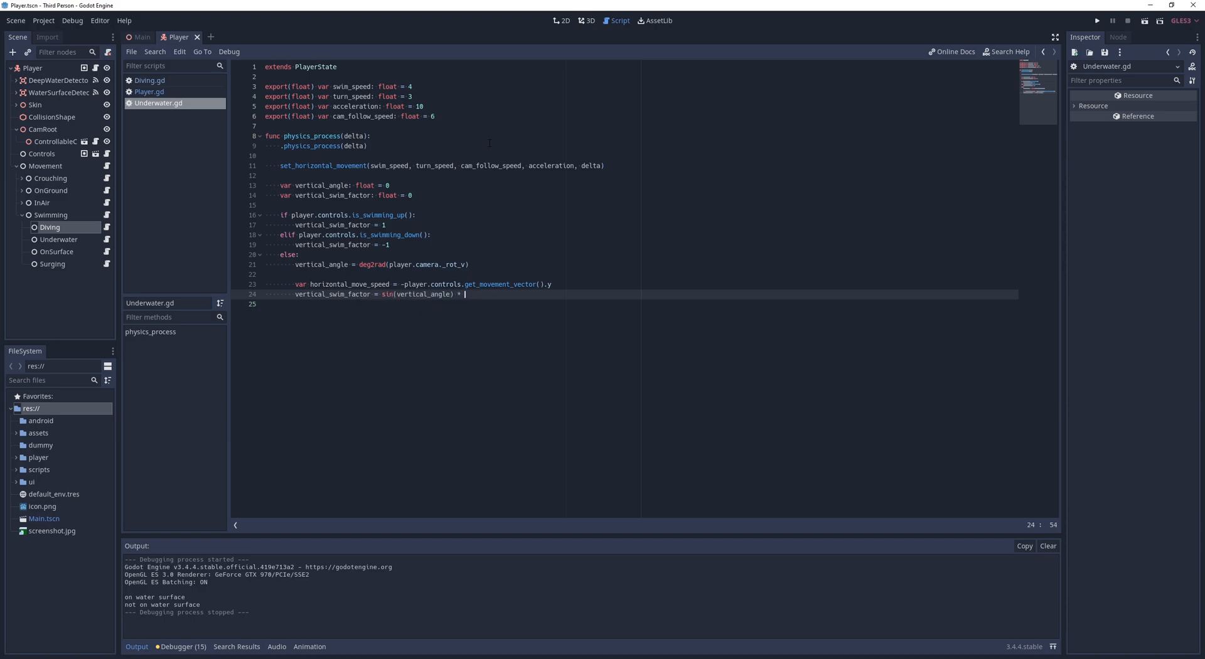
text(float(horizontal_move_speed))
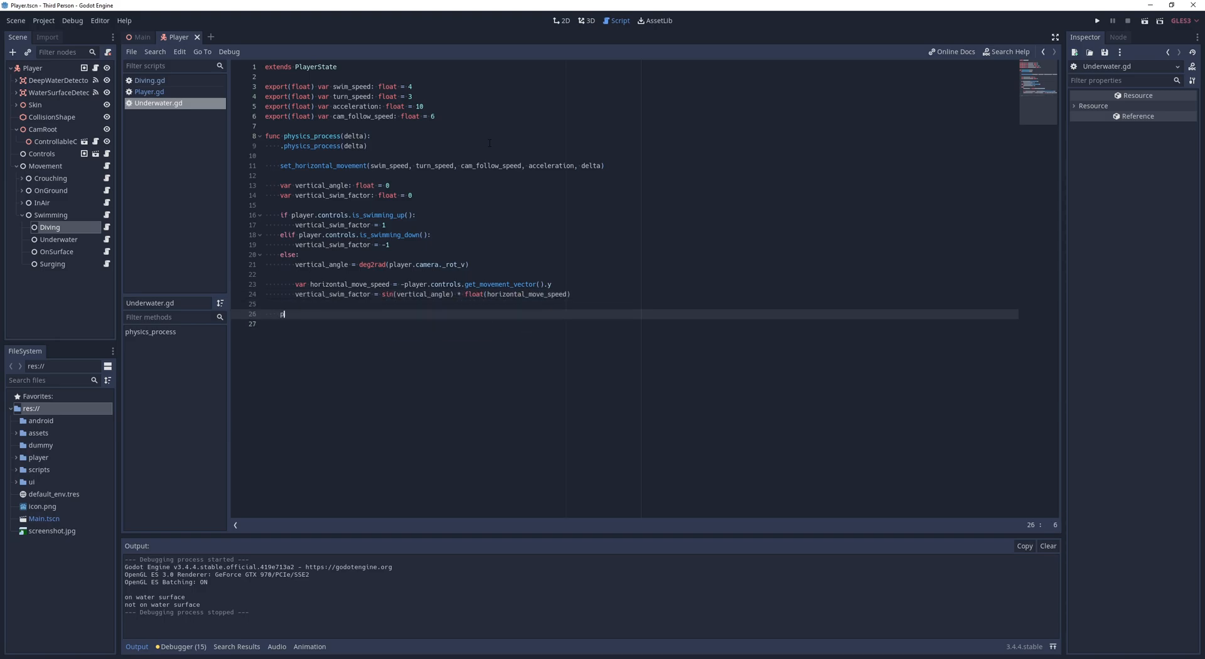
text(layer.y_velocity = lerp(player.y_velocity, vertical_swim_factor * swim_speed, acceleration)
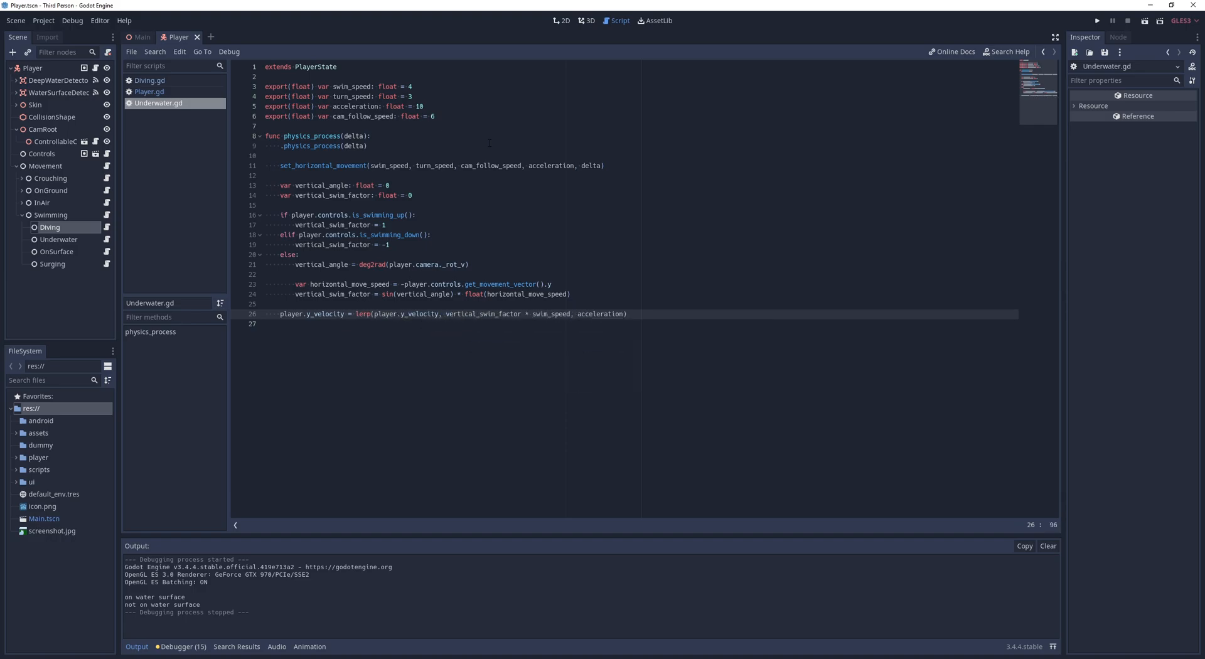
text(* delta)
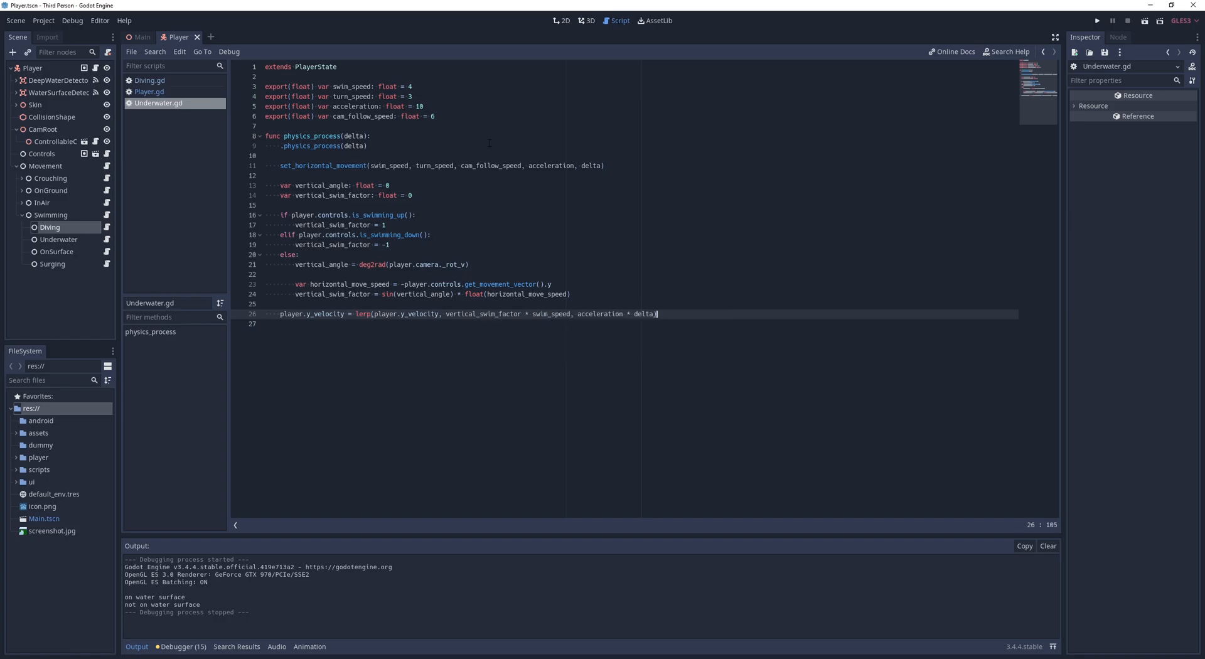
- Open OnSurface.gd and export swim_speed 4, turn_speed 2, acceleration 10 and cam_follow_speed 4
click(1098, 20)
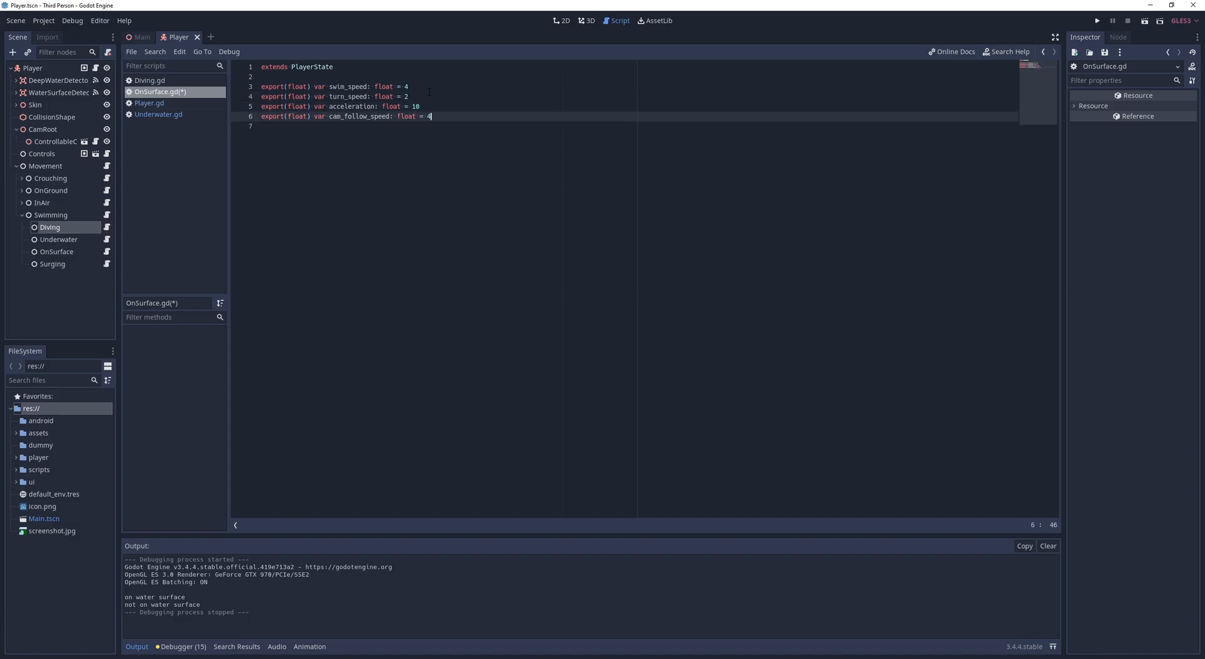
- Add jump_force and dive_back_speed exports; OnSurface physics_process moves, jumps, dives, or lerps y_velocity to 0
text(export(float) var jump_force: float = 30)
text(export(float) var dive_back_speed: float = -15)
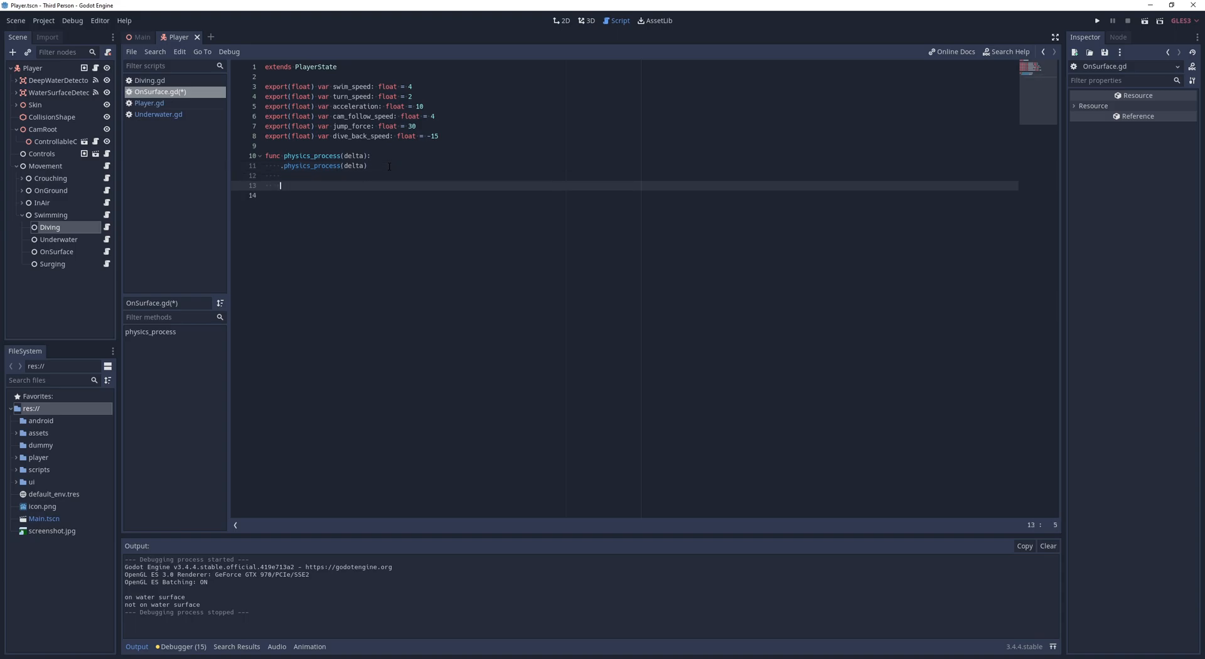
text(set_horizontal_movement(swim_speed, turn_speed, cam_follow_speed, acceleration, delta)
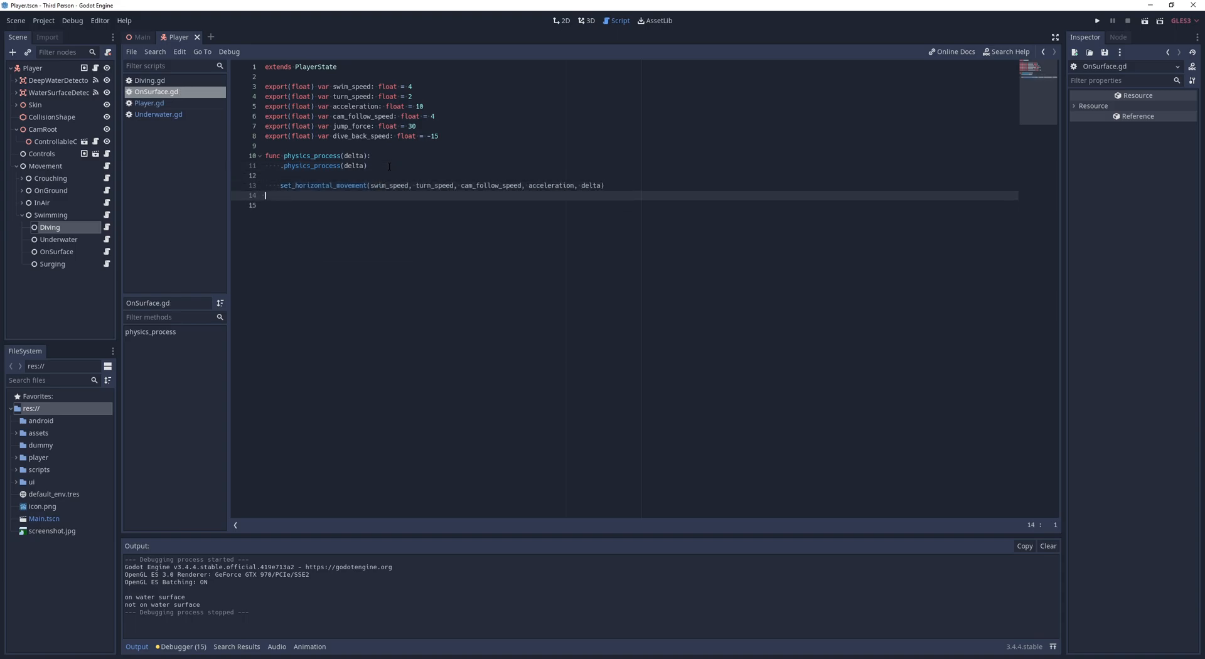
text(if player.controls.is_c)
text(player.y_velocity =)
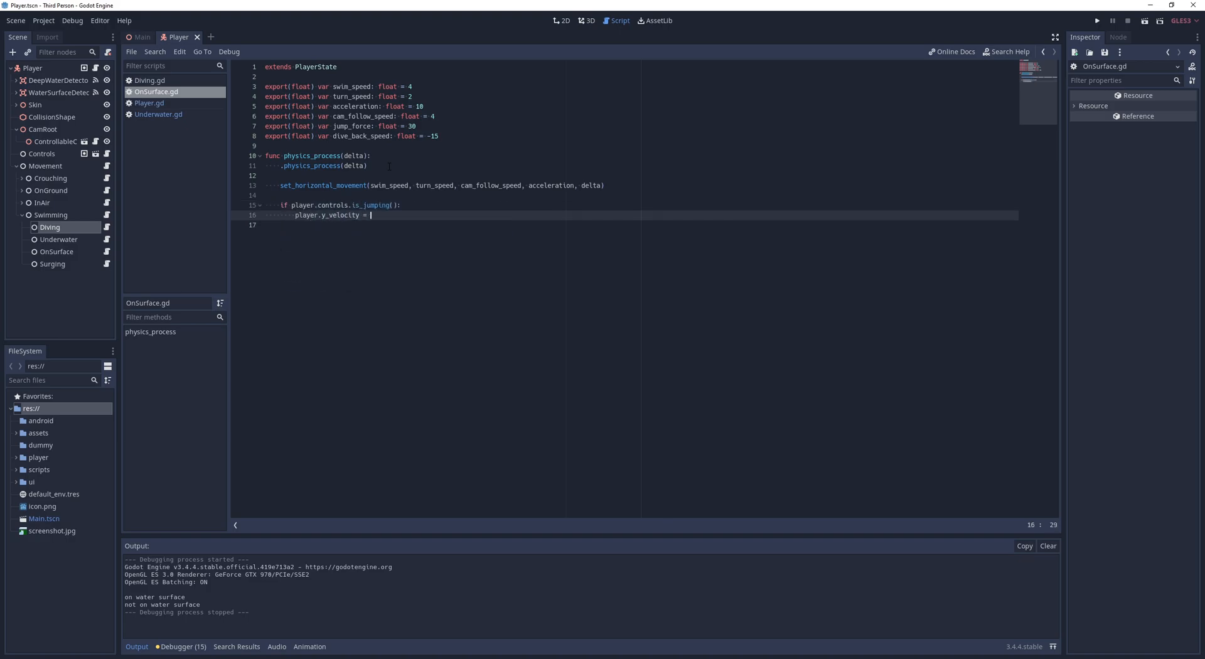
text(jump_force)
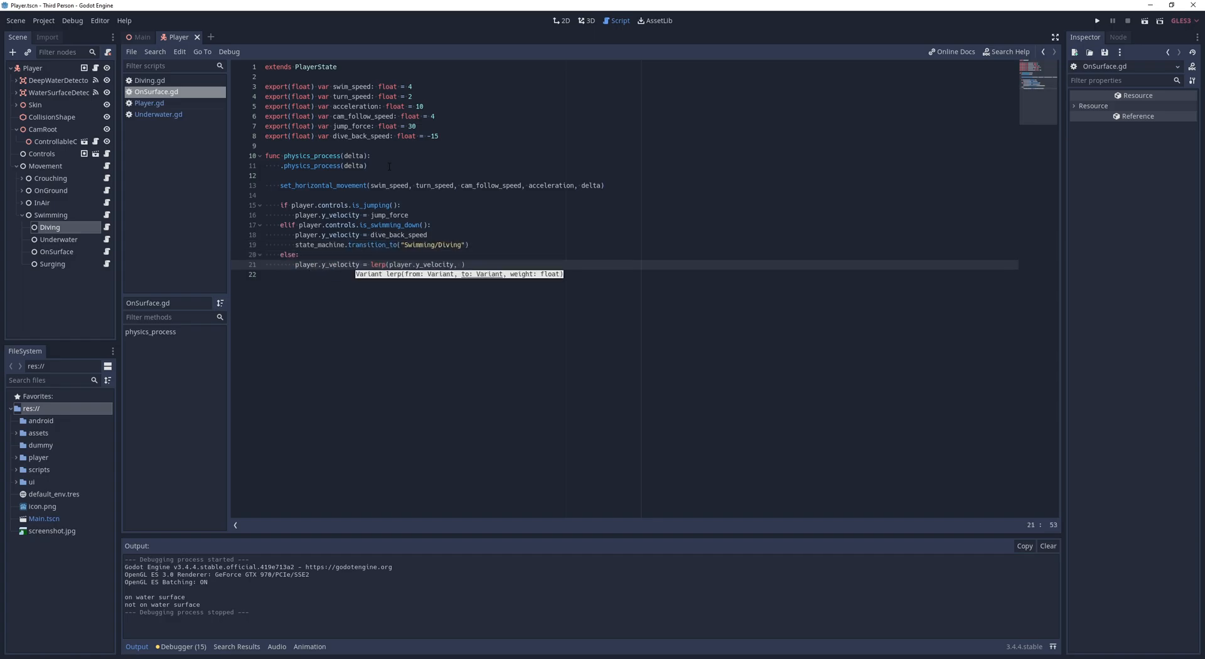
text(0, acceleration * delta)
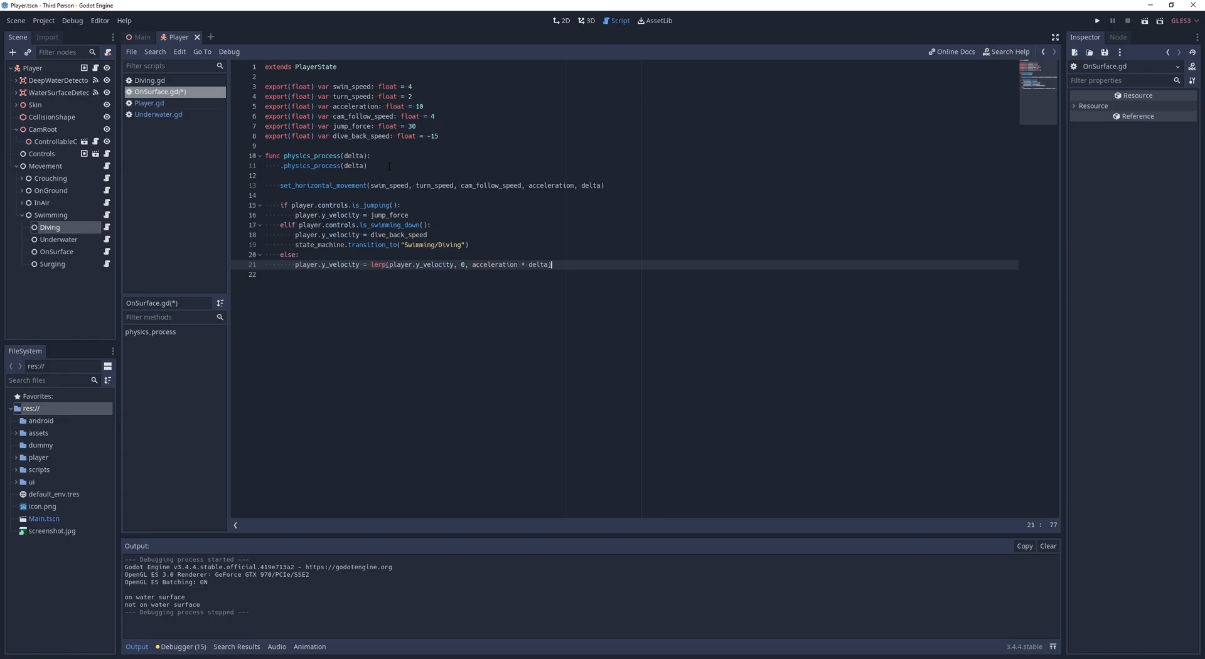
click(150, 103)
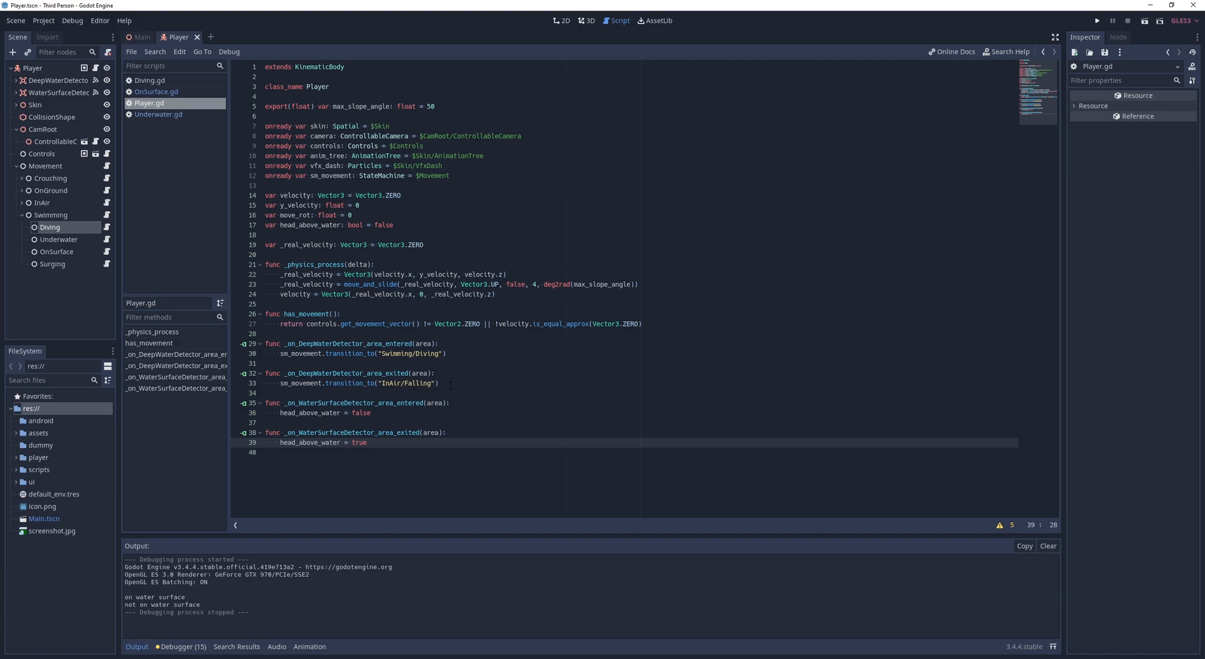
mouse_move(109, 229)
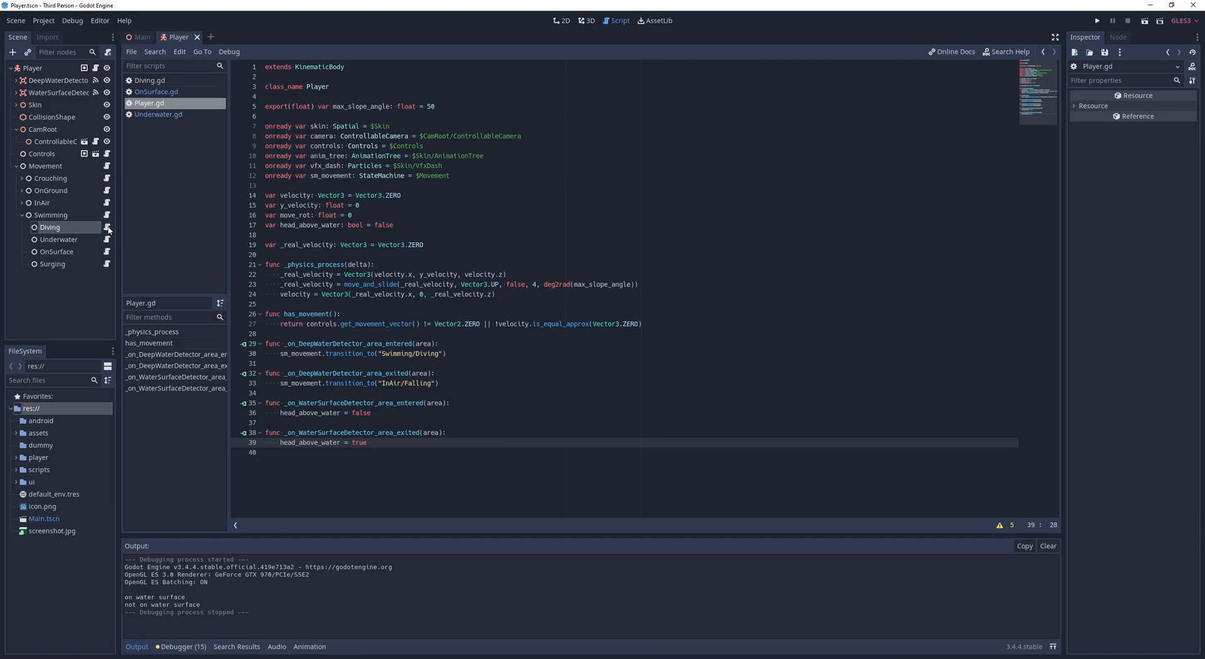
- Make Underwater.gd transition to Swimming/OnSurface and return early when head_above_water is true
click(158, 114)
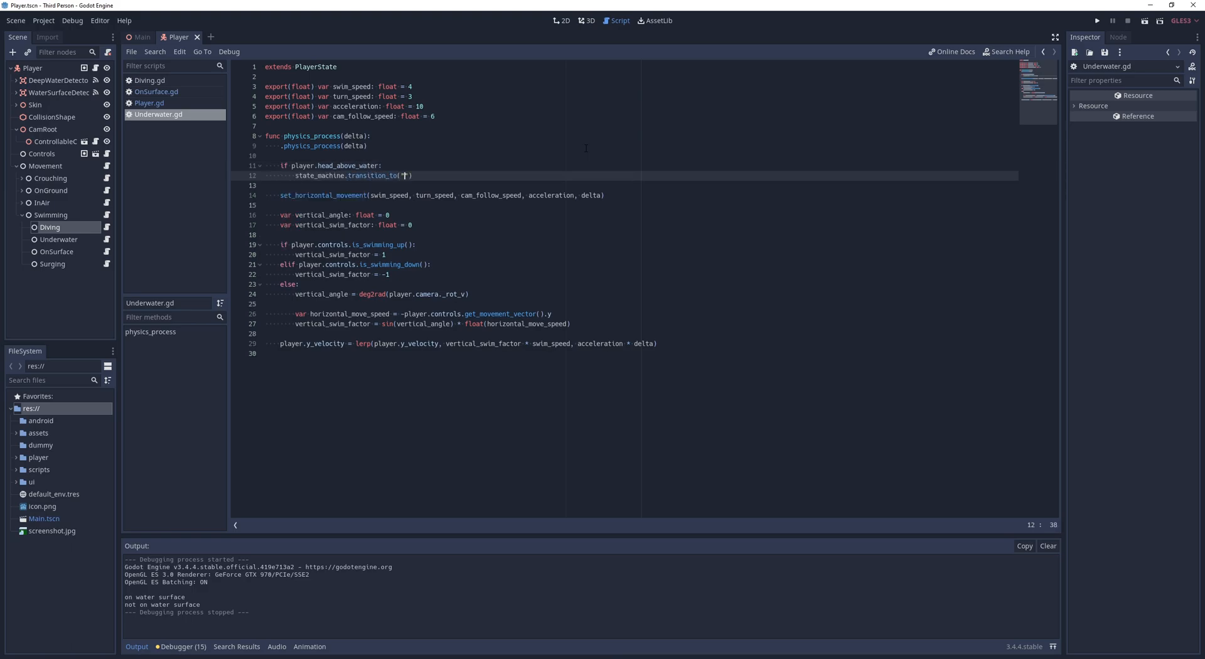
text(Swimming/OnSurface"))
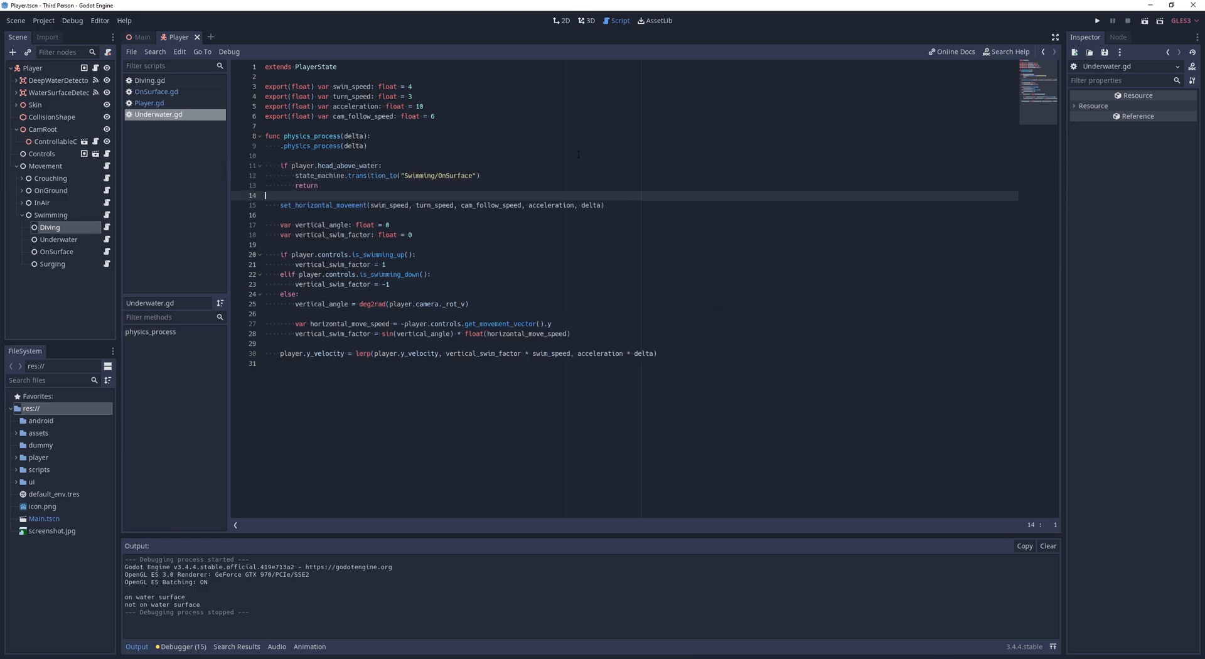
click(1097, 21)
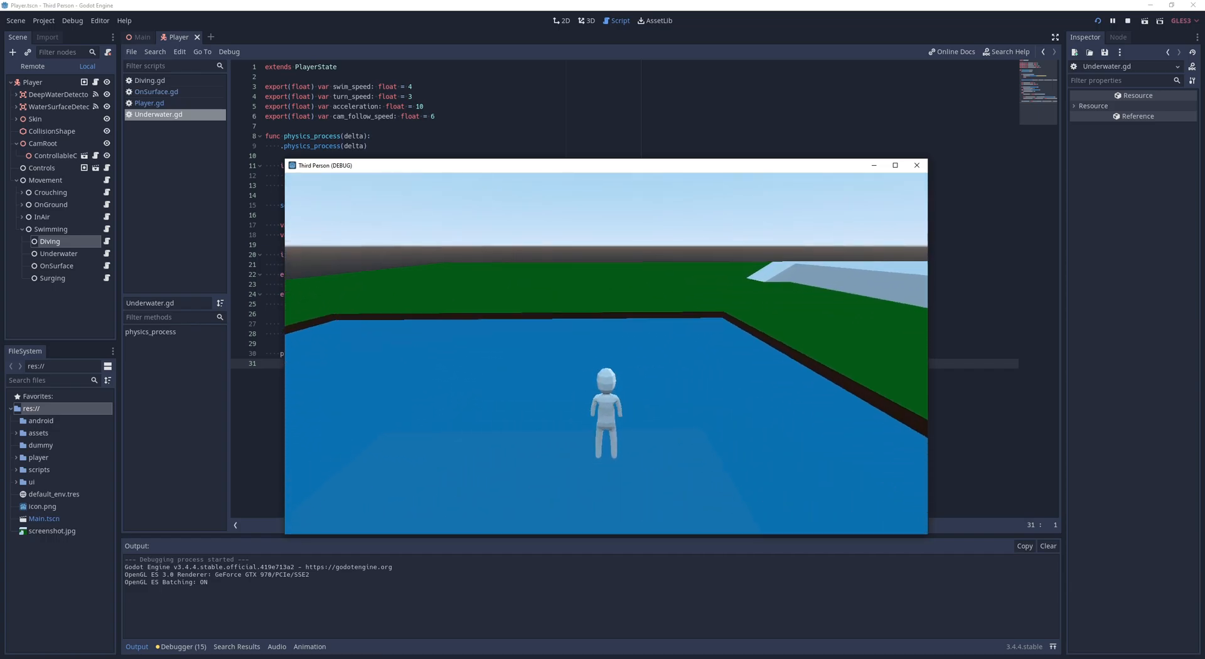
click(916, 165)
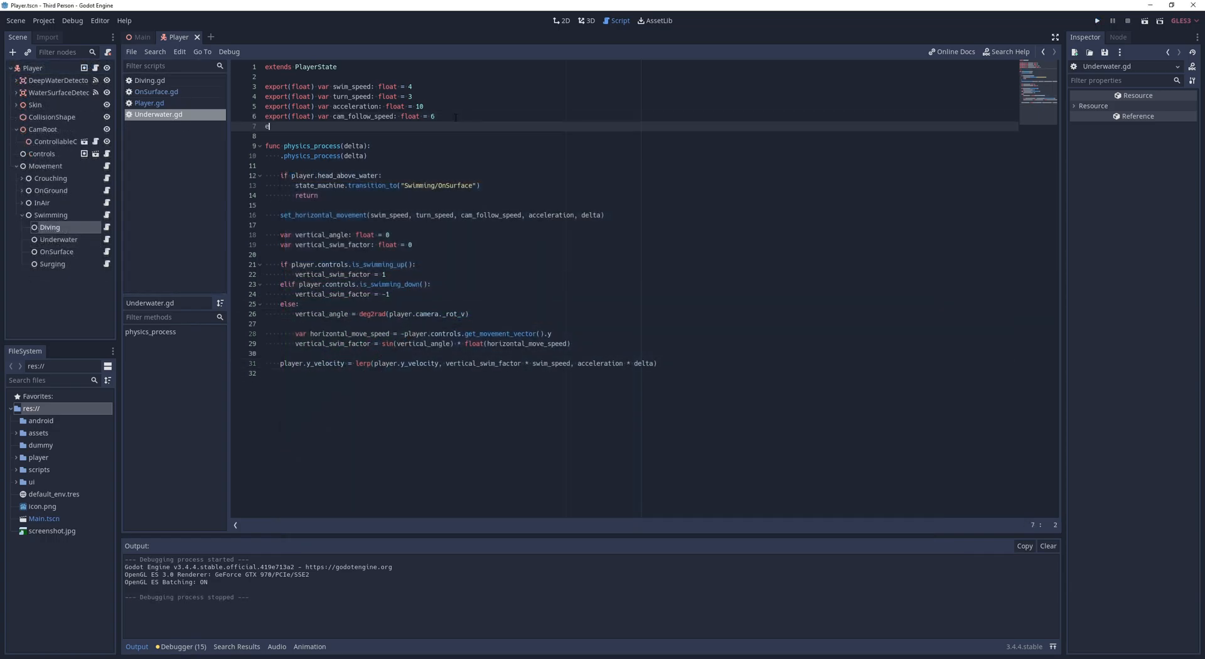
- Add surge_cooldown and charge exports, and a _process counting down cooldown, charging, then entering Swimming/Surging
text(export(float) var surge_cooldown: float = 1)
text(export(float) var surge_charge_duration: float = .5)
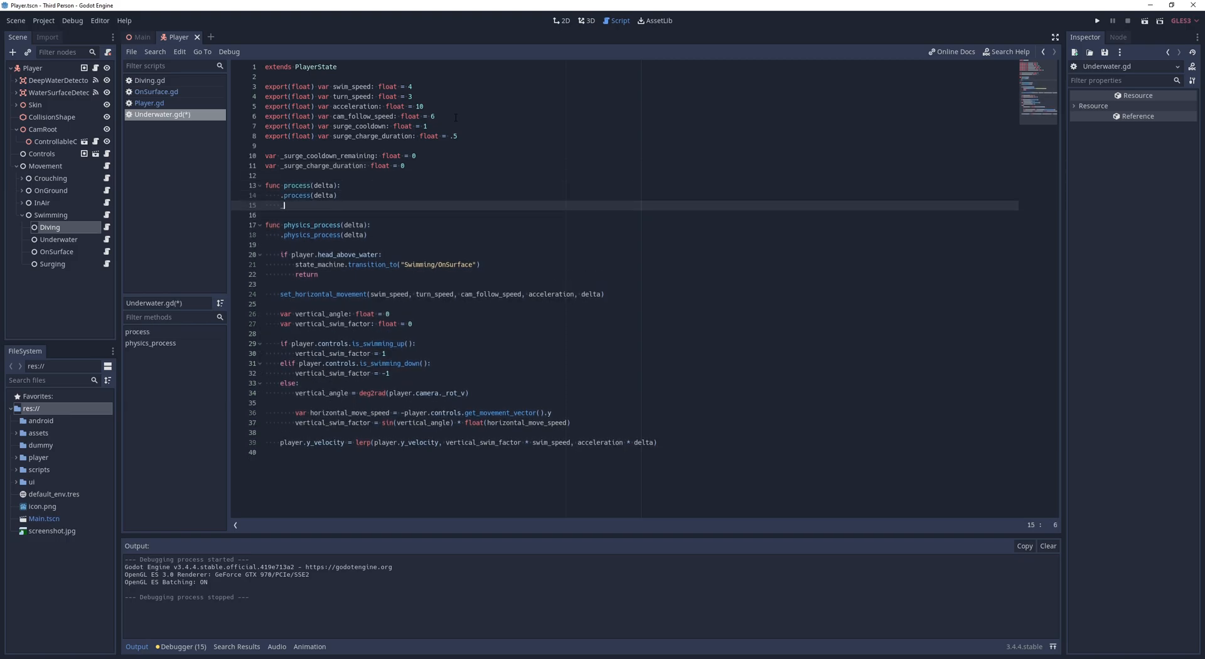
text(_surge_cooldown_remaining = max(0, _surge_cooldown_remaining - delta)
text(_surge_charge_duration = min(surge_c _surge_charge_duration + delta)
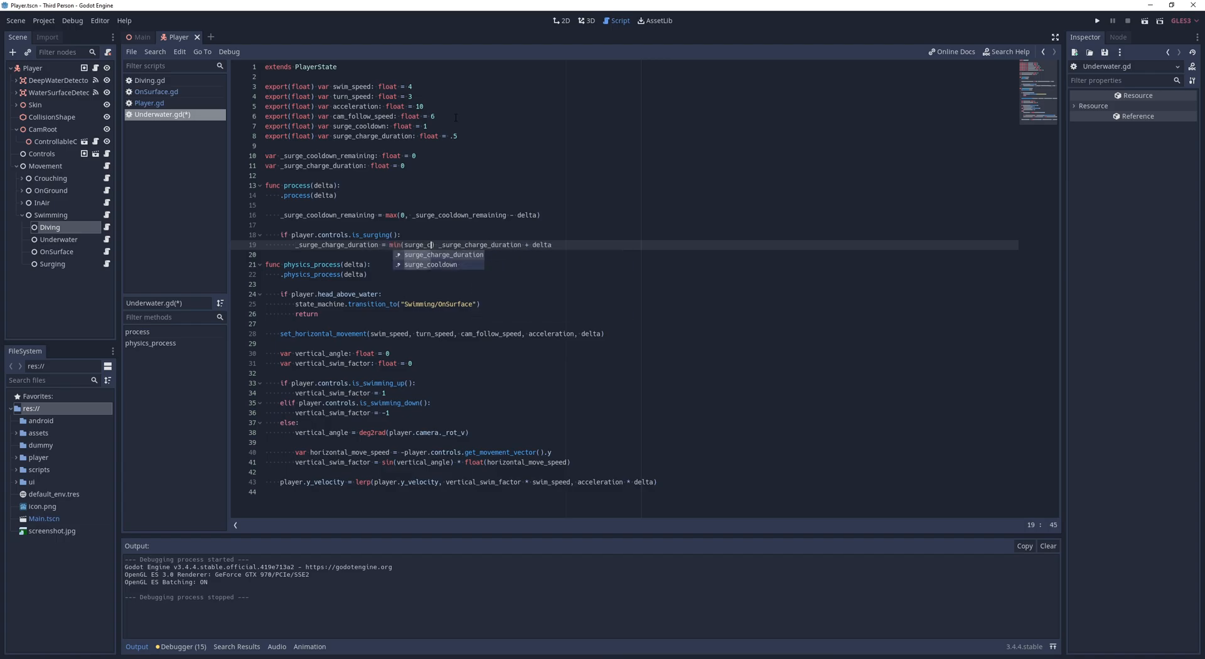
text(elif _surge_charge_duration >= surge_charge_duration && _surge_cooldown_remaining <= 0:)
text(_surge_cooldown_remaining = surge_cooldown)
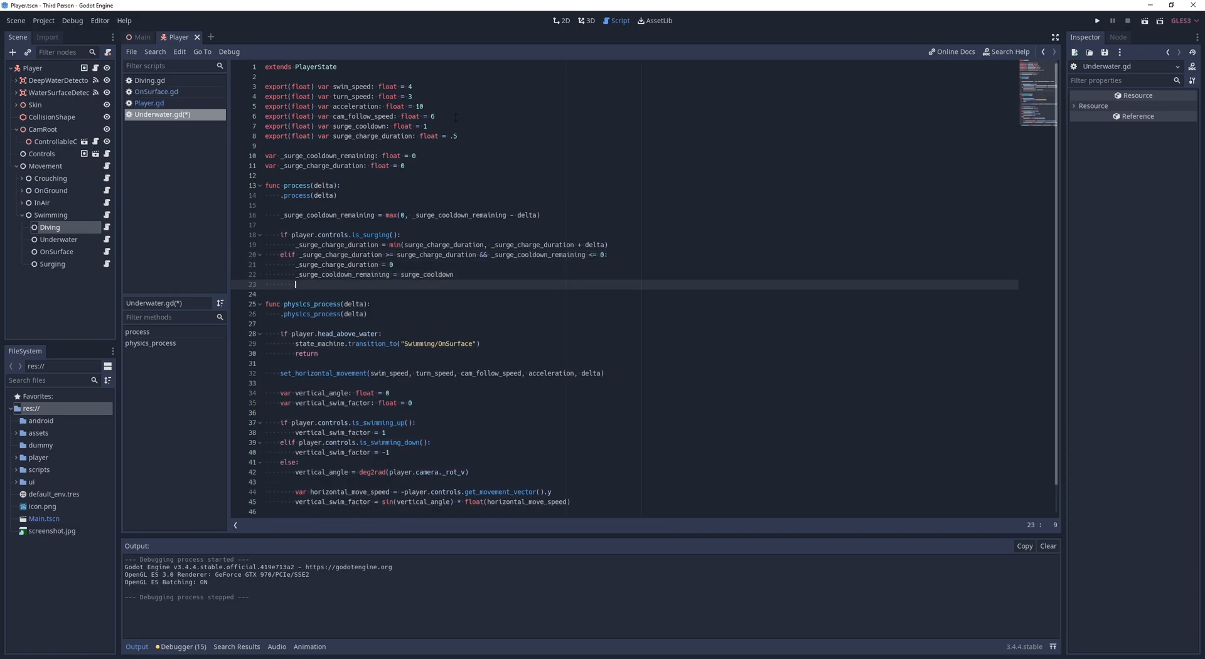
text(state_machine.transition_to("Swim"))
text(_surge_charge_duration = 0)
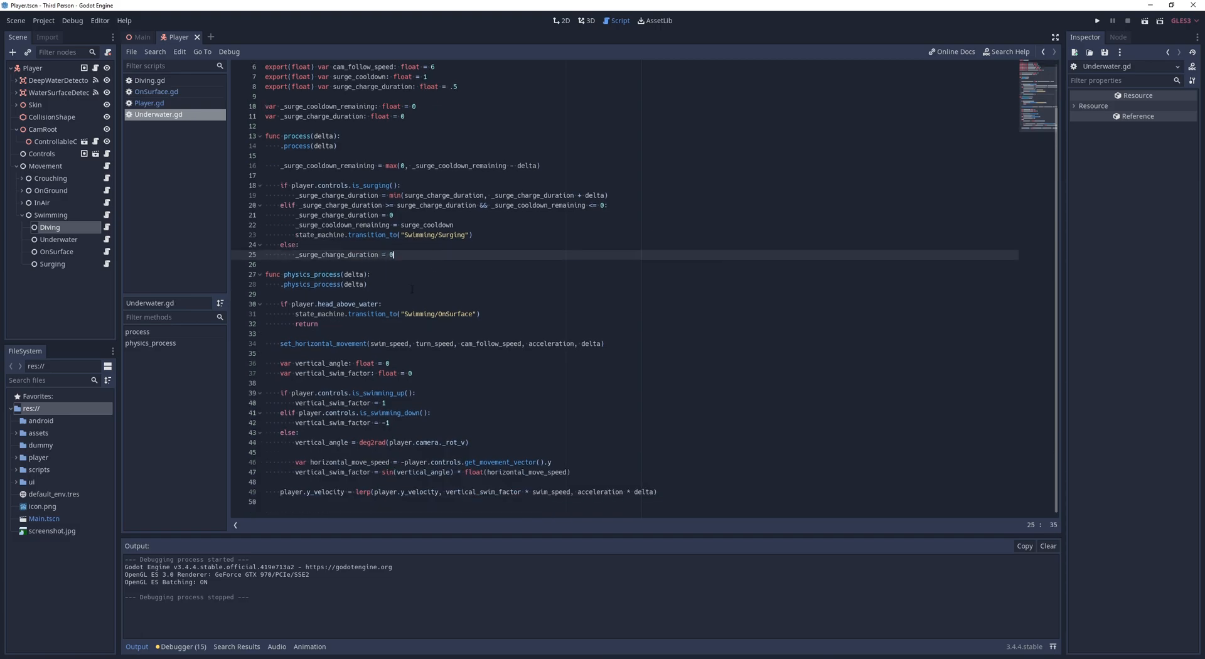
text(var speed =)
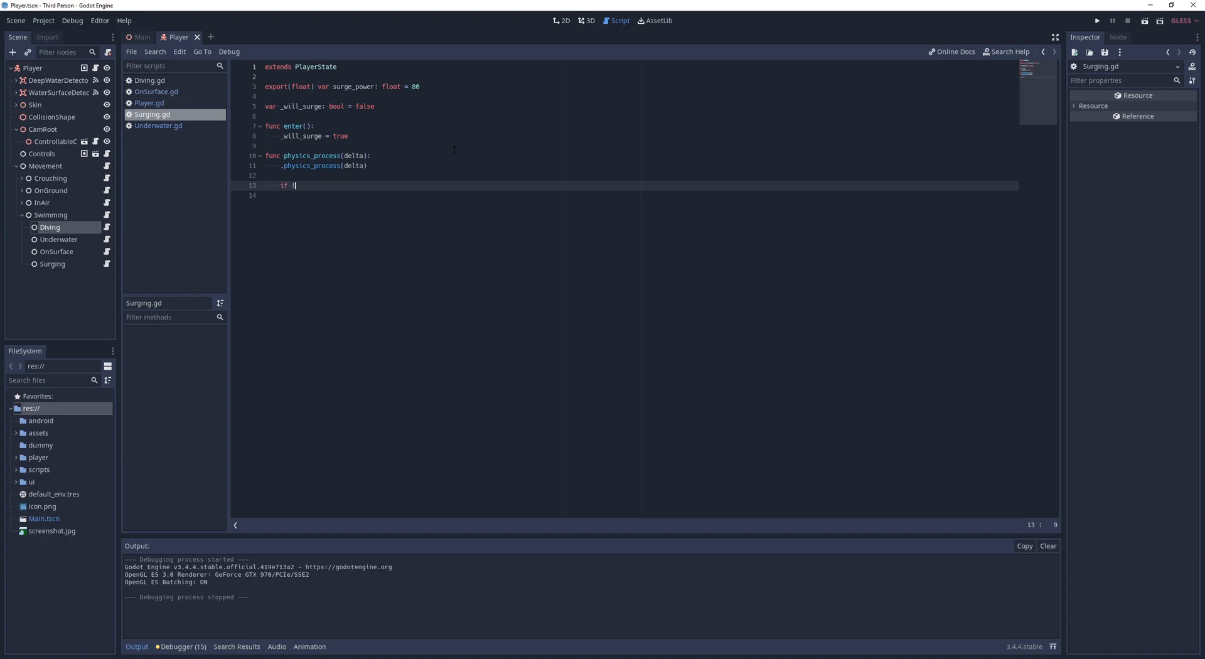
- Surging physics_process aims from skin rotation and camera pitch, move_and_slides by surge_power, returns to Underwater
text(_will_surge:)
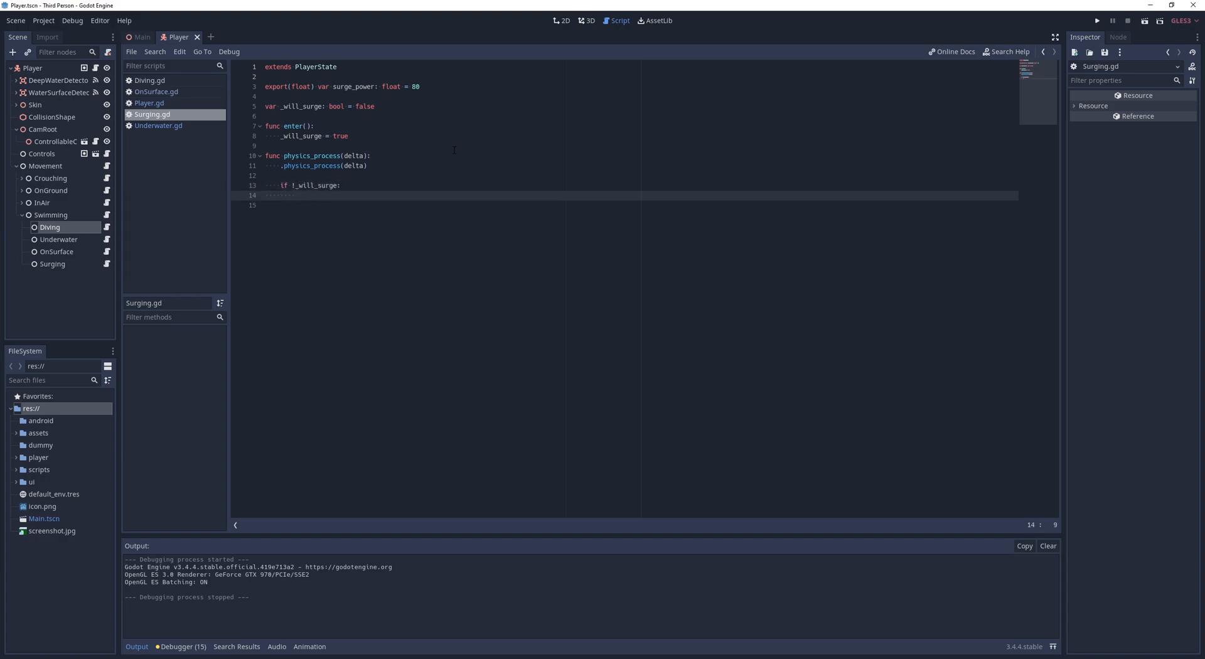
text(state_machine.transition_to(get_parent().get_path()
text(direction.y = sin)
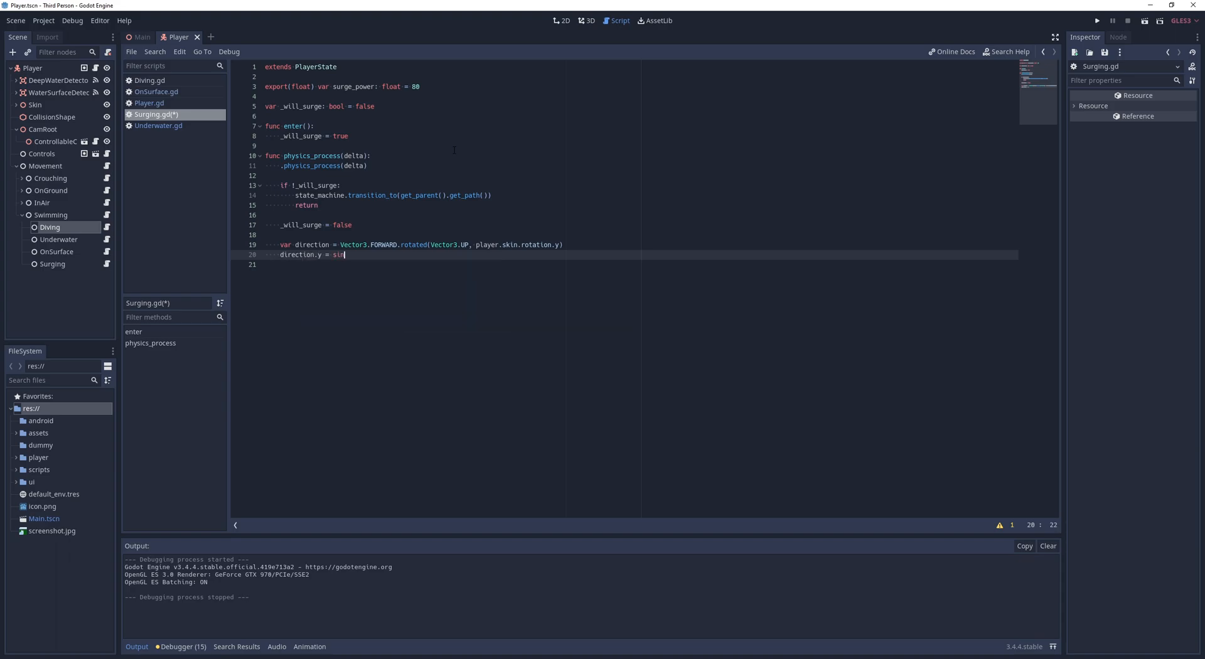
text((deg2rad(player.camera._rot_v)
click(640, 264)
text(direction = direction.normalized()
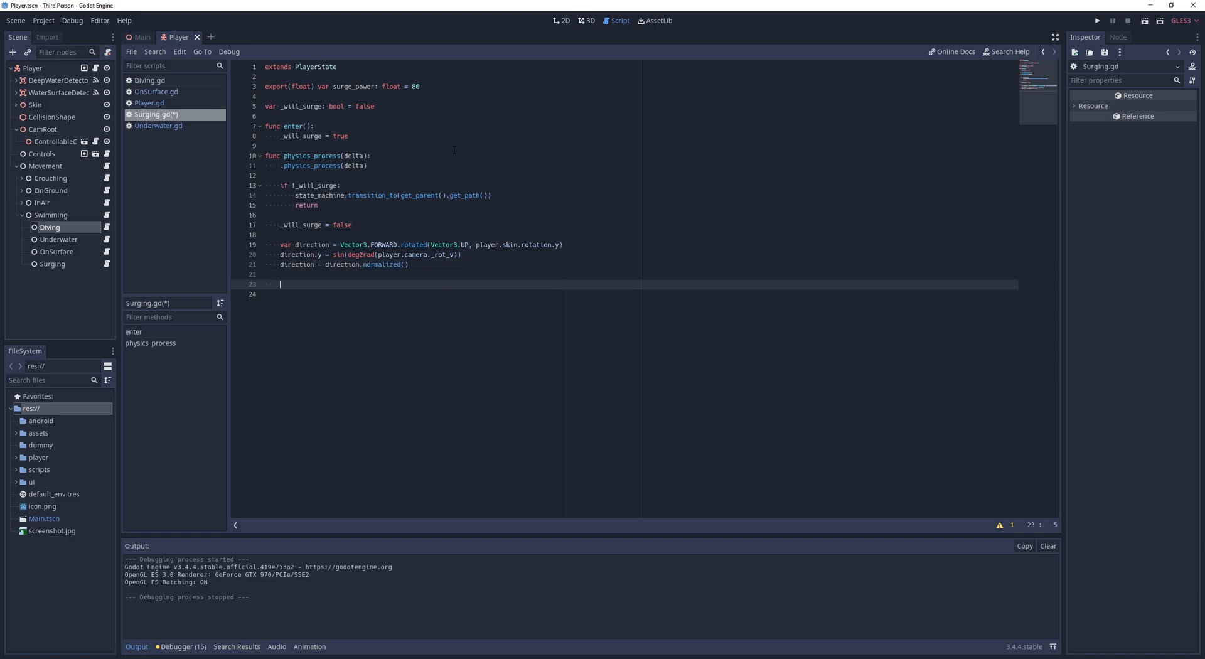
text(player.velocity = player.move_a)
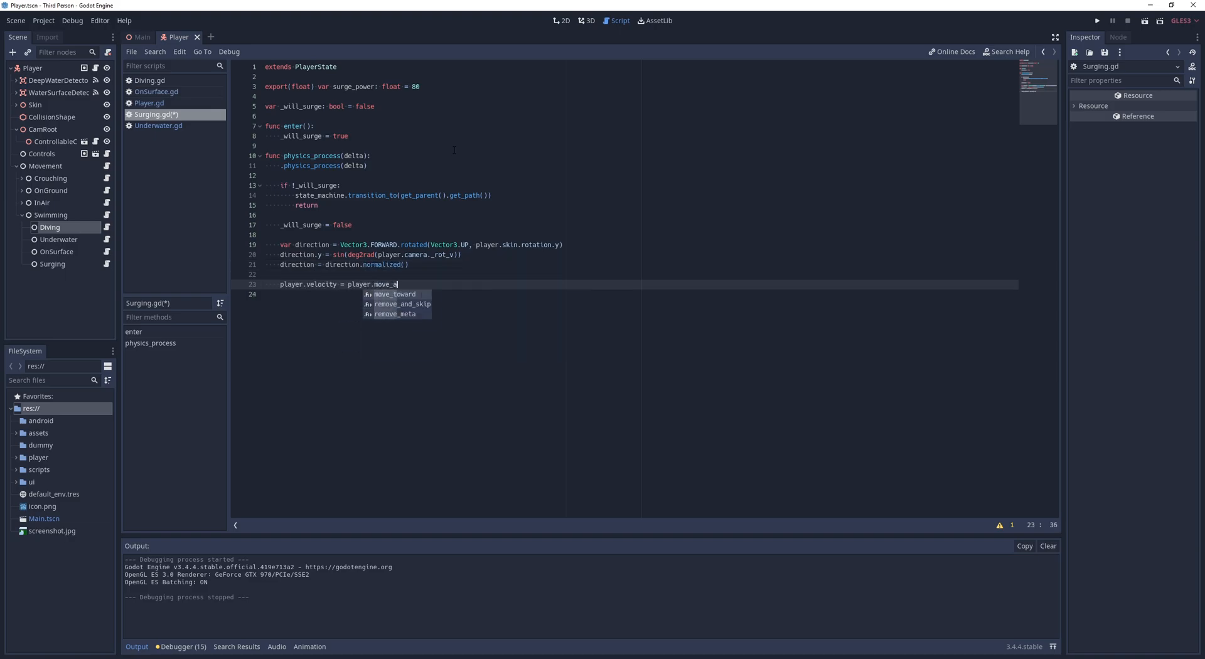
text(nd_slide(direction * s)
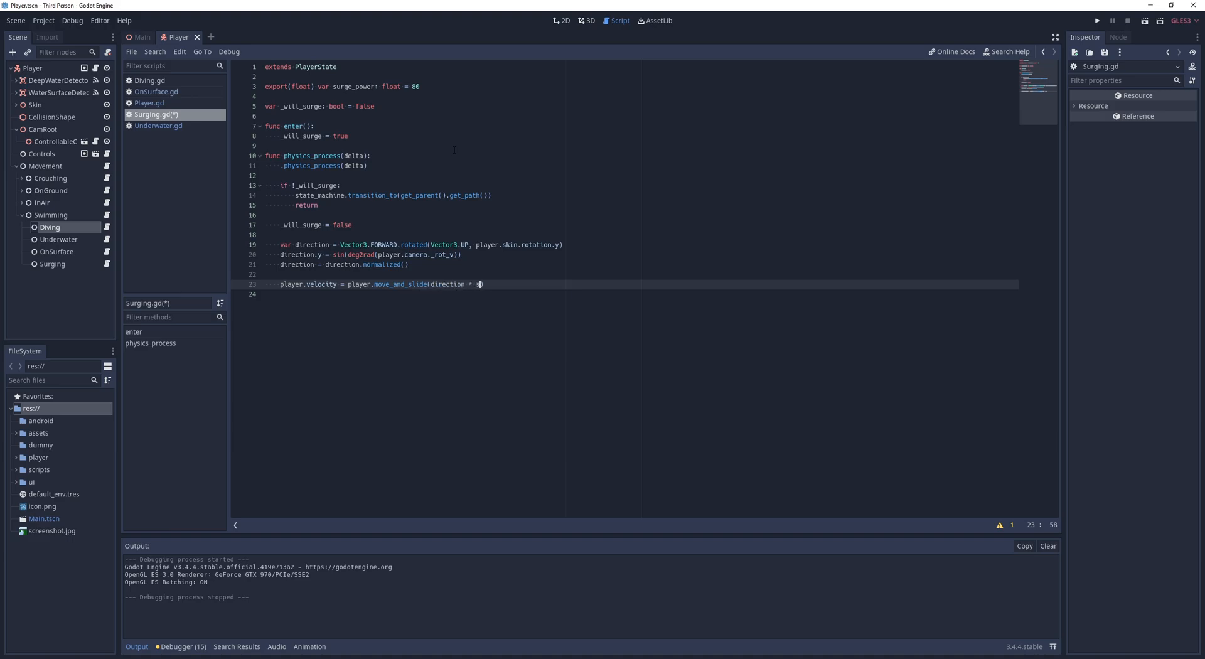
text(urge_power, Vector3.UP))
click(640, 294)
text(player.y_velocity =)
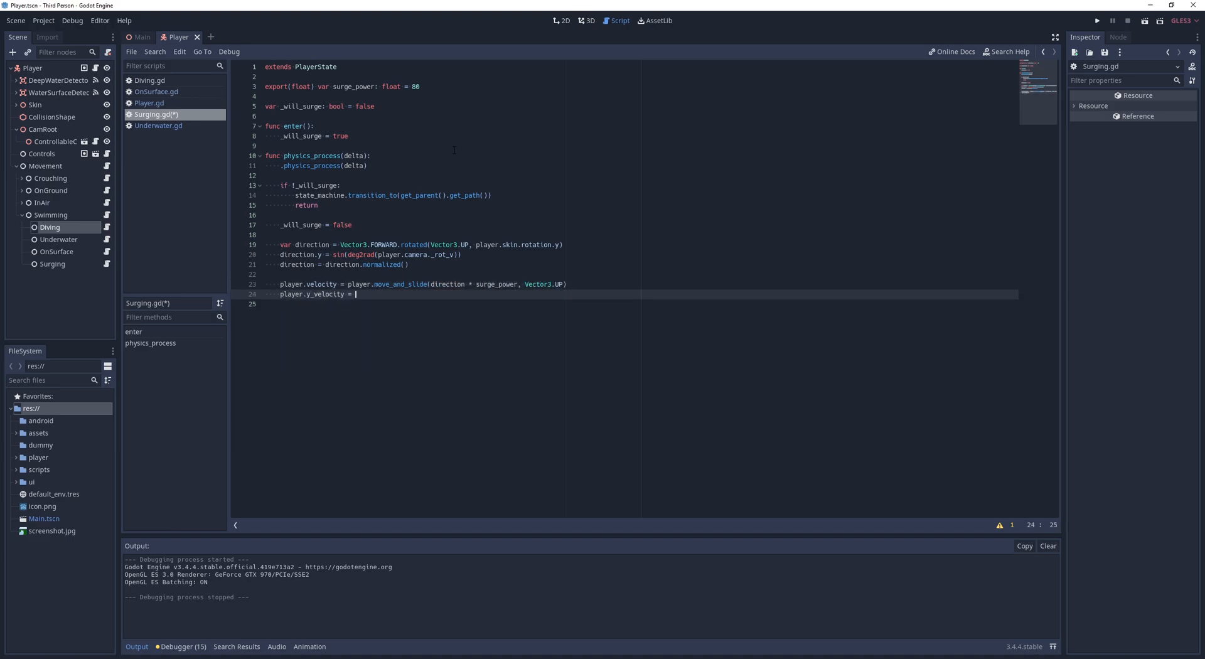
text(direction.y * surge_power)
text(state_machine.transition_to("Swimming/Underwater"))
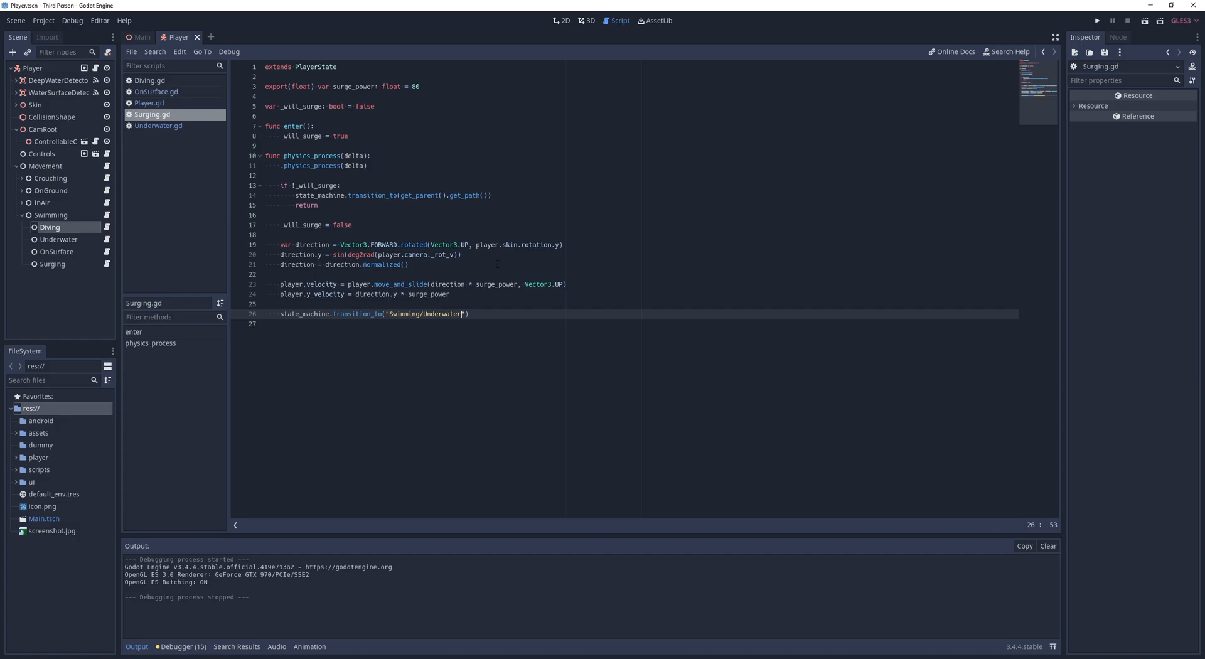
click(1098, 20)
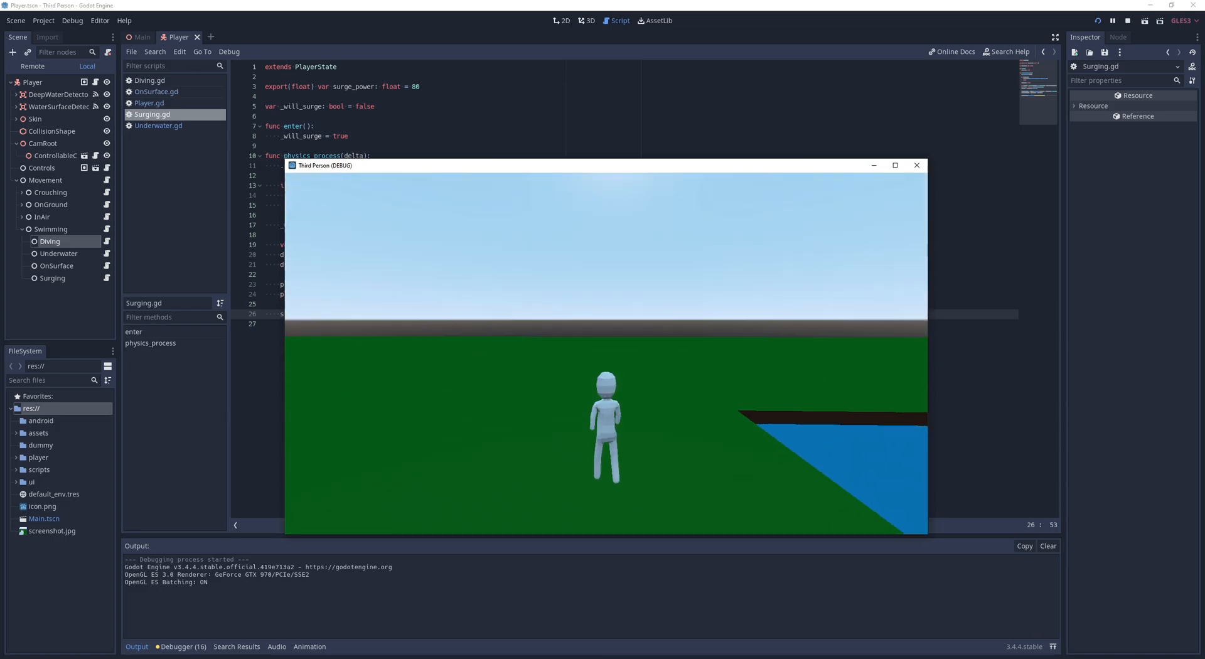
click(1127, 21)
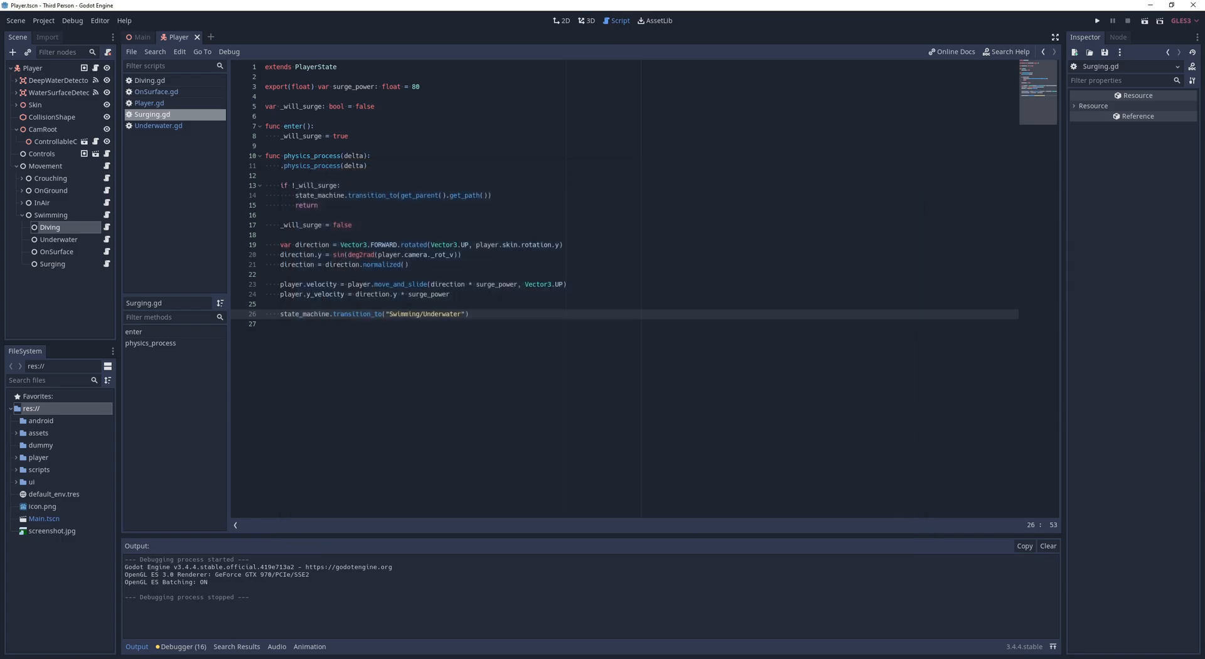
mouse_move(52, 442)
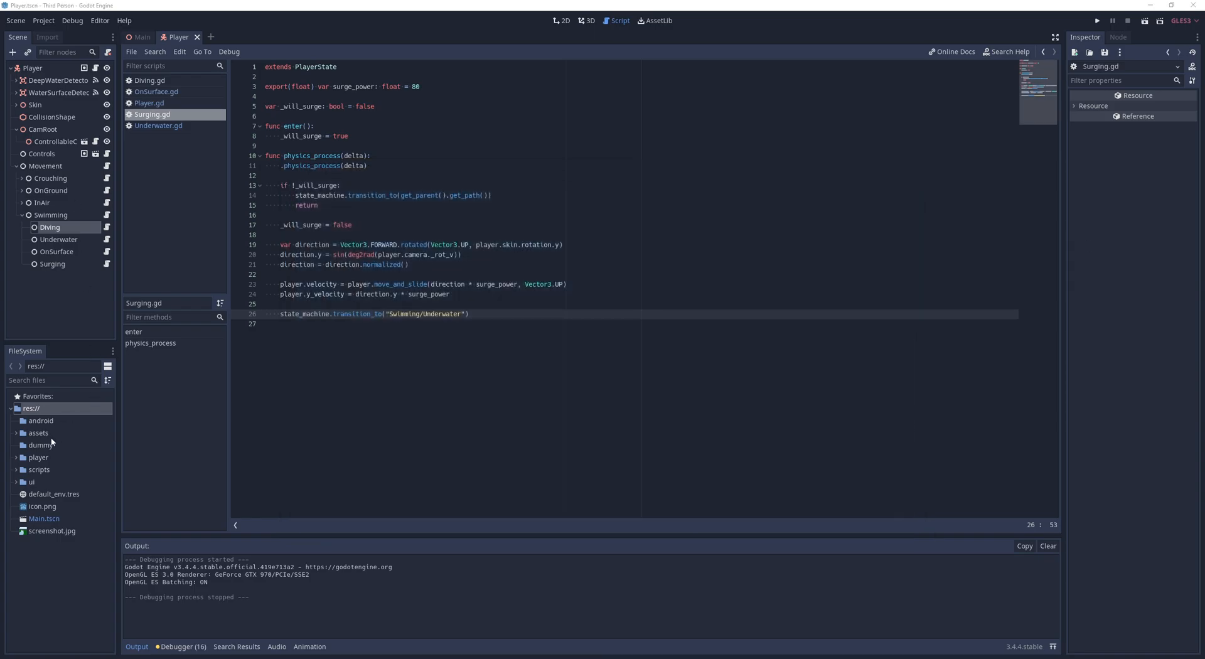
- Open the player-doll model in a new scene, browse its animation list, and return to Player
click(38, 432)
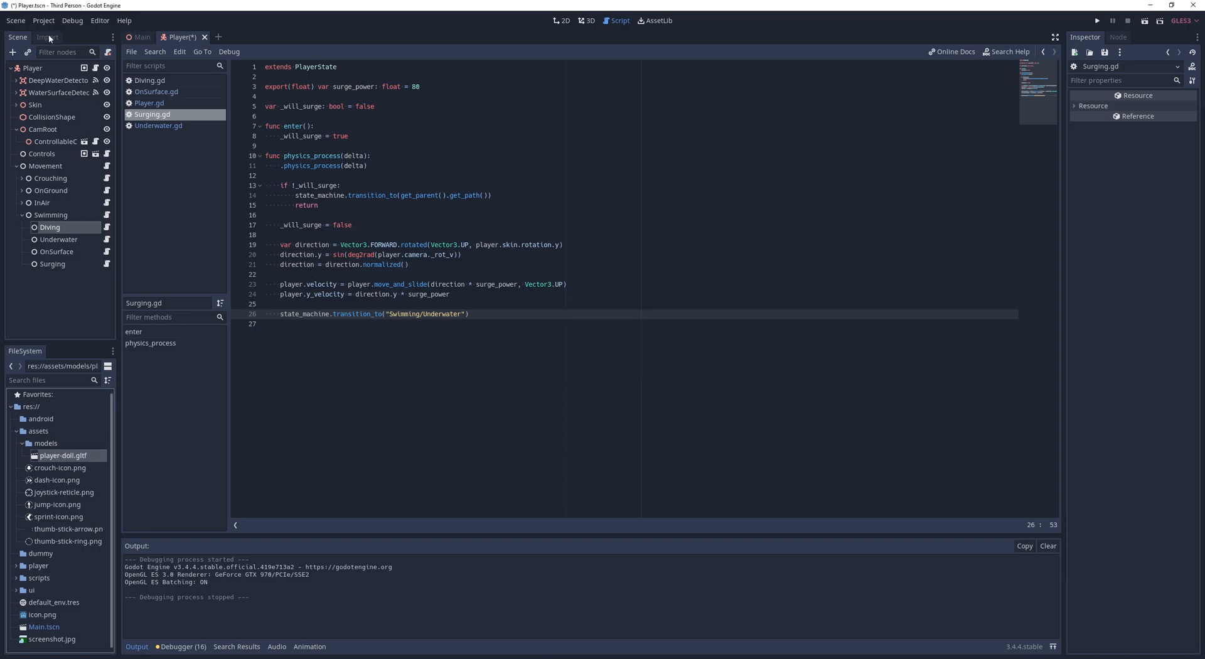
click(47, 37)
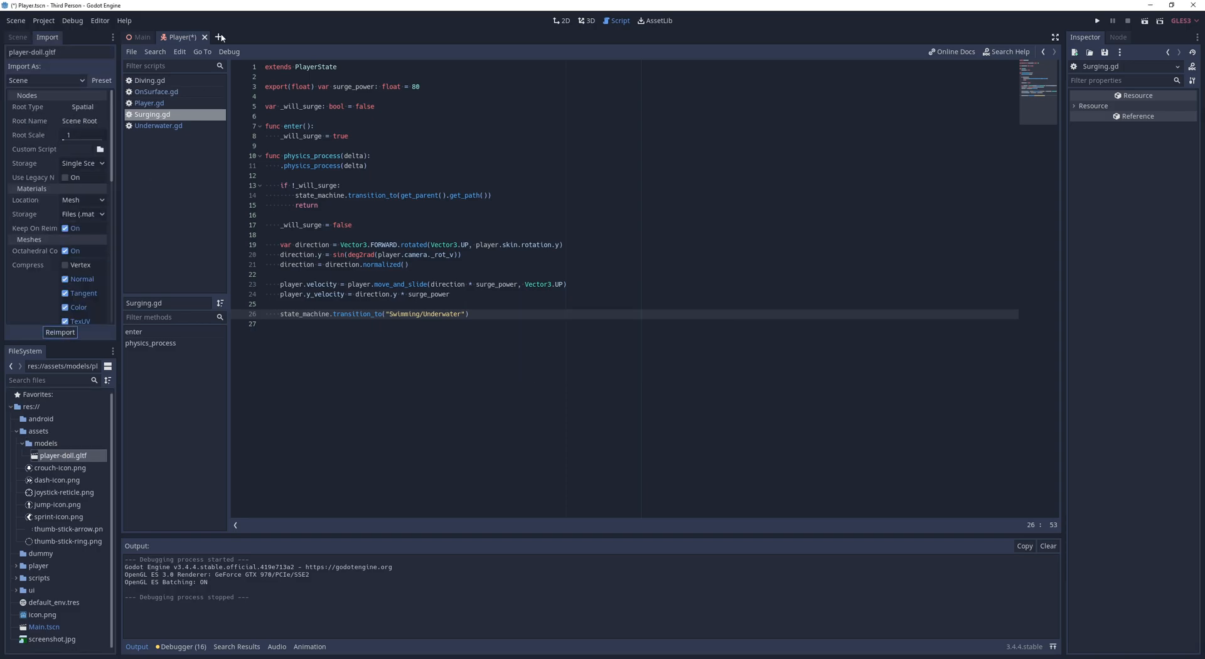
click(141, 37)
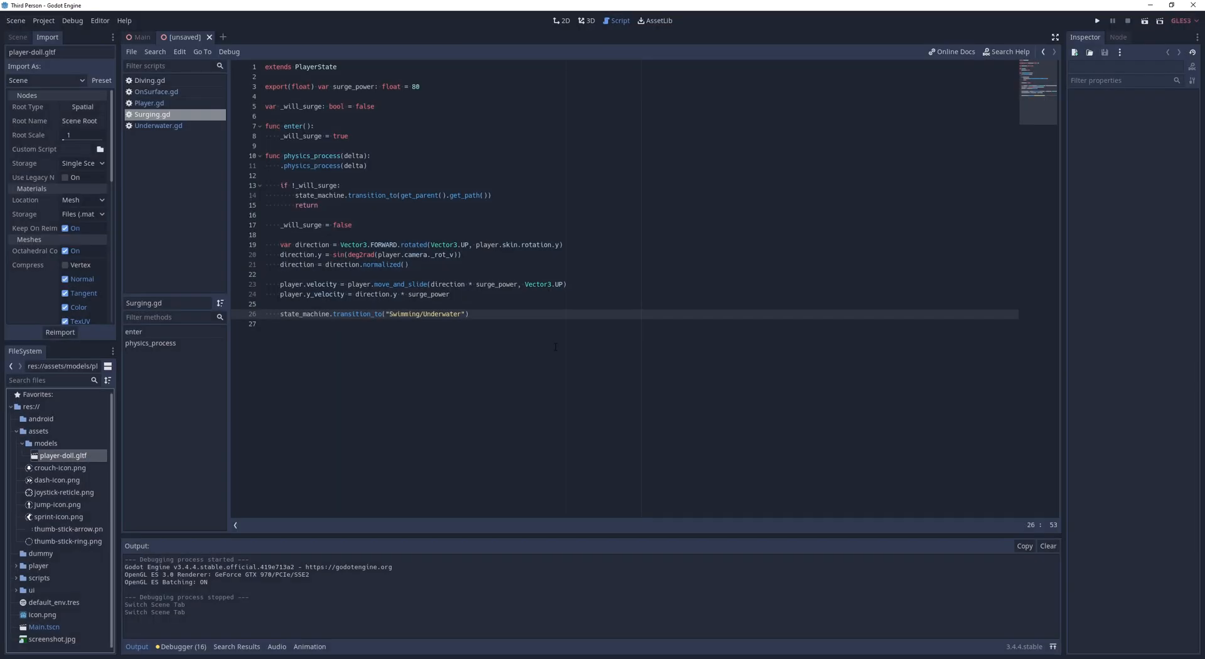
click(589, 21)
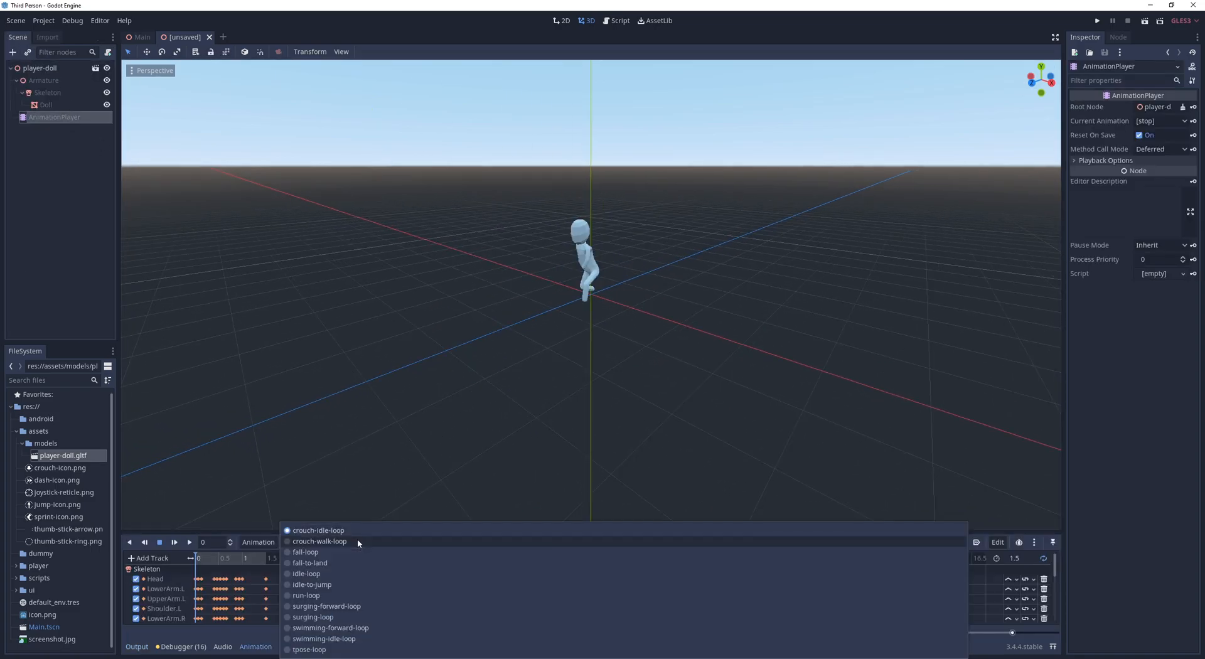
click(318, 530)
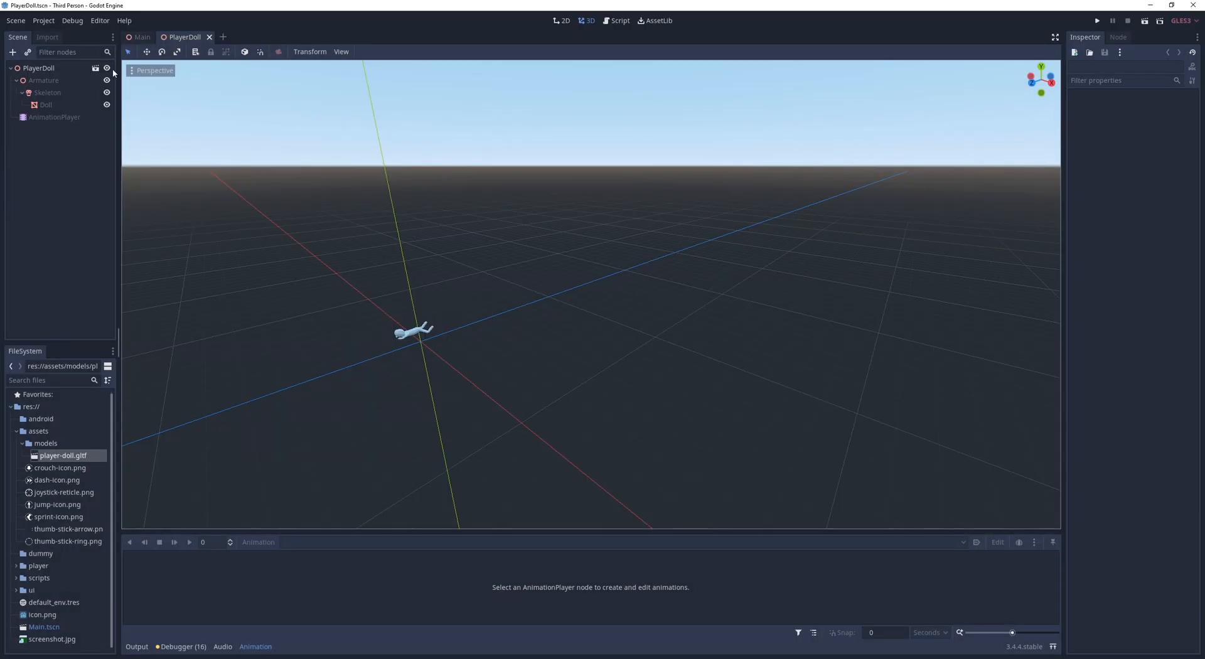
click(54, 117)
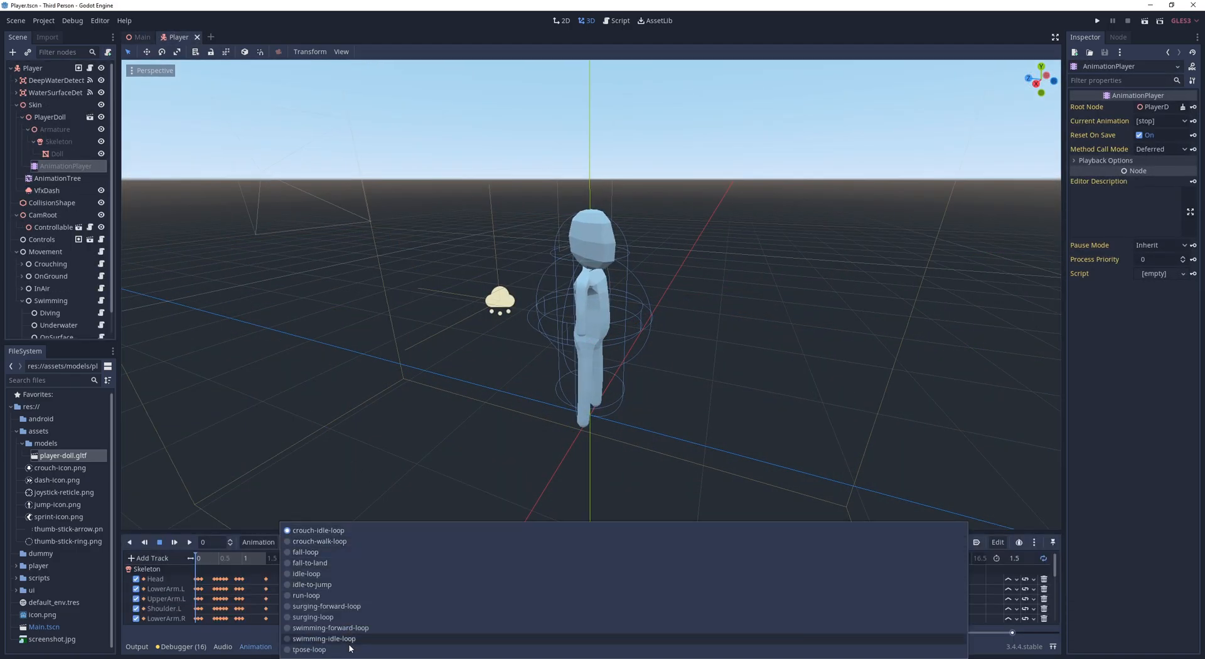
- Add Swimming and Surging BlendSpace1D nodes, including the surging clip, and preview the surging transition
click(57, 178)
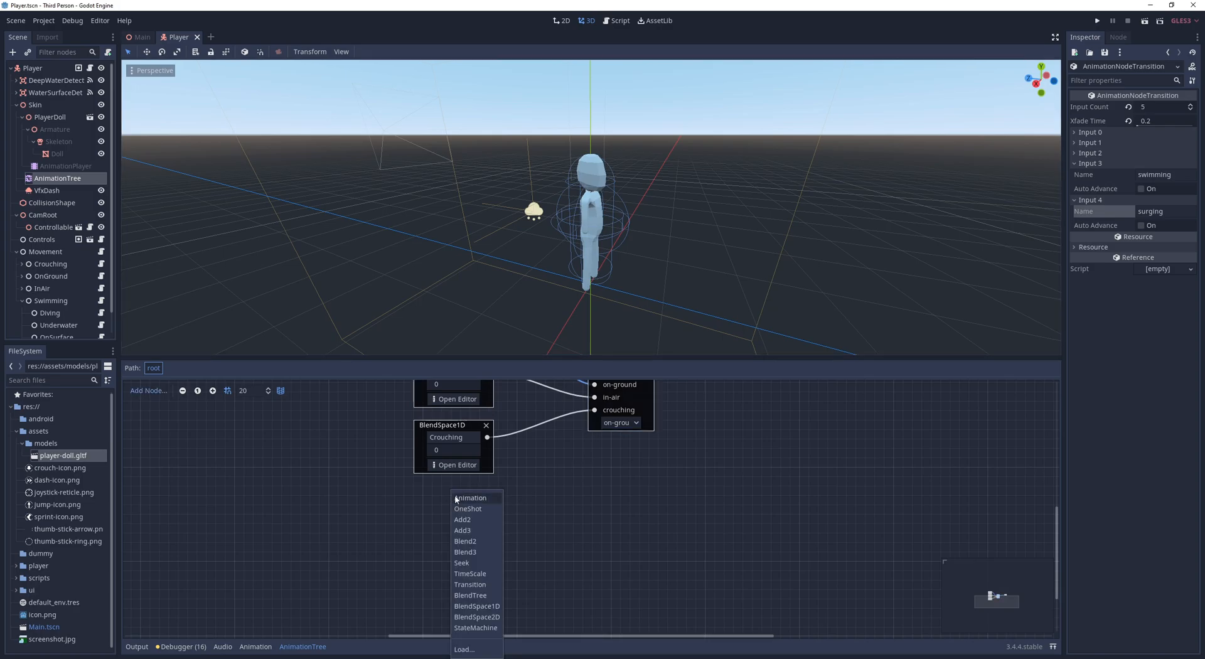
click(476, 607)
text(Surging)
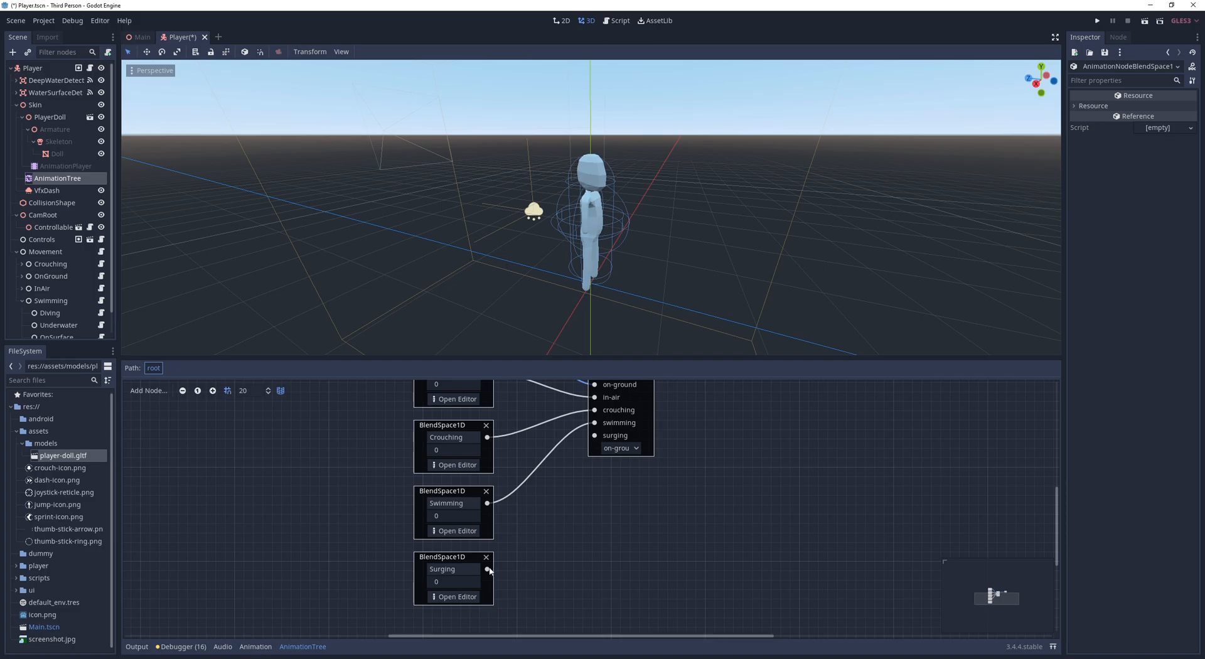
click(456, 531)
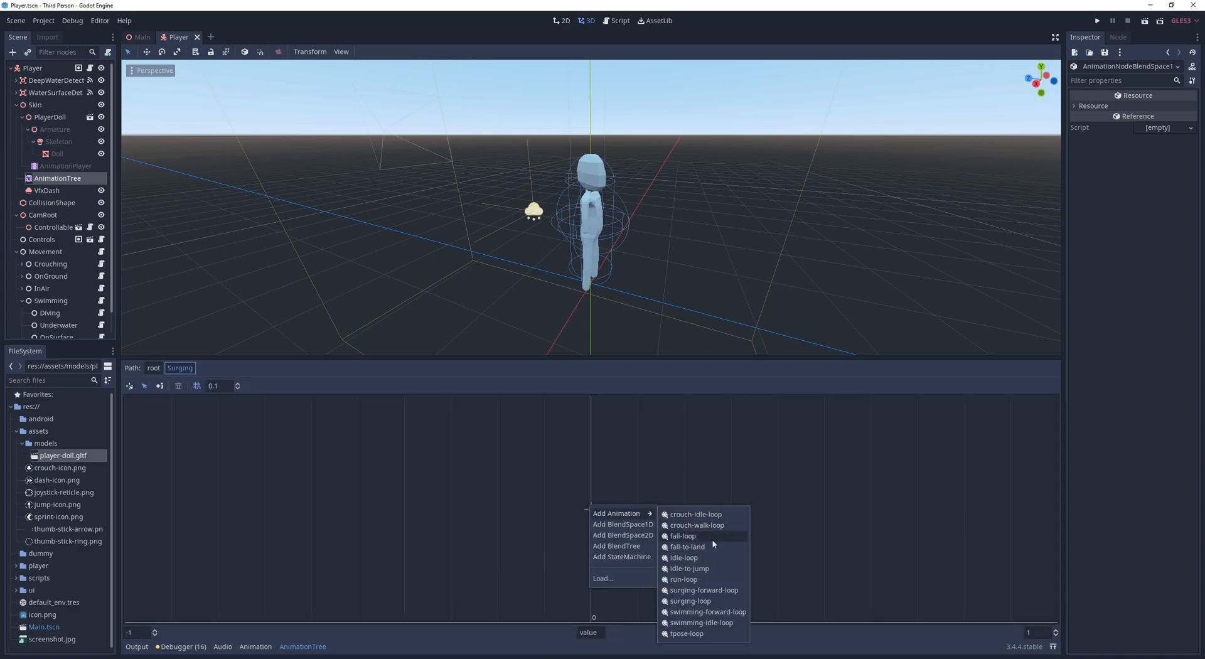
click(682, 535)
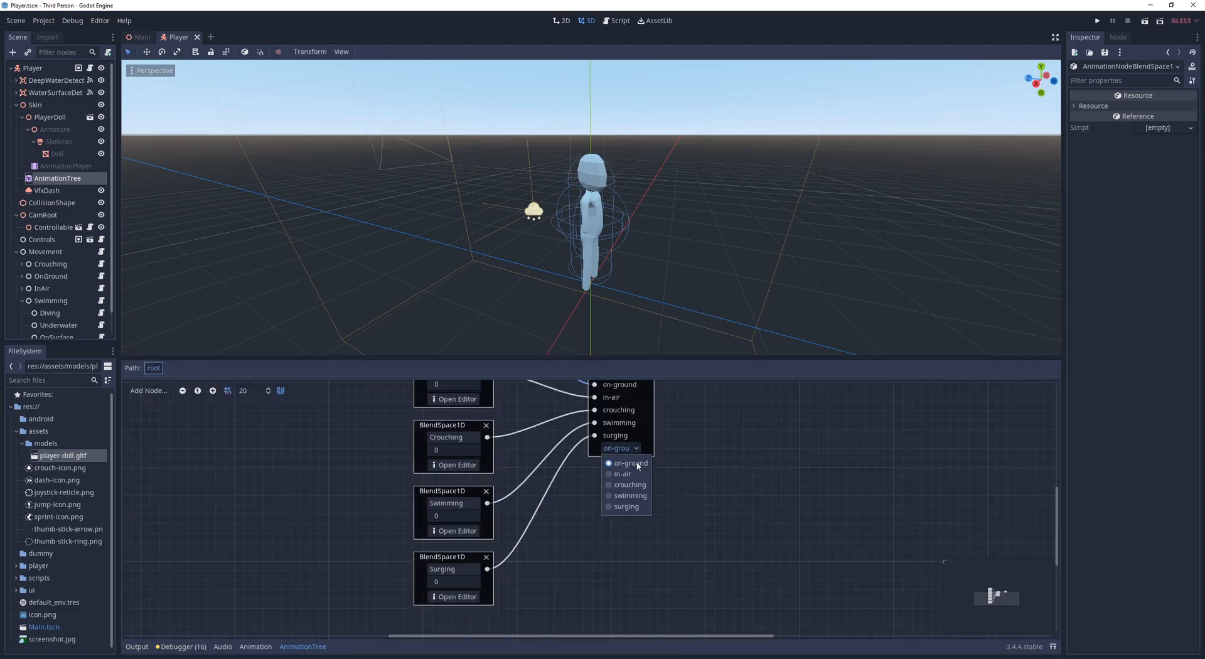
click(630, 495)
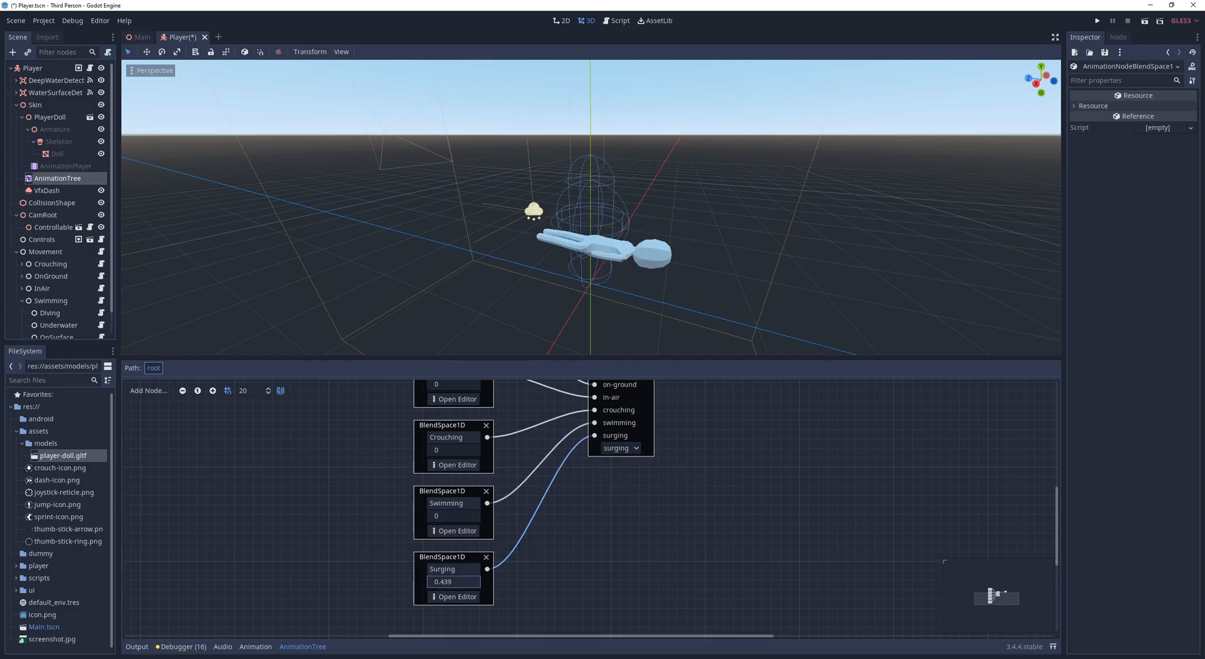
click(619, 20)
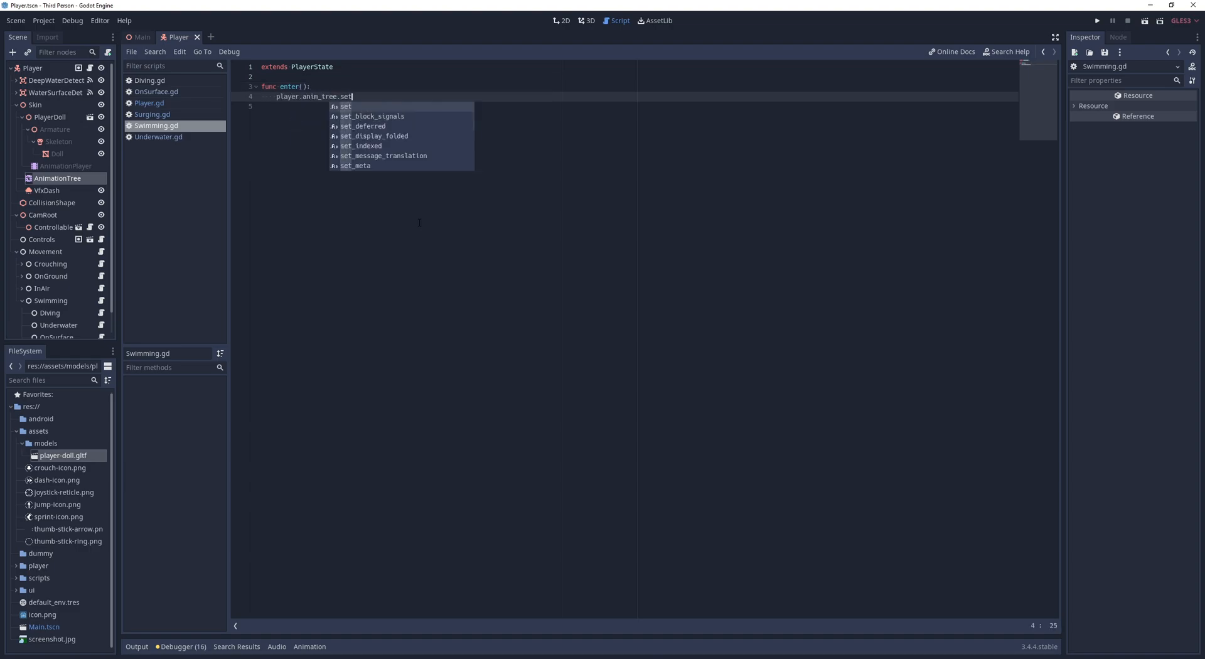
- Swimming.gd sets RootState current to 3; Underwater.gd lerps Swimming blend_position by velocity and tilts skin rotation.x
text(("parameters/RootState/current", 3)
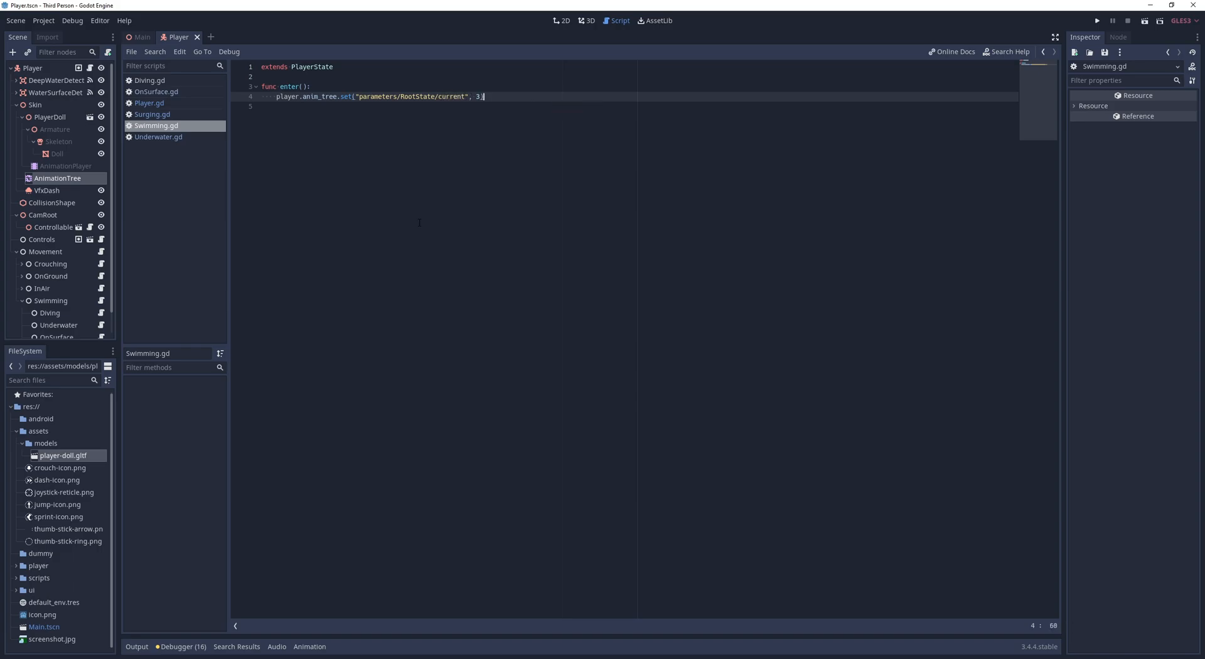
click(158, 137)
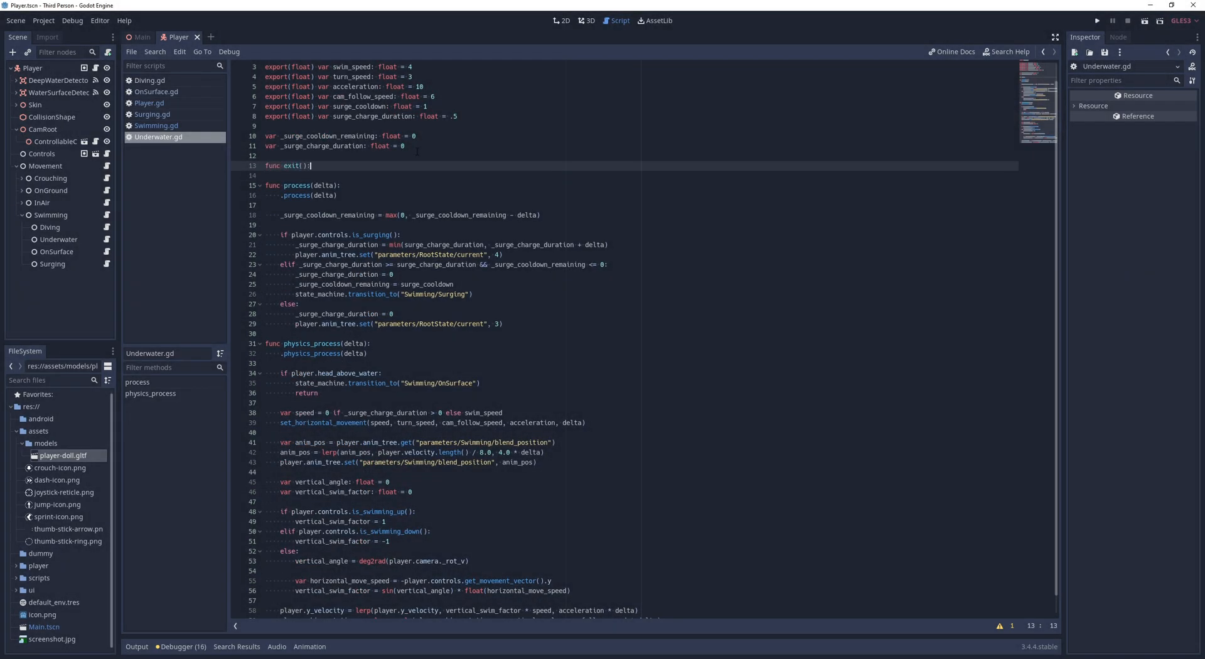
text(player.a)
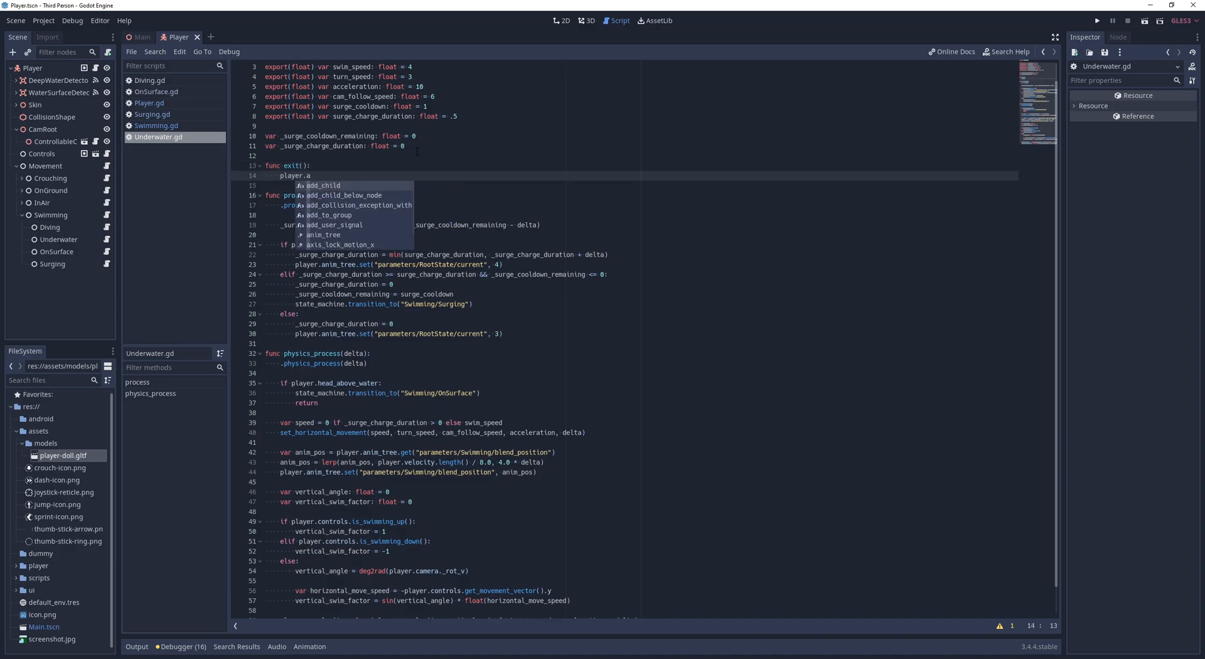
text(skin.r)
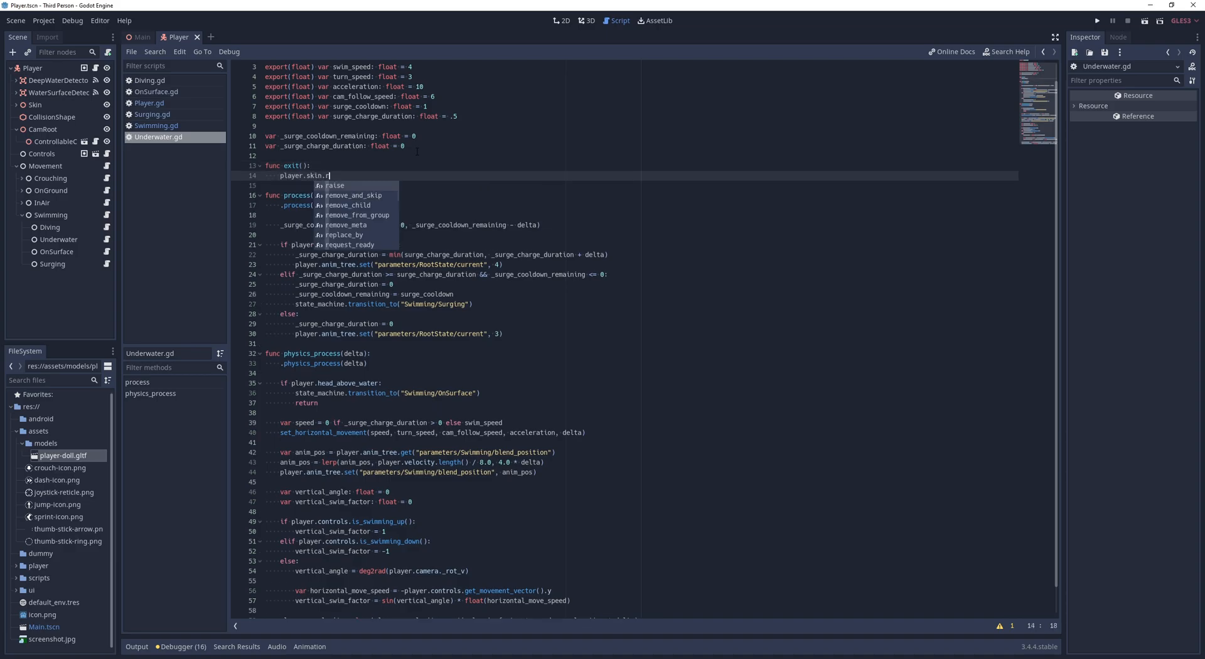
text(otation.x = 0)
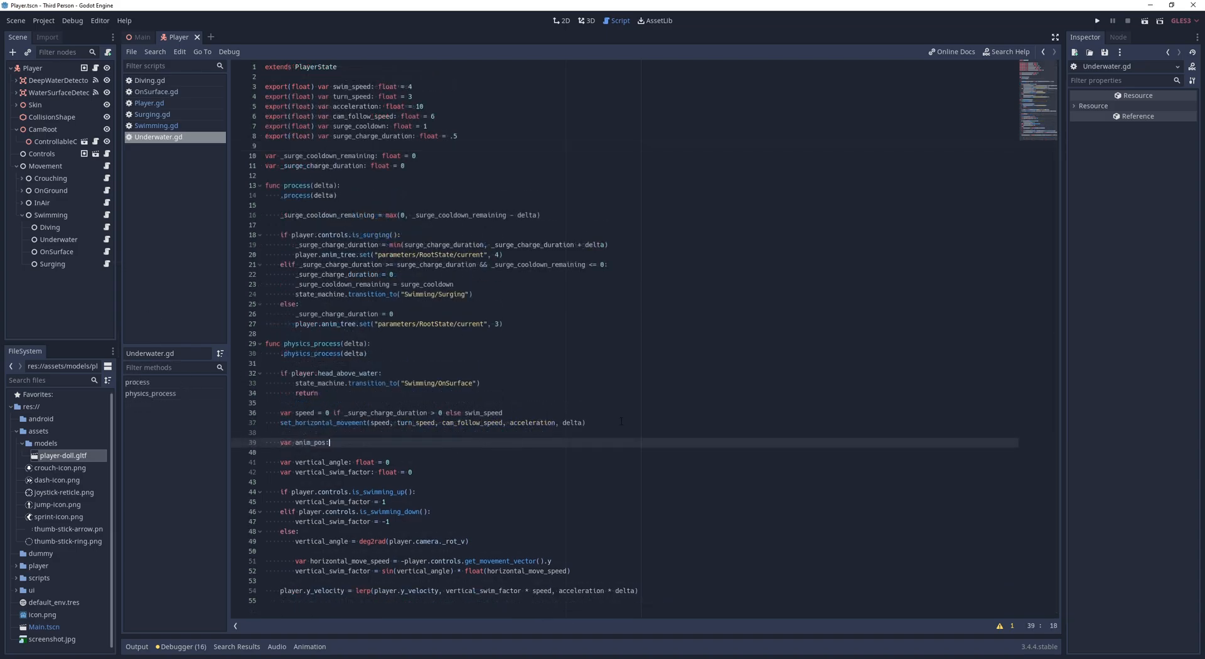
text(= player.anim_tree.get("parameters/Swimming/blend_pos"))
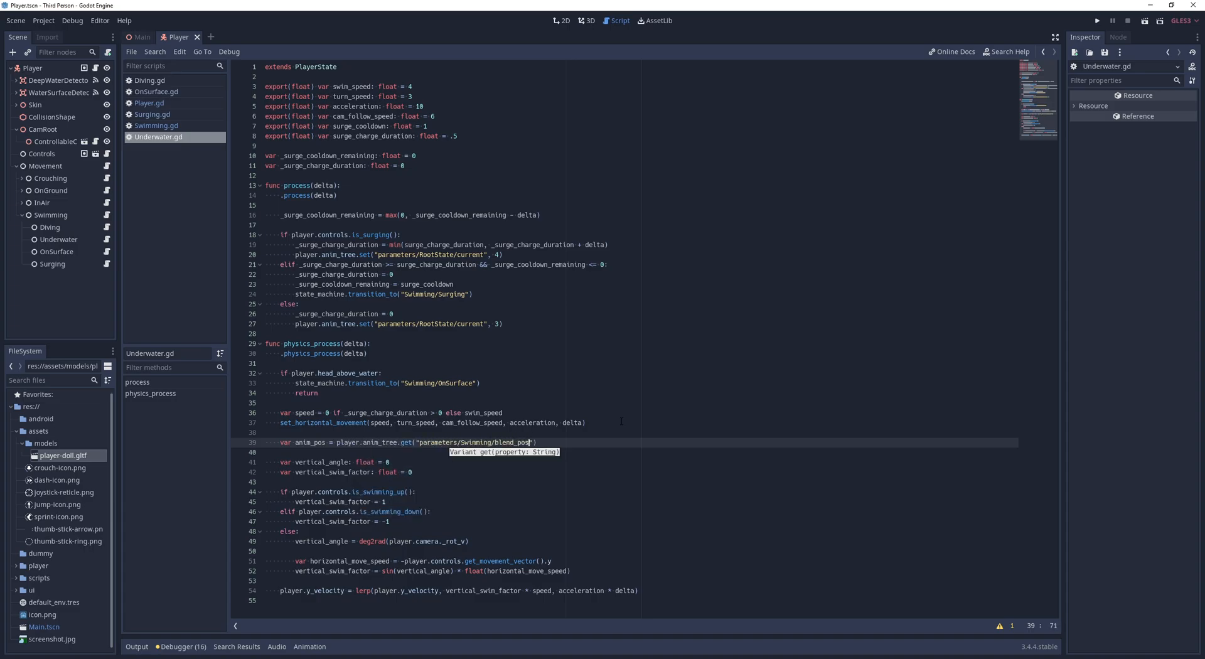
text(anim_pos = lerp(anim_pos, player.velocity.length() / 8.0, 4.0 * delta)
text(player.skin.rotation.x = lerp_angle(player.skin.rotation.x, vertical_angle, cam_follow_speed * delta)
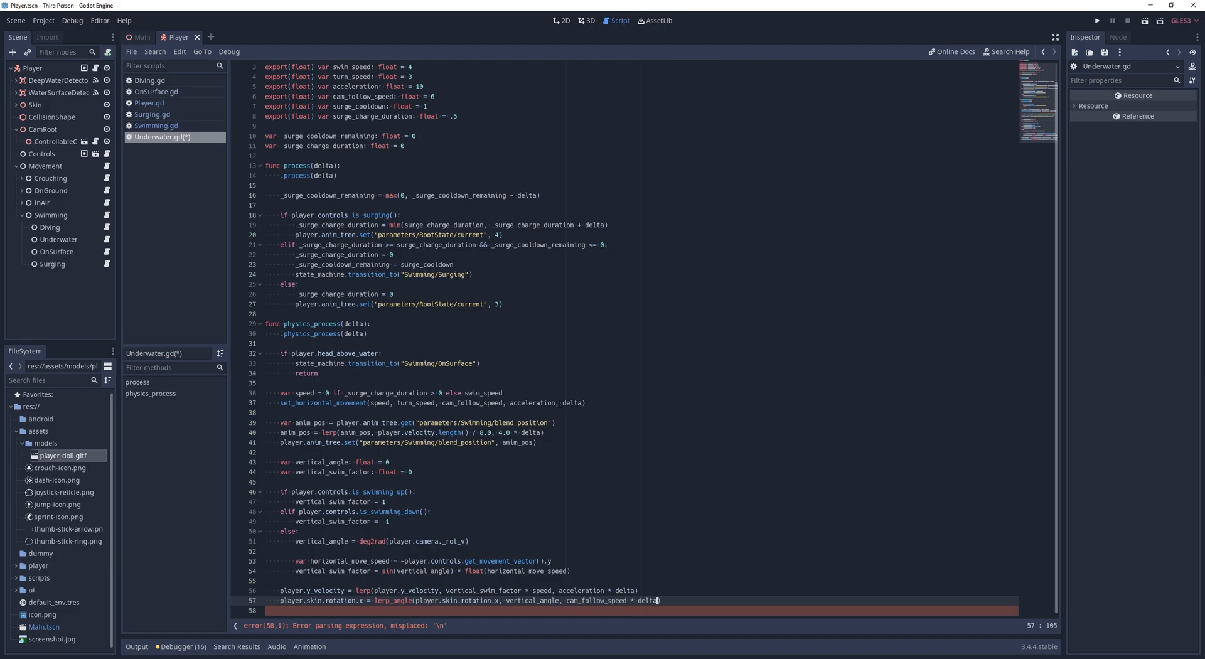
click(152, 114)
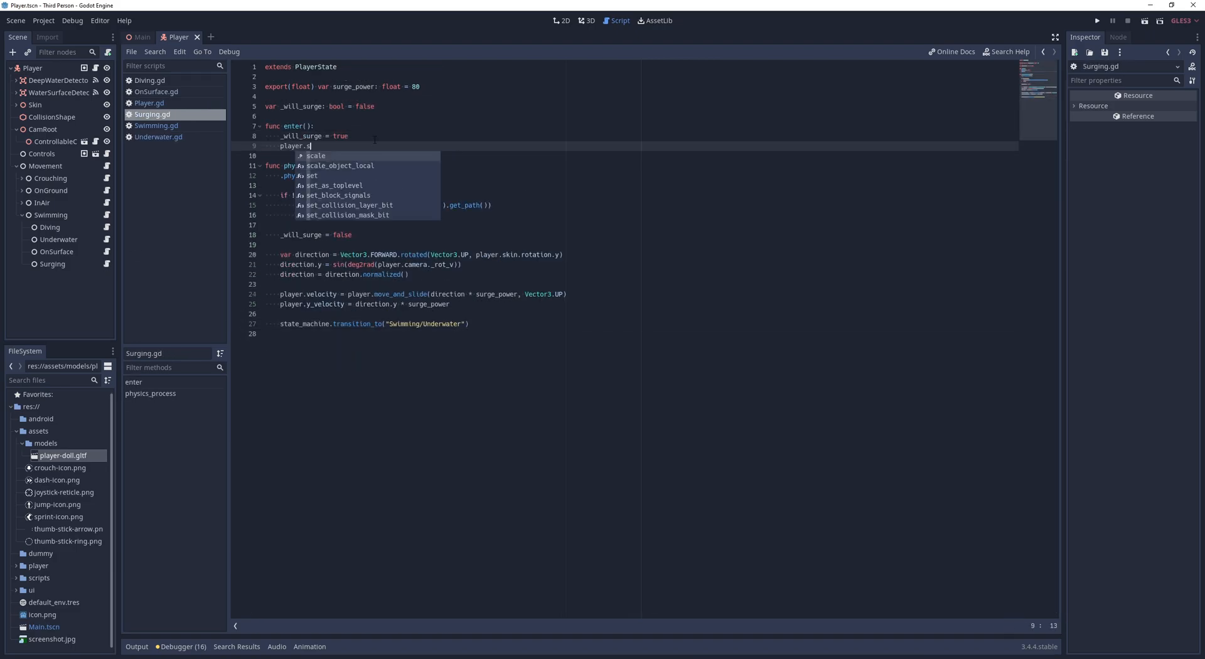
- In Surging.gd, set parameters/Surging/blend_position to 1 in enter() and 0 in a new exit()
text(anim_tree.set("parameters/Surging/blend_pos")
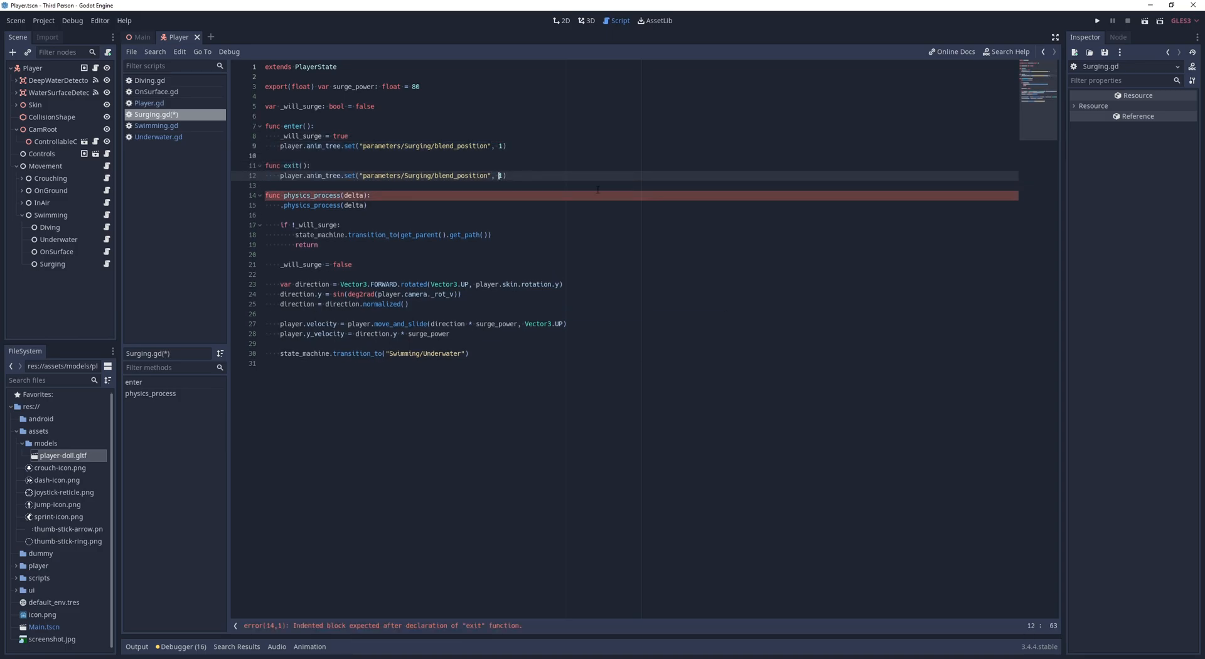
click(1099, 21)
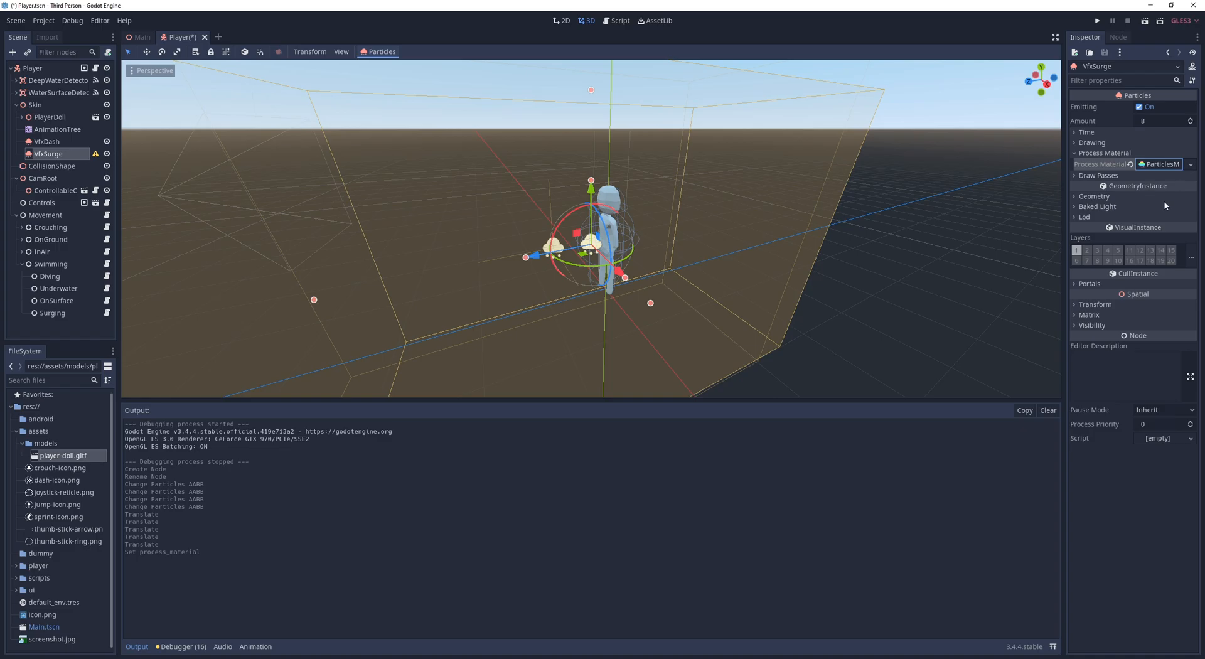
- Give VfxSurge an unshaded SphereMesh, 16 one-shot particles, 0.6 s lifetime, scale curve and light-blue gradient
click(1098, 175)
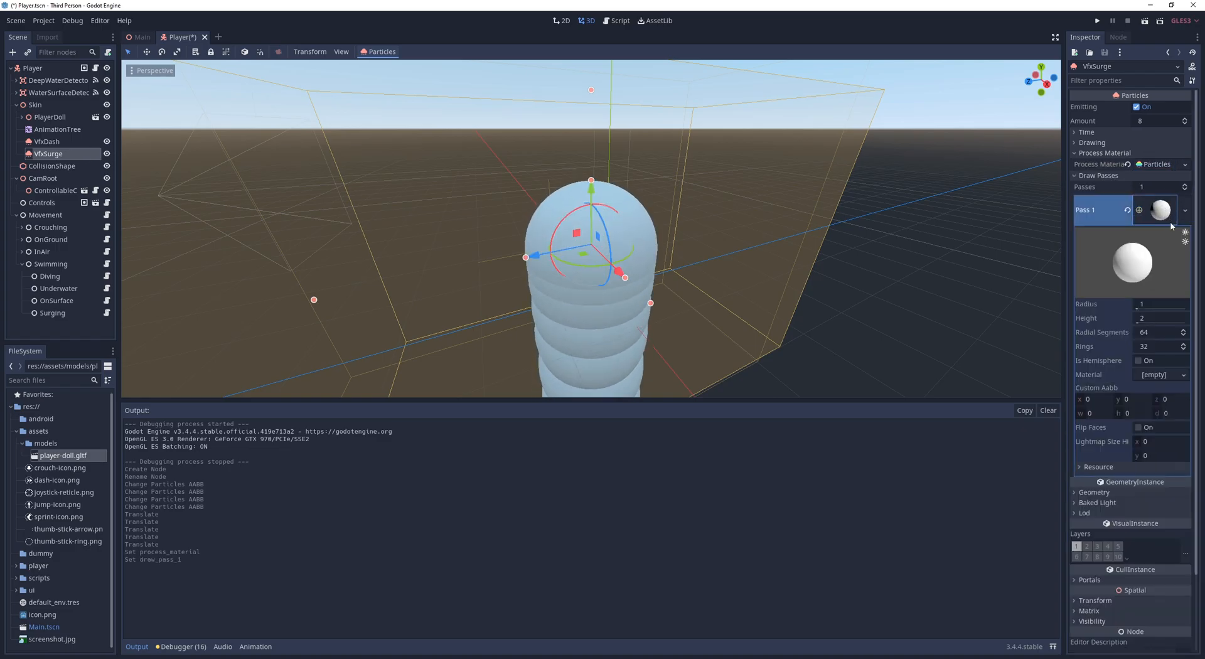
click(1157, 318)
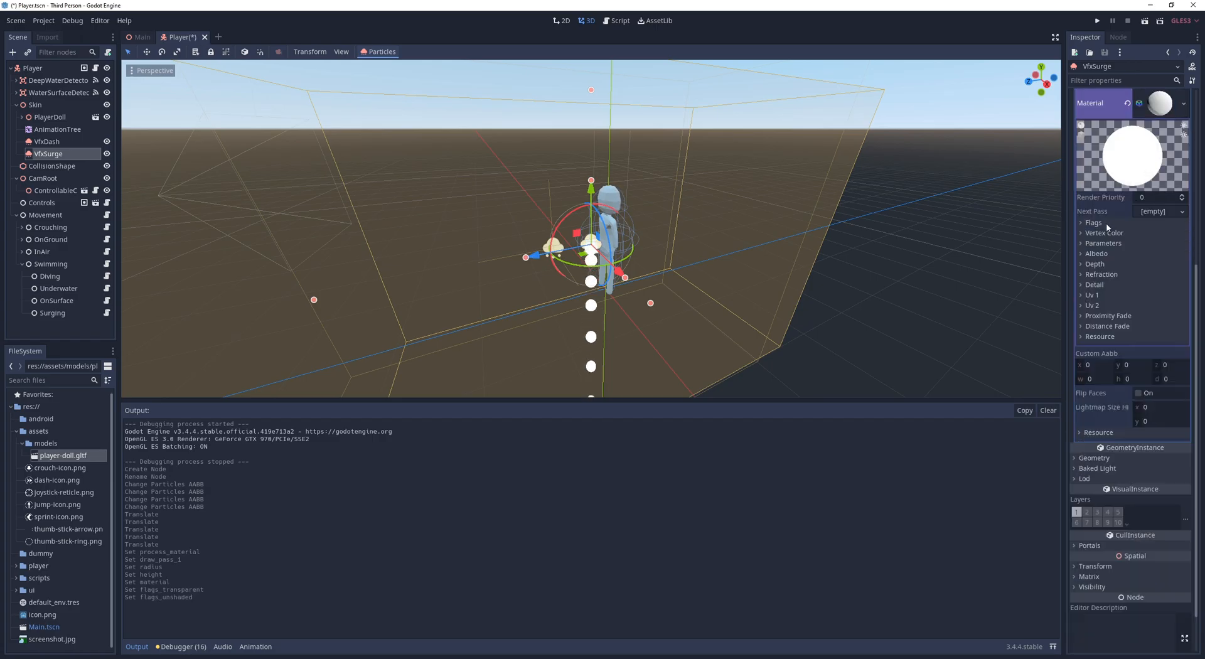
click(1103, 232)
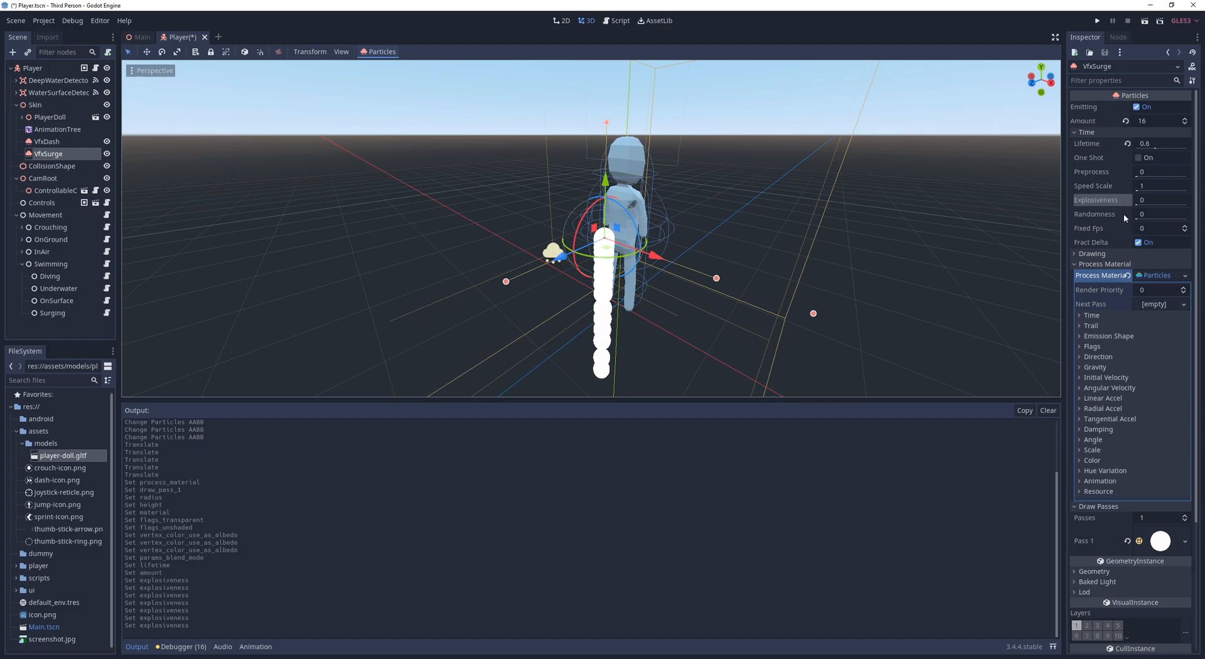
click(1159, 213)
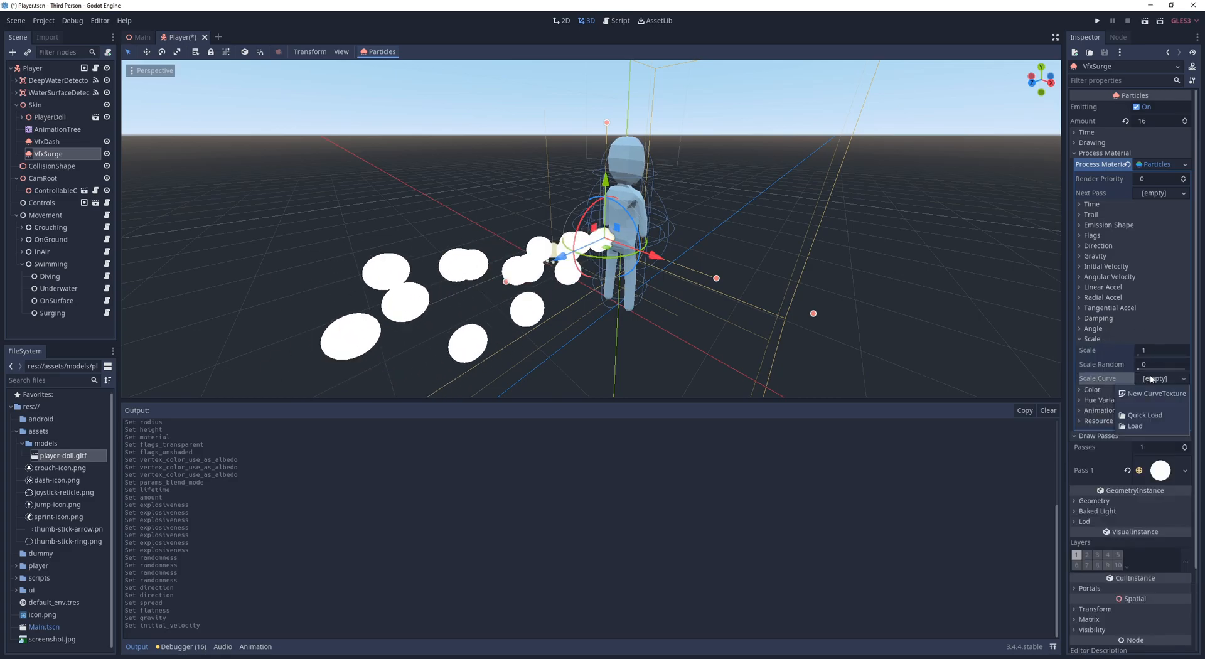
click(1156, 392)
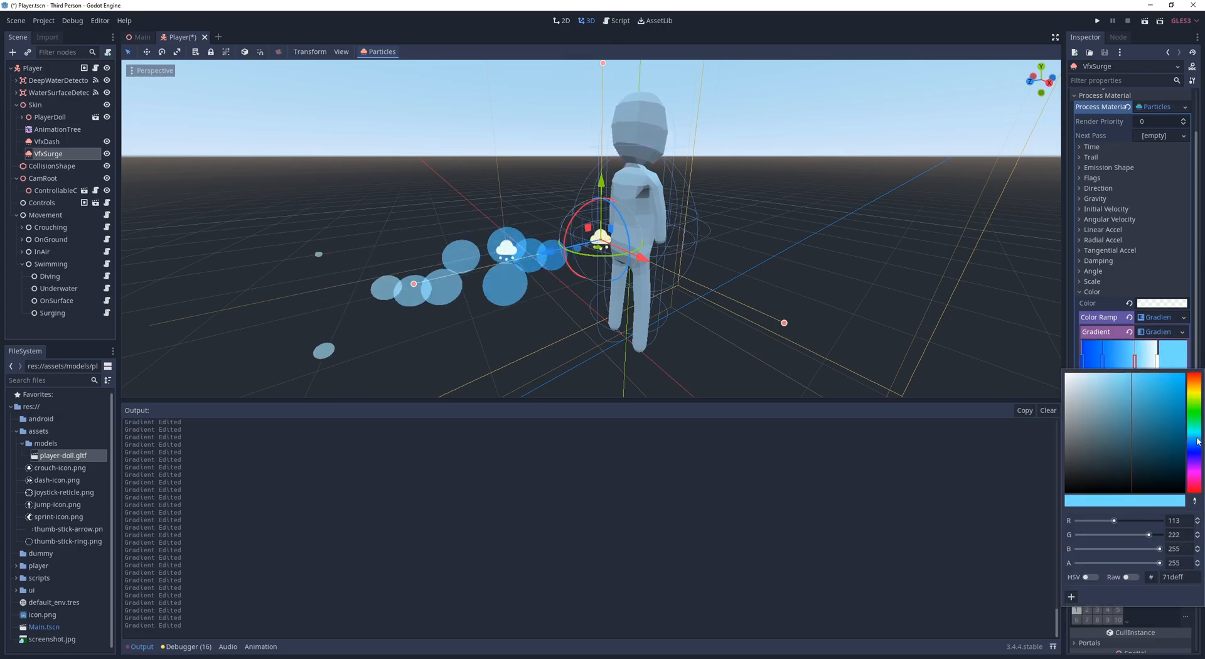
click(1105, 331)
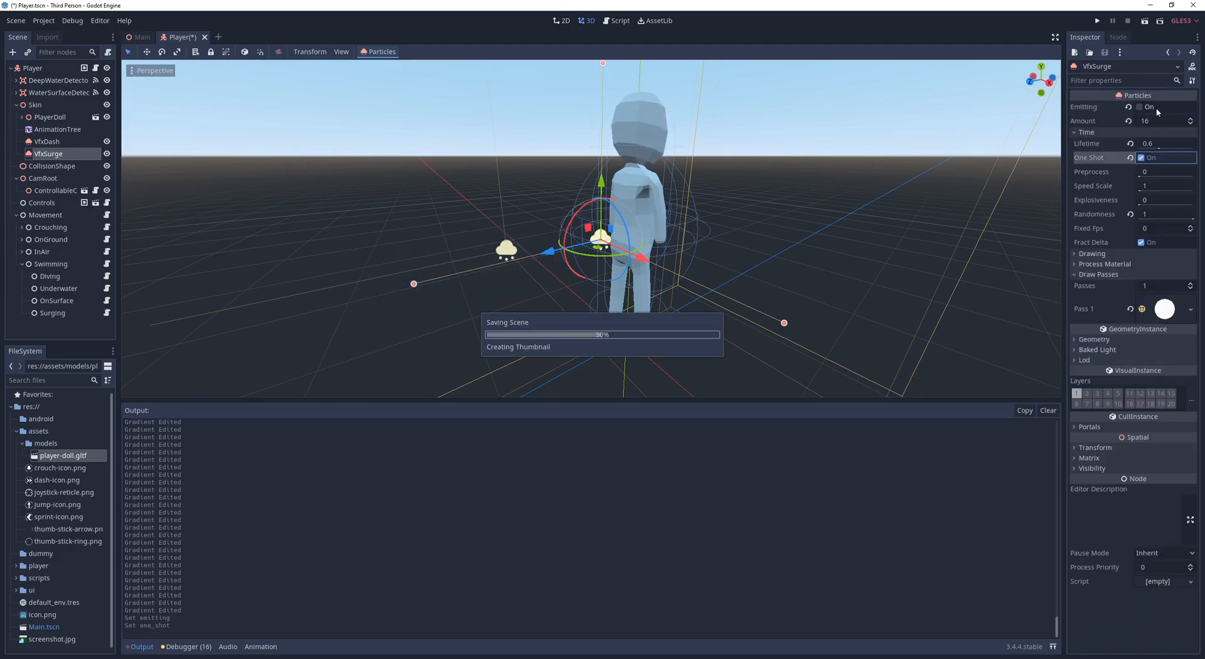
- Reference VfxSurge in Player.gd, turn on its emission in Surging.gd enter(), and run the game
click(1143, 107)
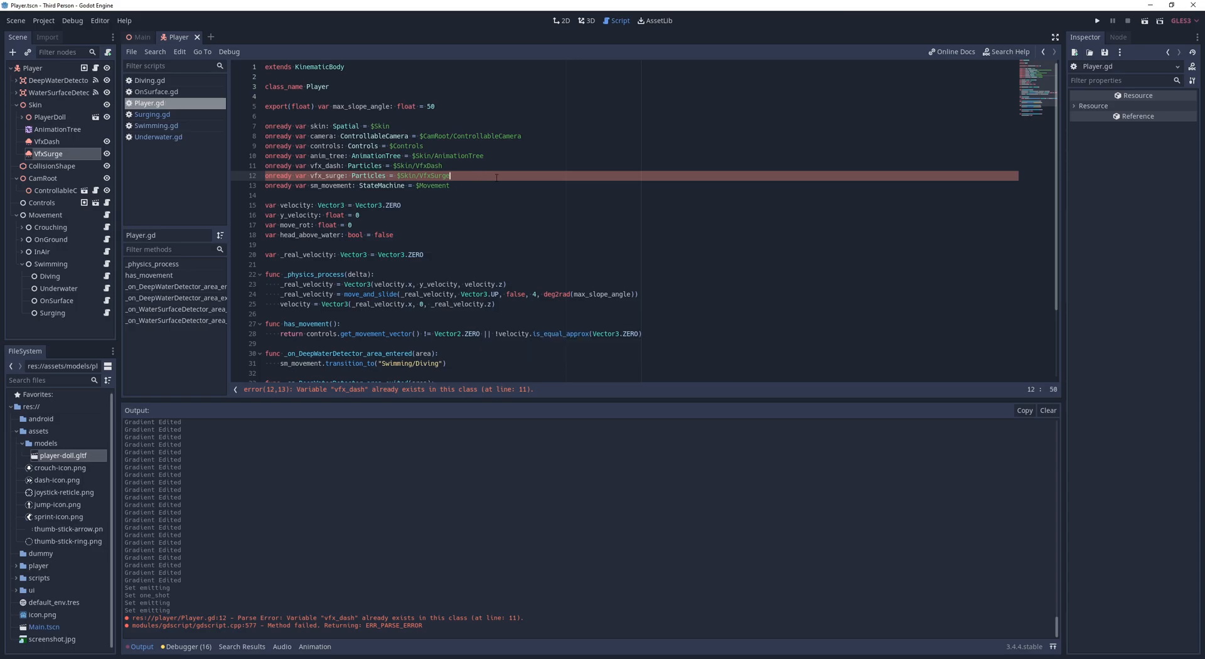
click(151, 114)
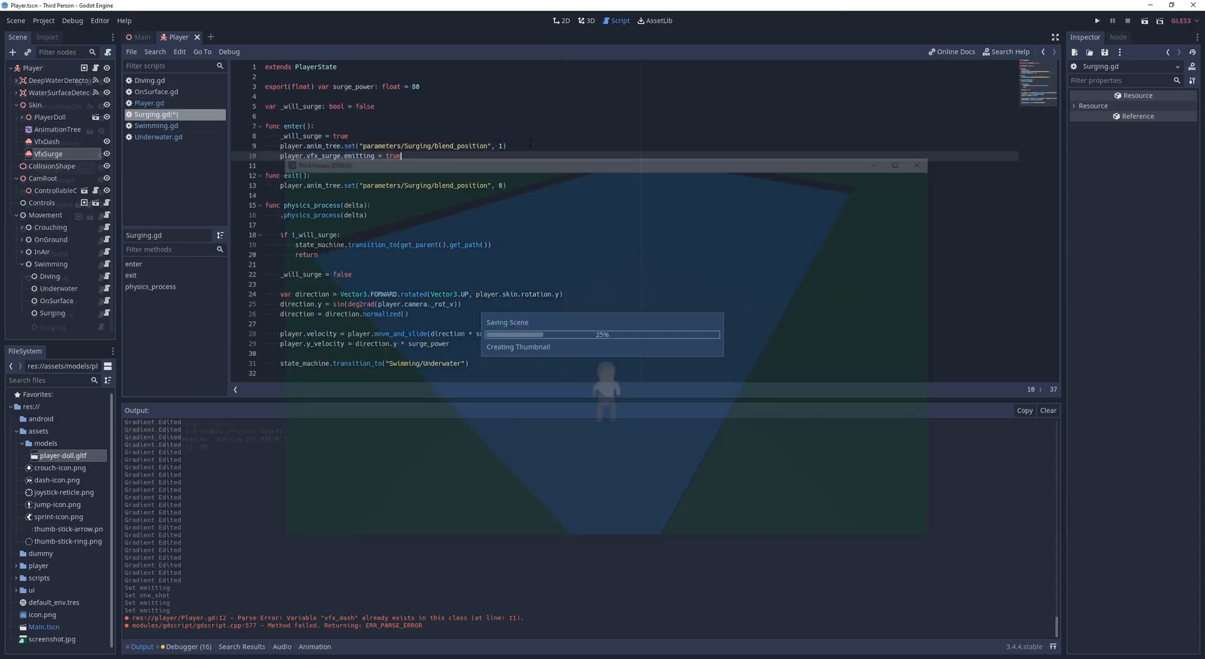
click(1097, 21)
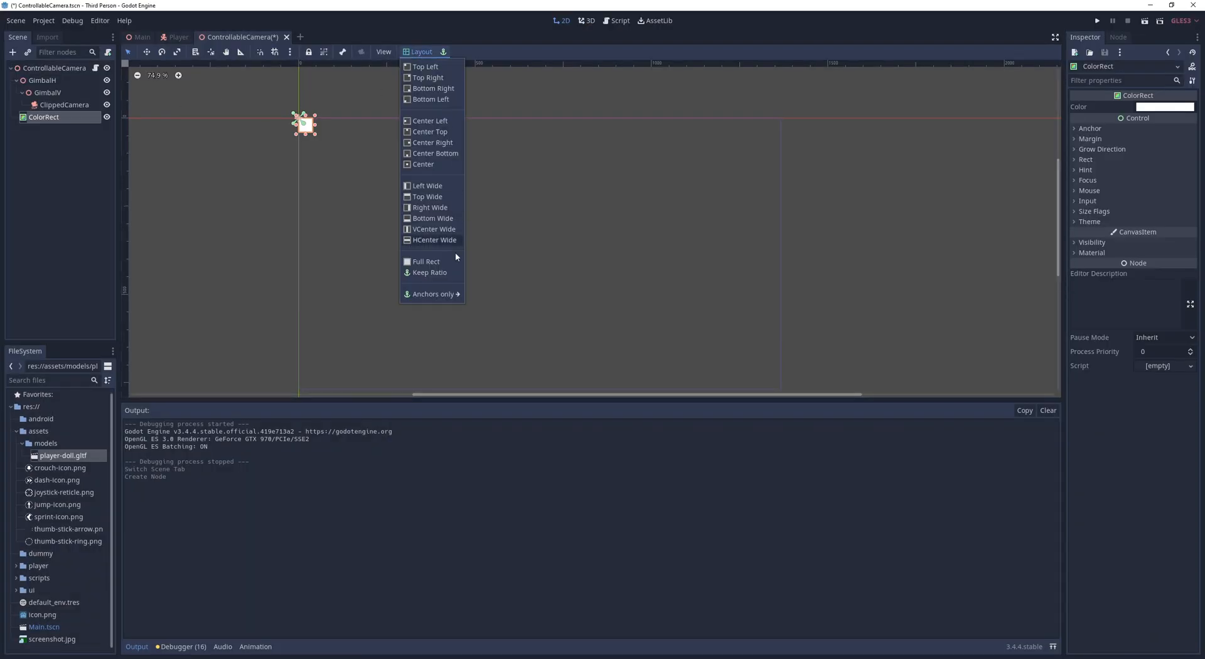
- Make the camera's ColorRect fill the full screen with a blue tint
click(425, 261)
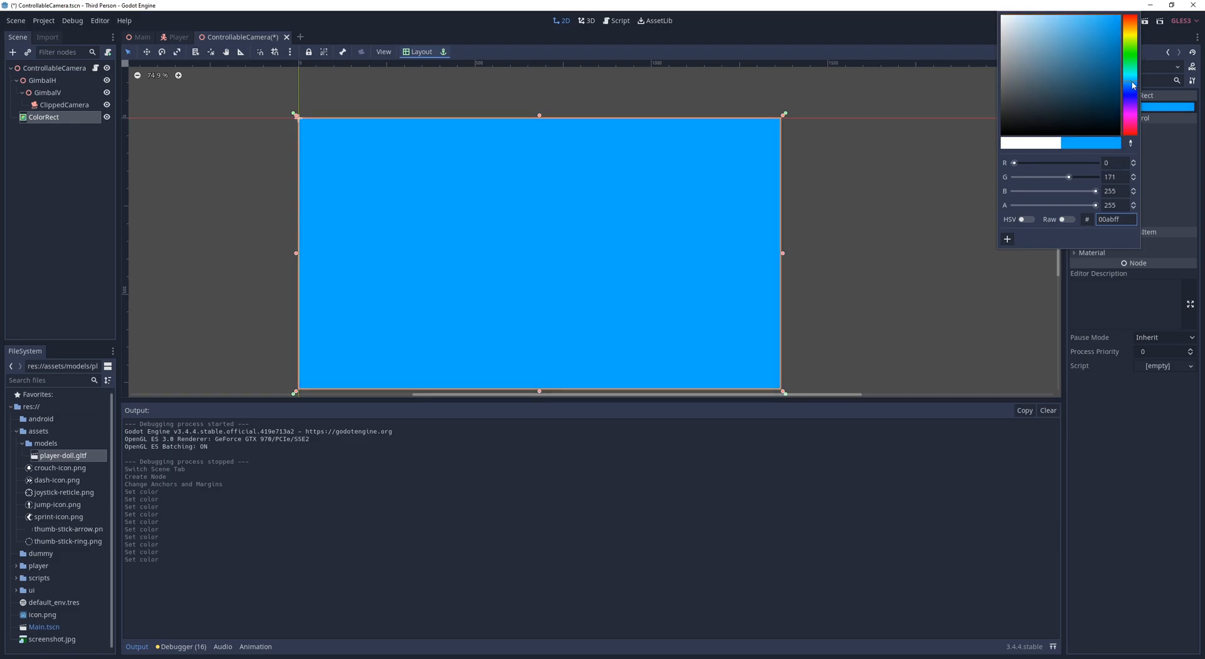
drag(1095, 206, 1049, 205)
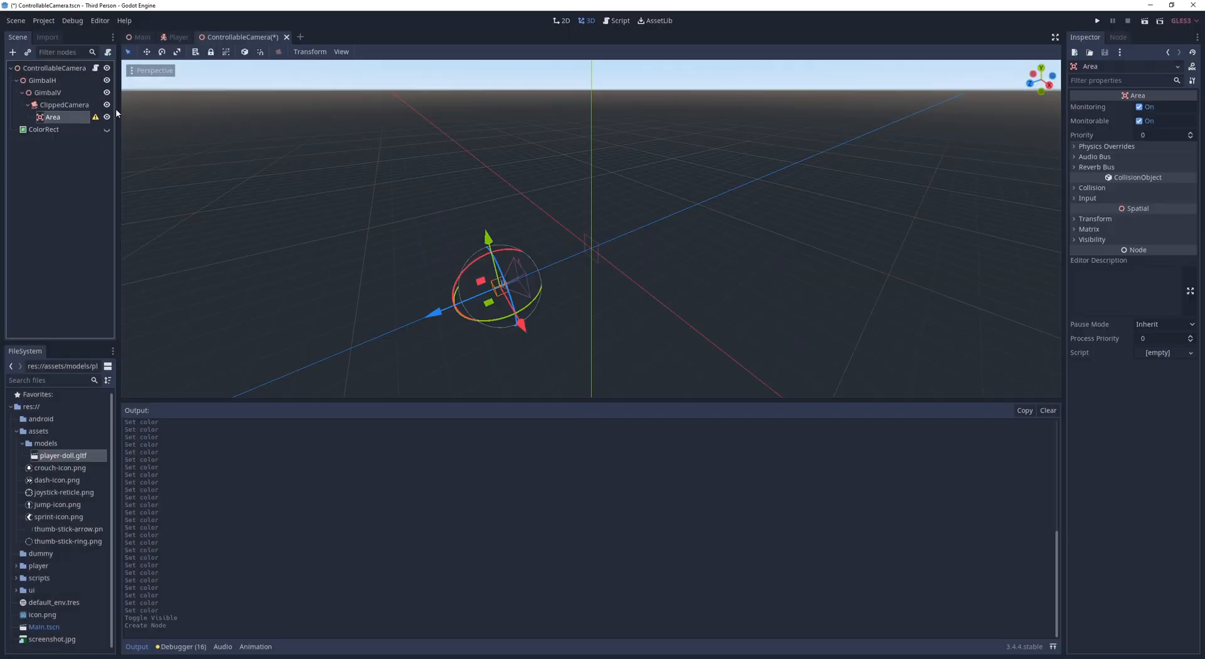
- Name the Area WaterDetector and give its CollisionShape child a box shape
text(WaterDetector)
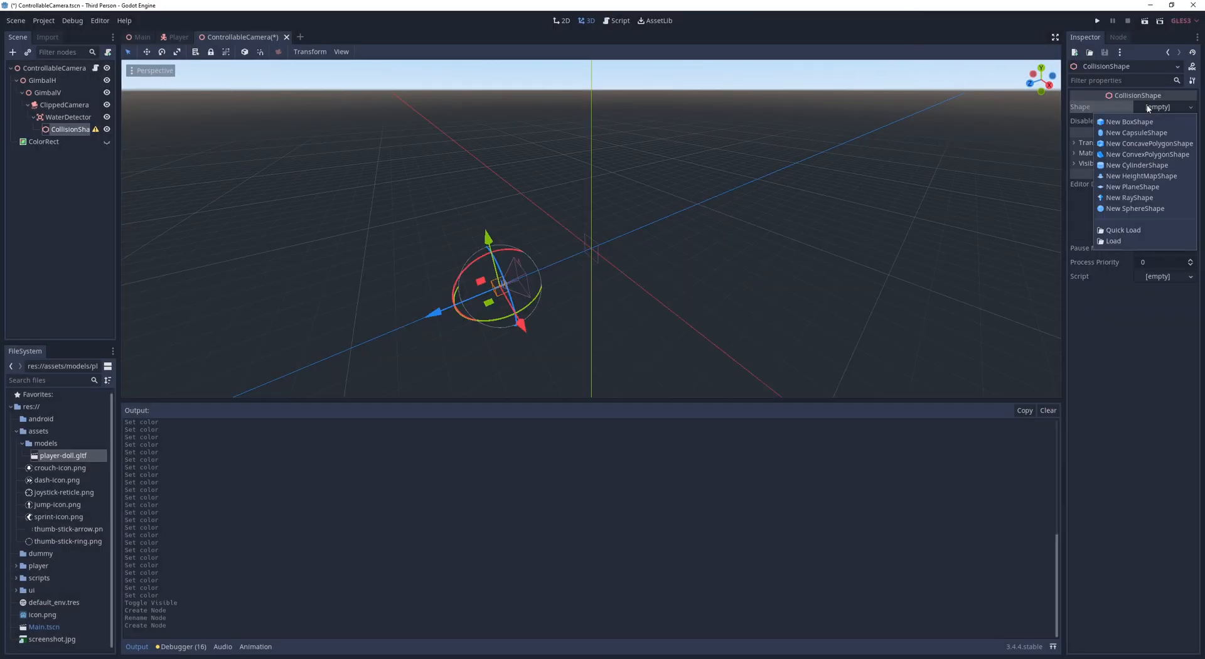
click(1129, 121)
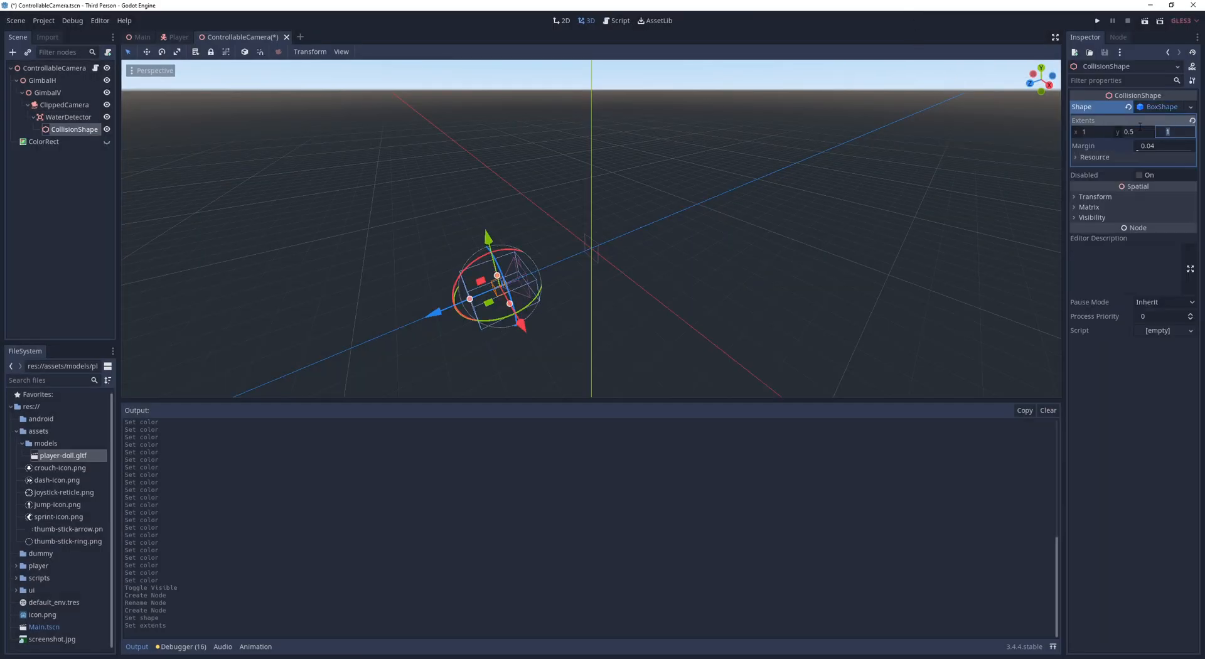
click(69, 117)
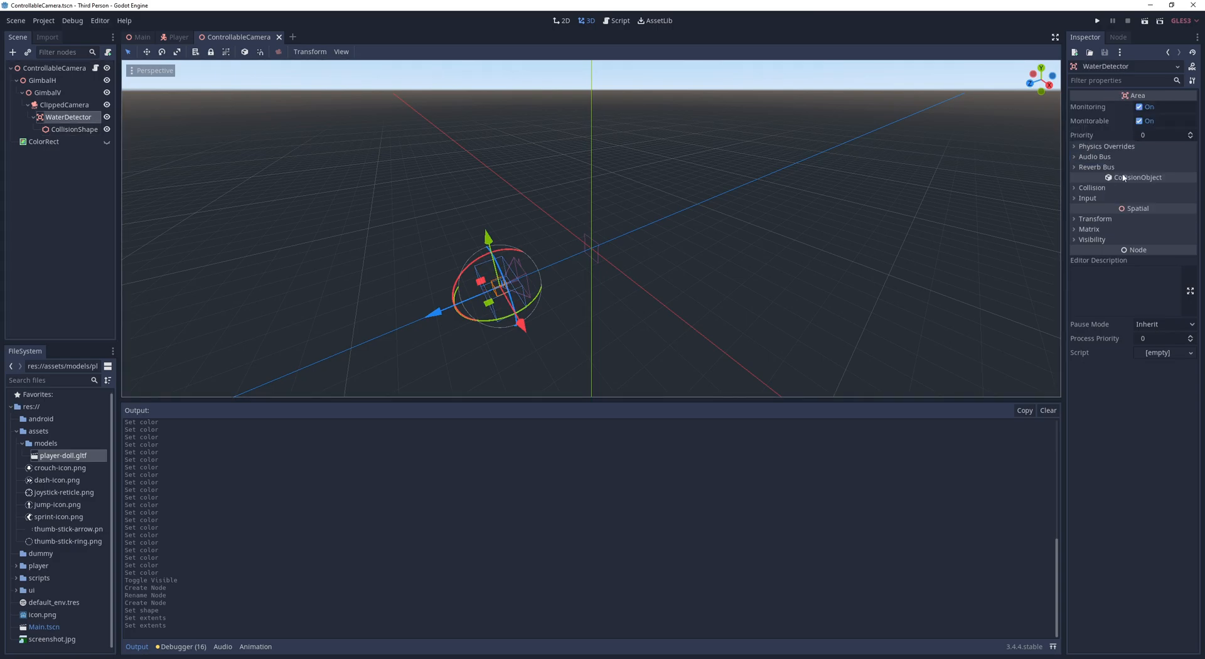
click(1117, 37)
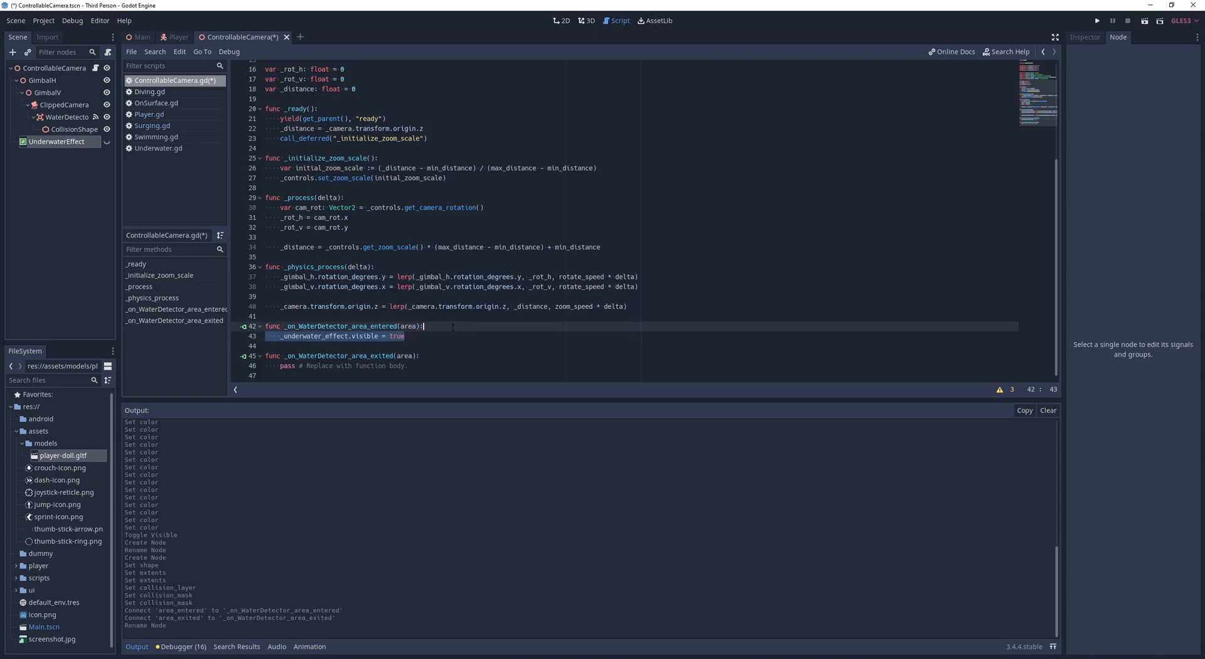
- Continue writing the WaterDetector handlers in ControllableCamera.gd
click(1098, 21)
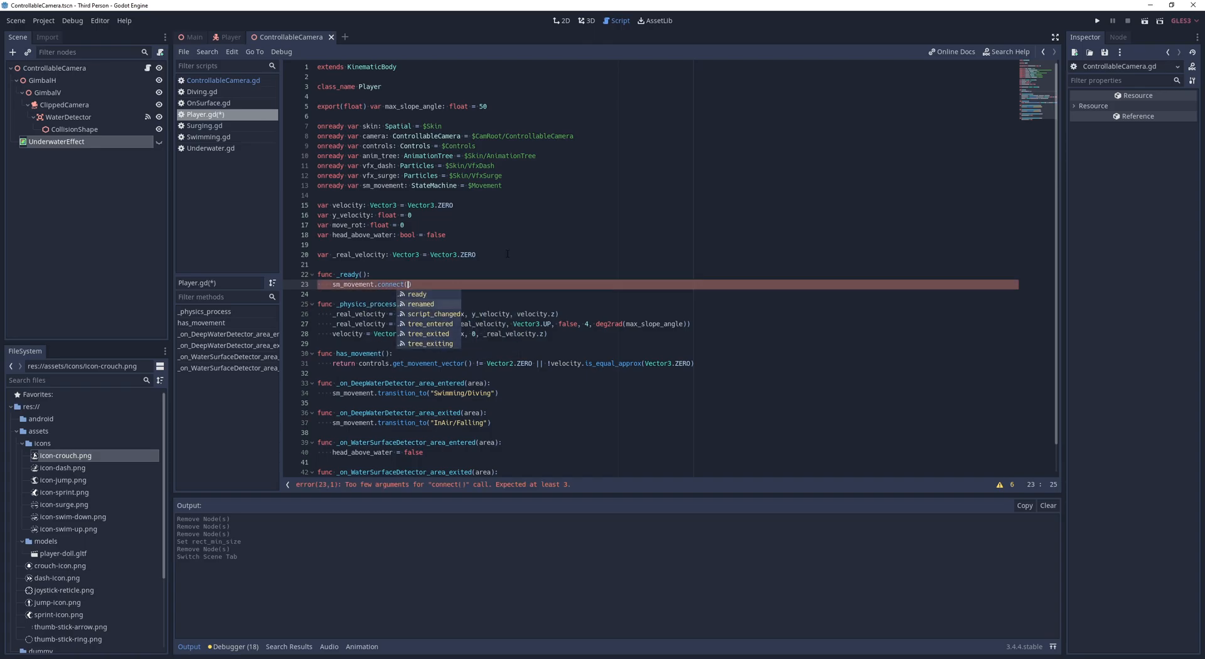
- Connect sm_movement's transitioned signal to _on_move_state_changed, which emits movement_state_changed
text("transitioned", self, "_on_move_state_changed)
text(head_above_water = true)
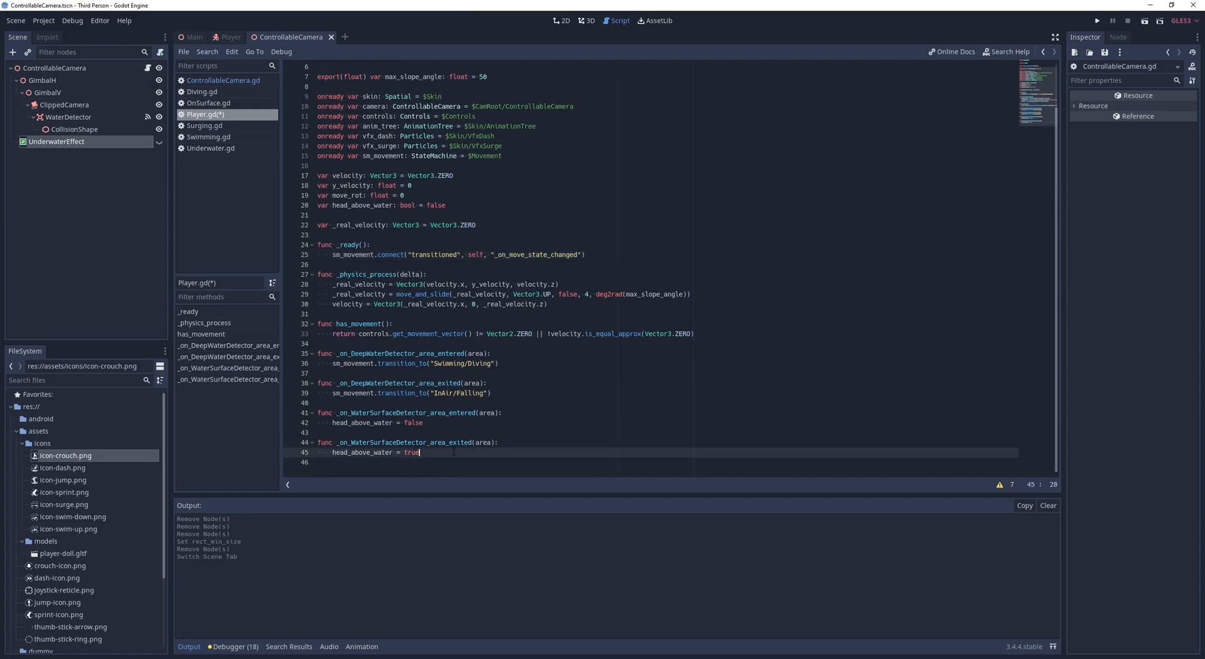
text(func _on_move_state_changed)
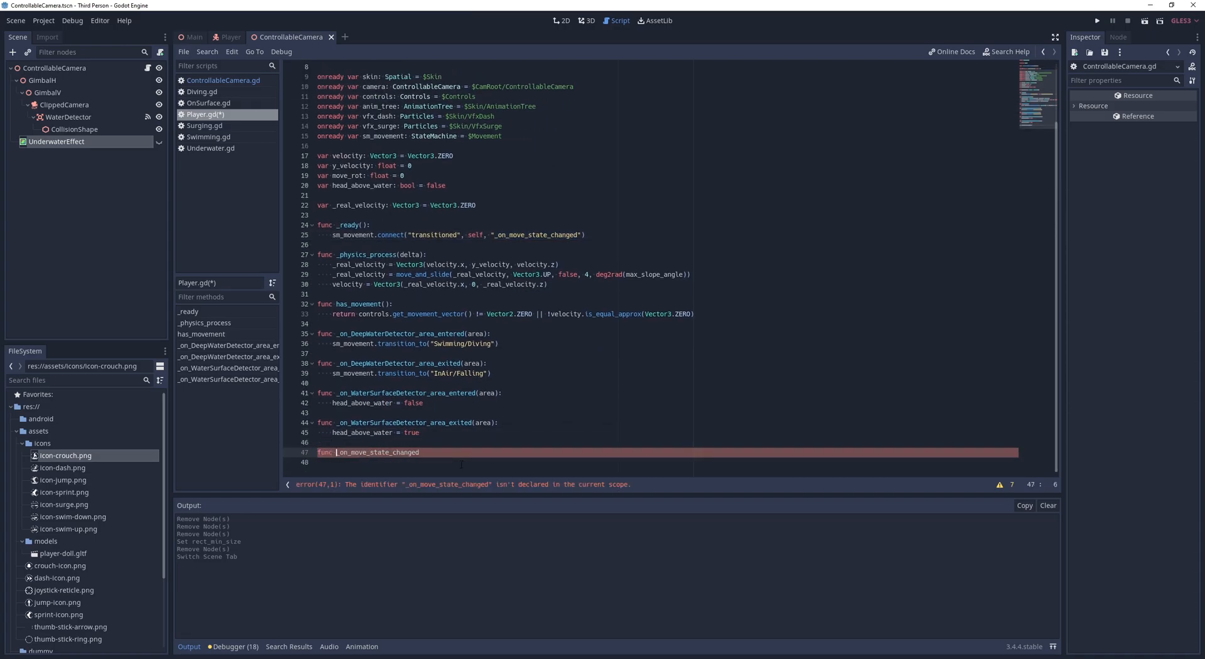
text(emit_signal("movement_state_changed", new_state)
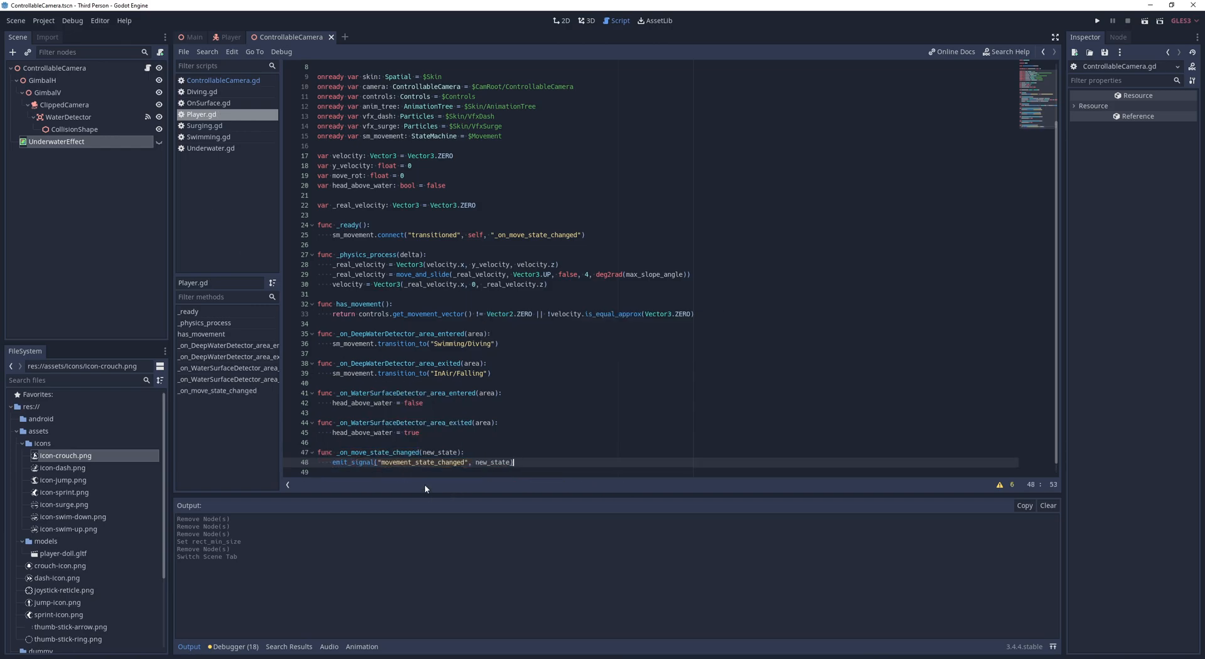
click(205, 92)
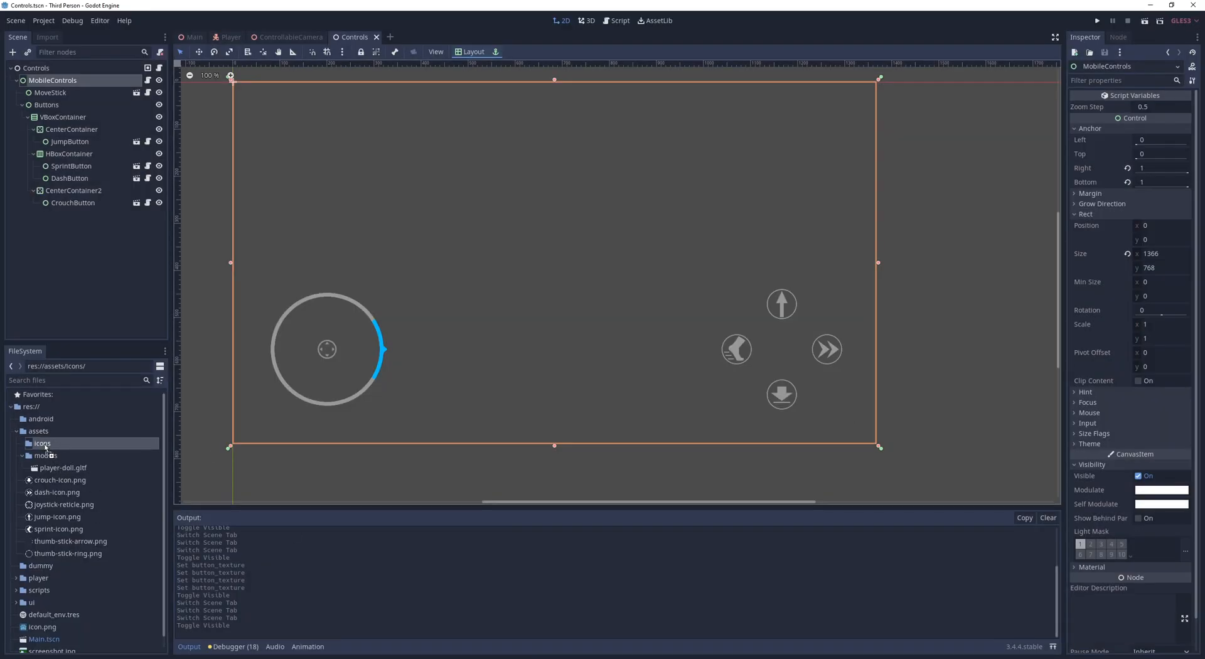
- Reimport the button icon images and duplicate JumpButton as a SwimUpButton
click(65, 456)
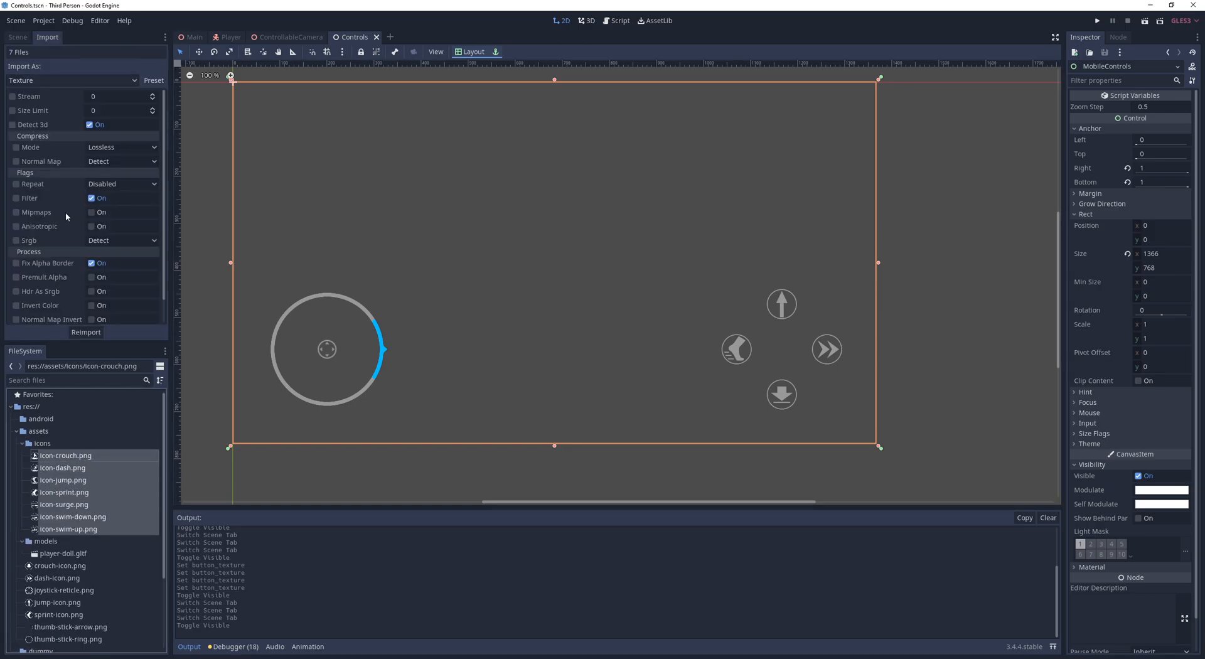
click(13, 226)
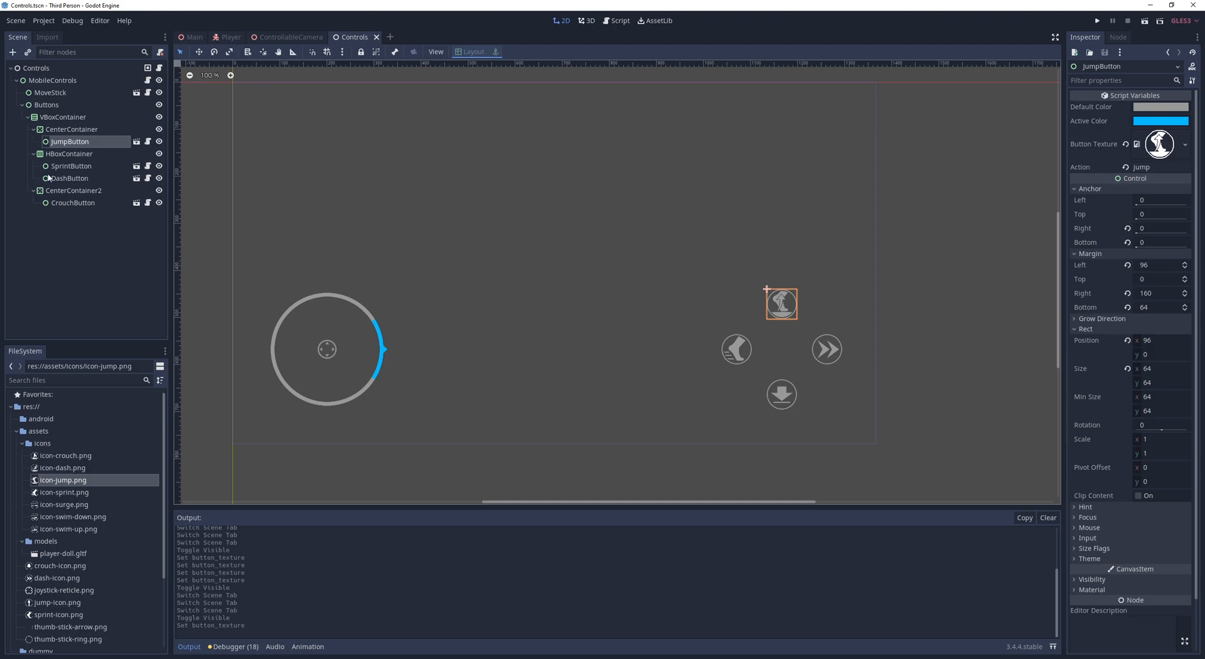
click(69, 177)
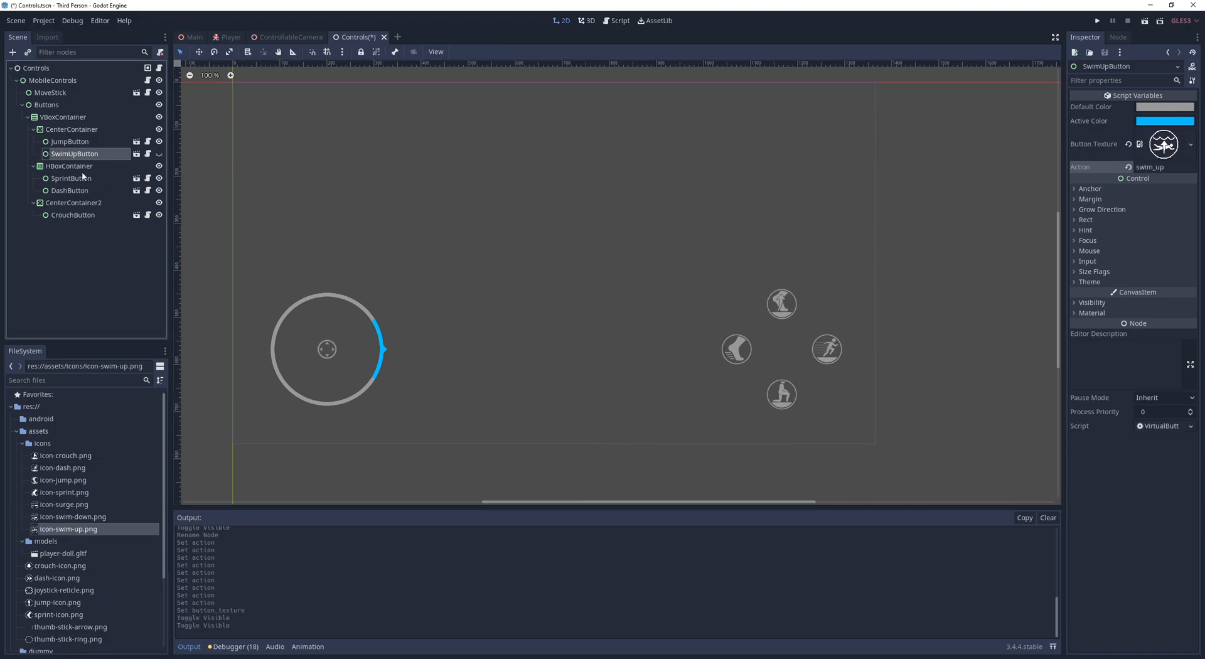
- Add a Placeholder control to the middle row and a hidden swim_down SwimDownButton
right_click(69, 166)
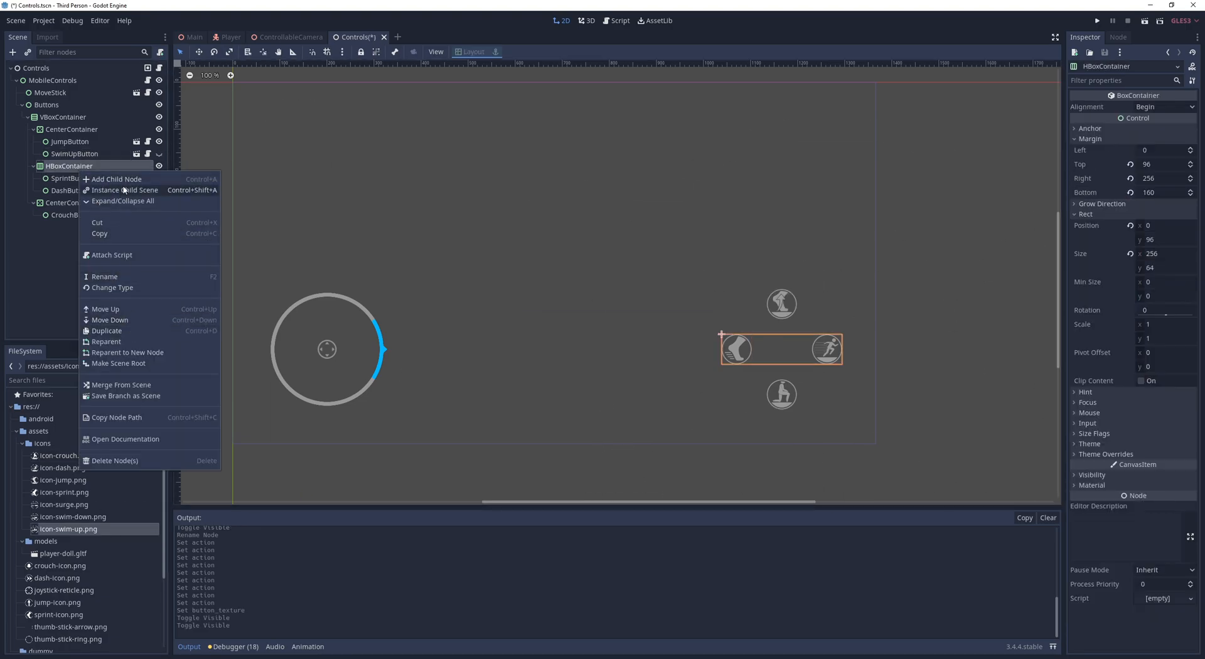
click(117, 178)
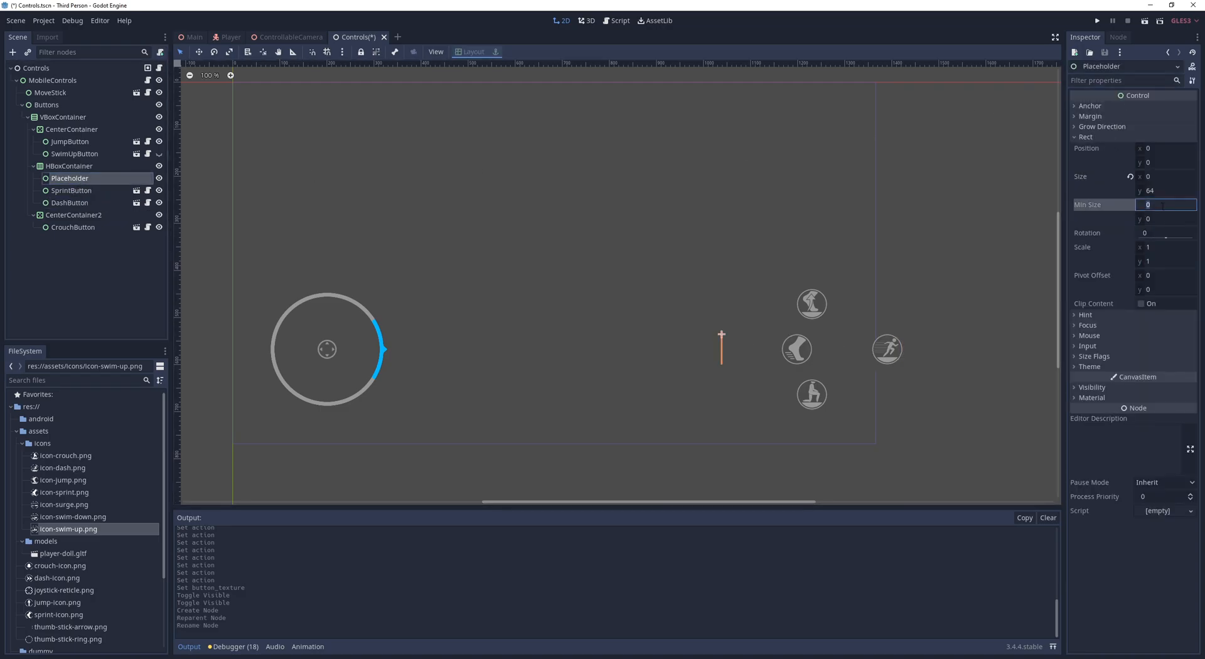
click(71, 189)
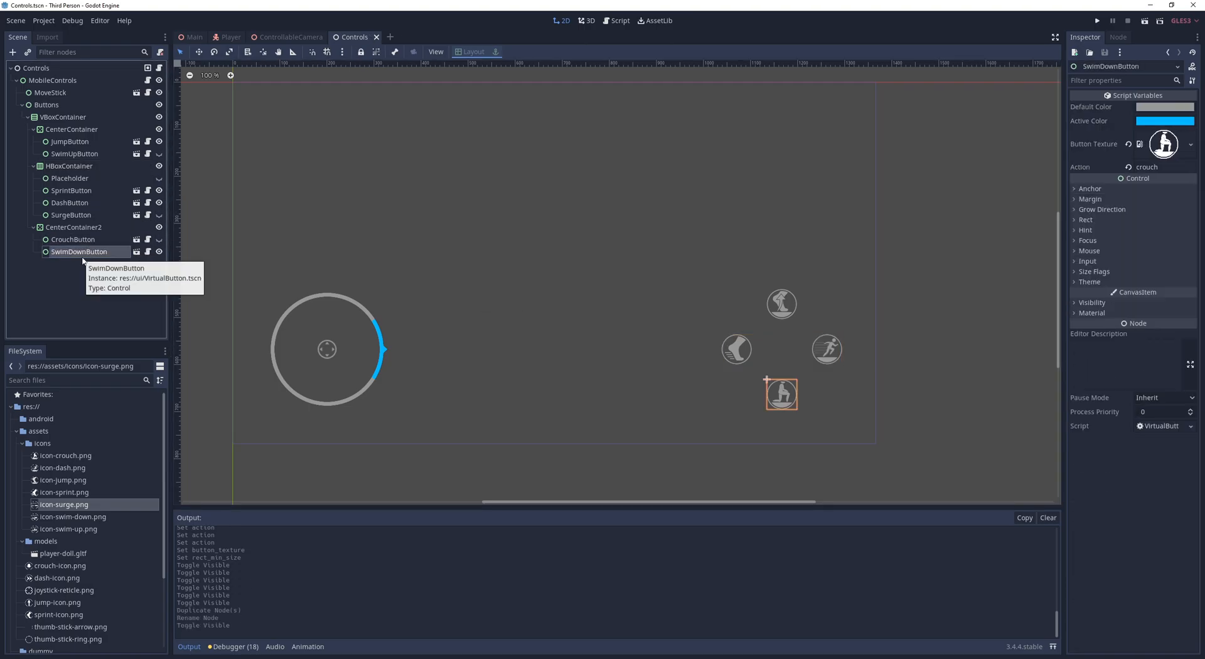
text(swim_down)
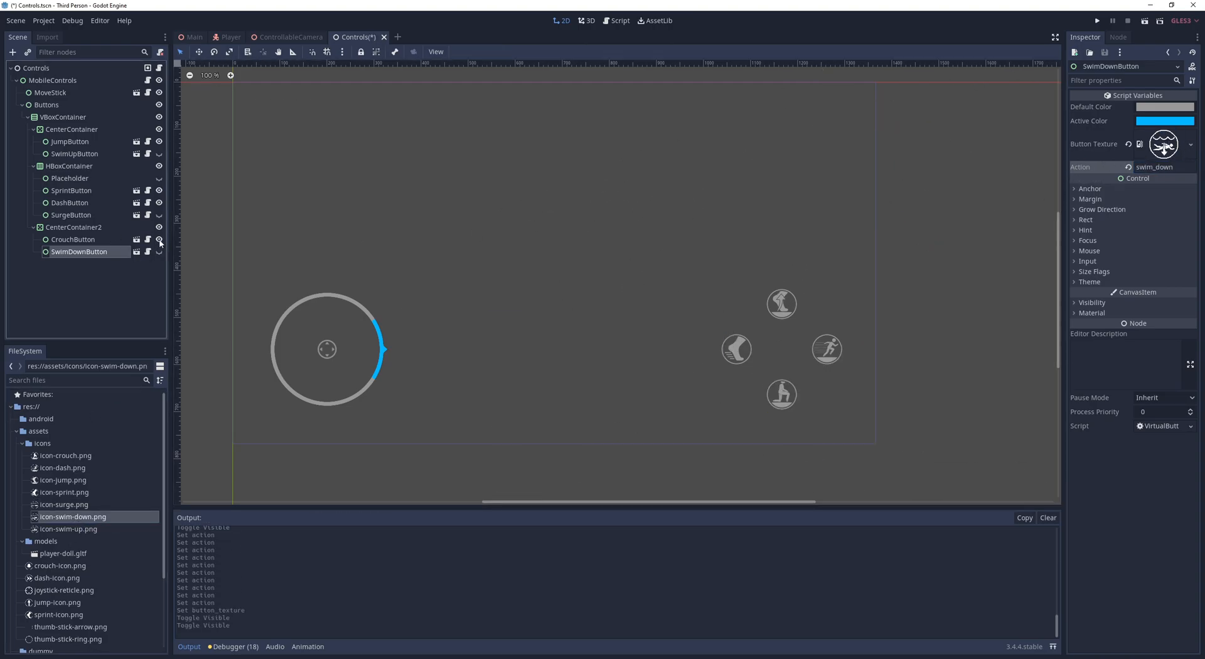
click(616, 21)
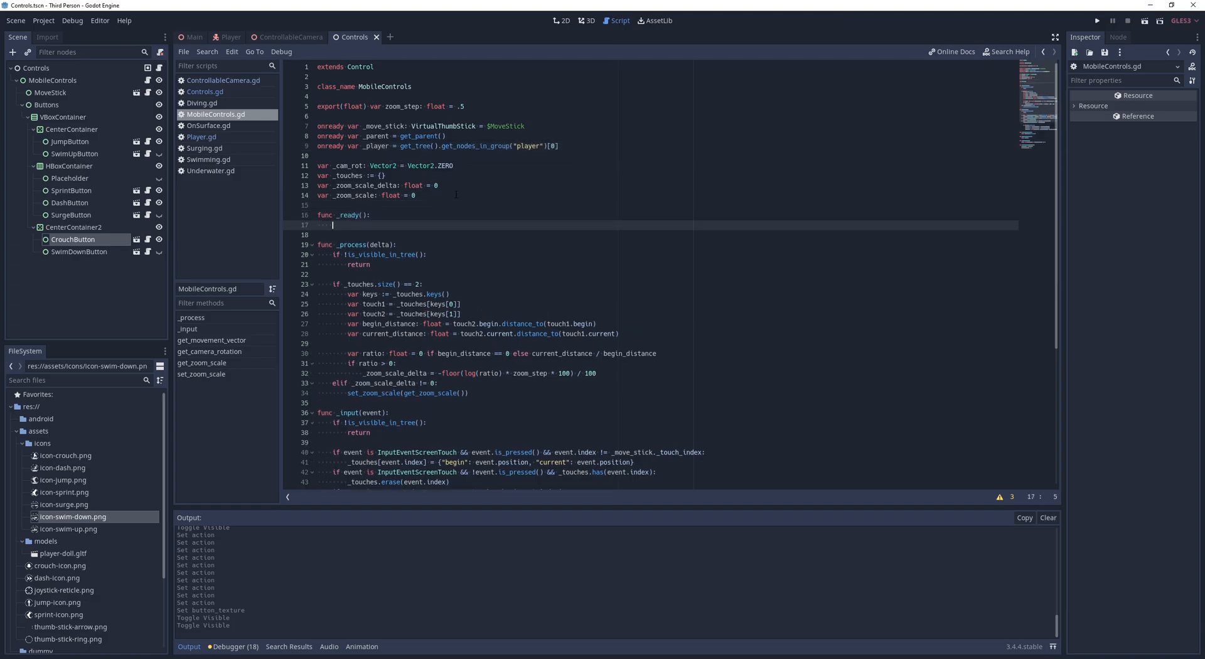
- Connect movement_state_changed and set each button's visibility from is_swimming and state name
text(_player.connect("movement_state_changed", self, "_on_player_movement"))
text(_btn_jump.visible =)
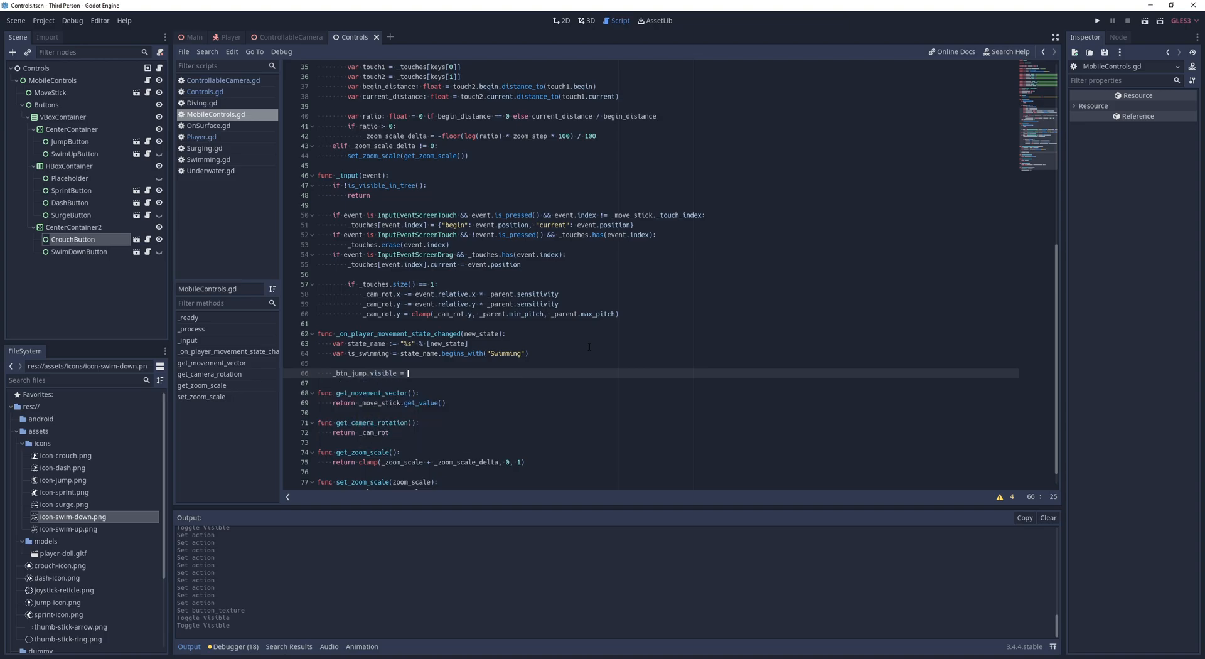
text(!is_swimming || state_name.ends_with("OnSurface)
text(_btn_swim_up.visible = is_swimming)
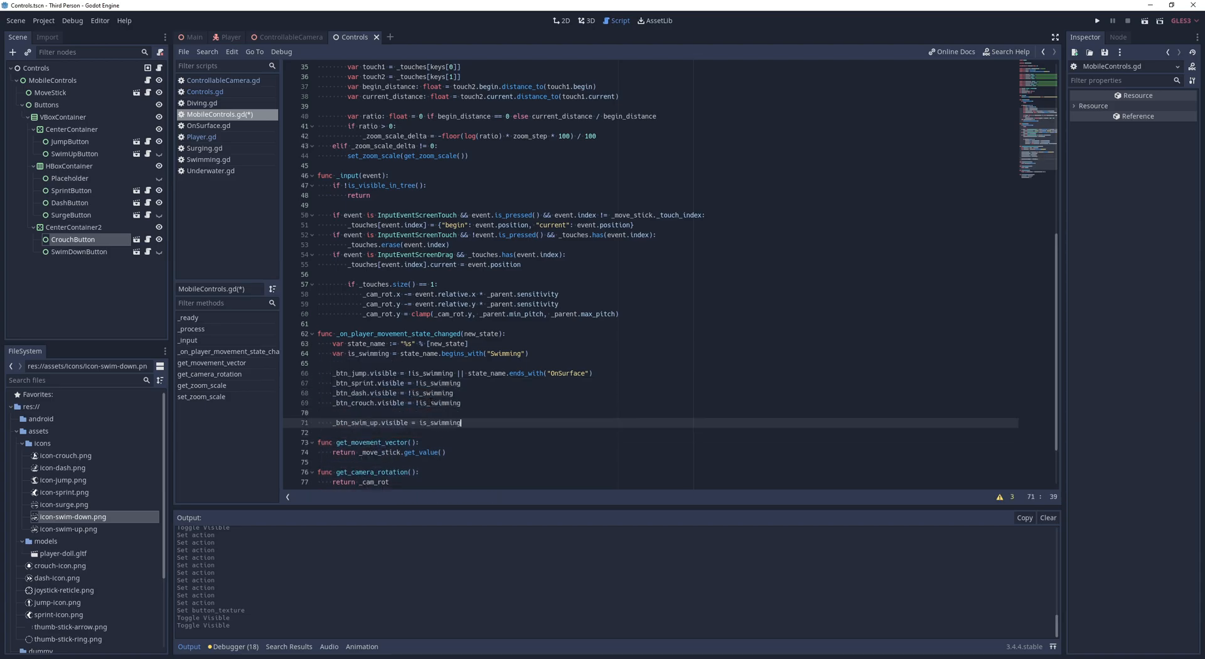
text(&& state_name.ends_with("O"))
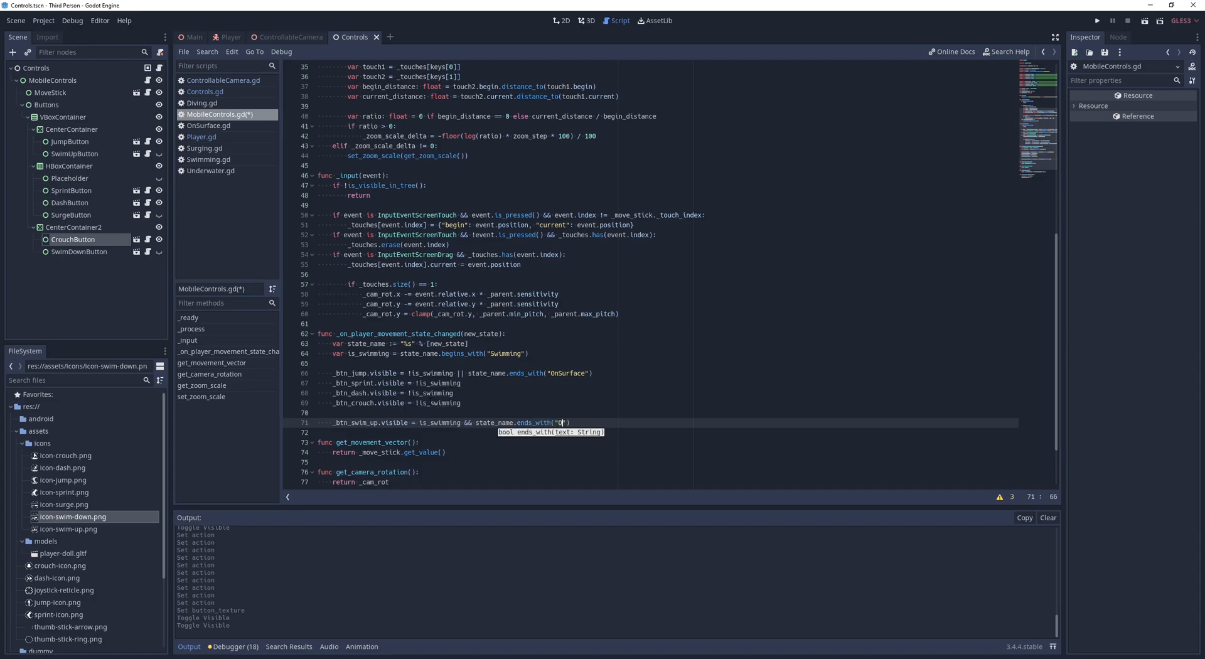
text(_btn_placeholder.visible = is_swi)
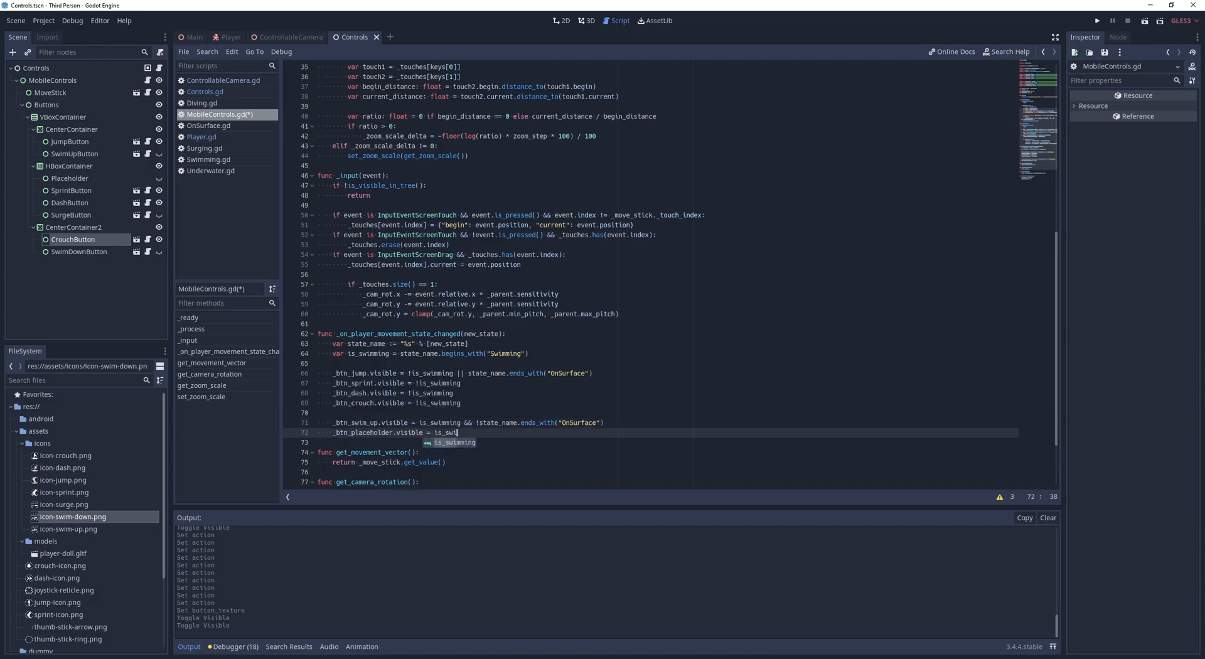
text(_btn_surge.visible = is_swimming && state_name.ends_with(")
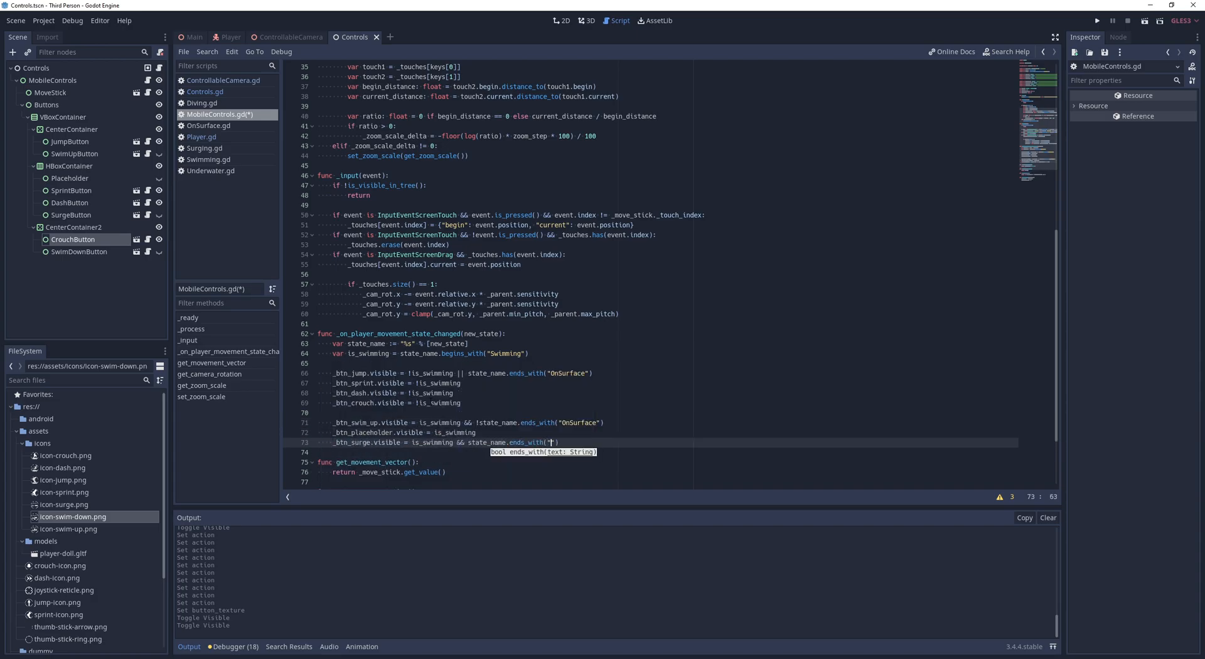
text(underwater"))
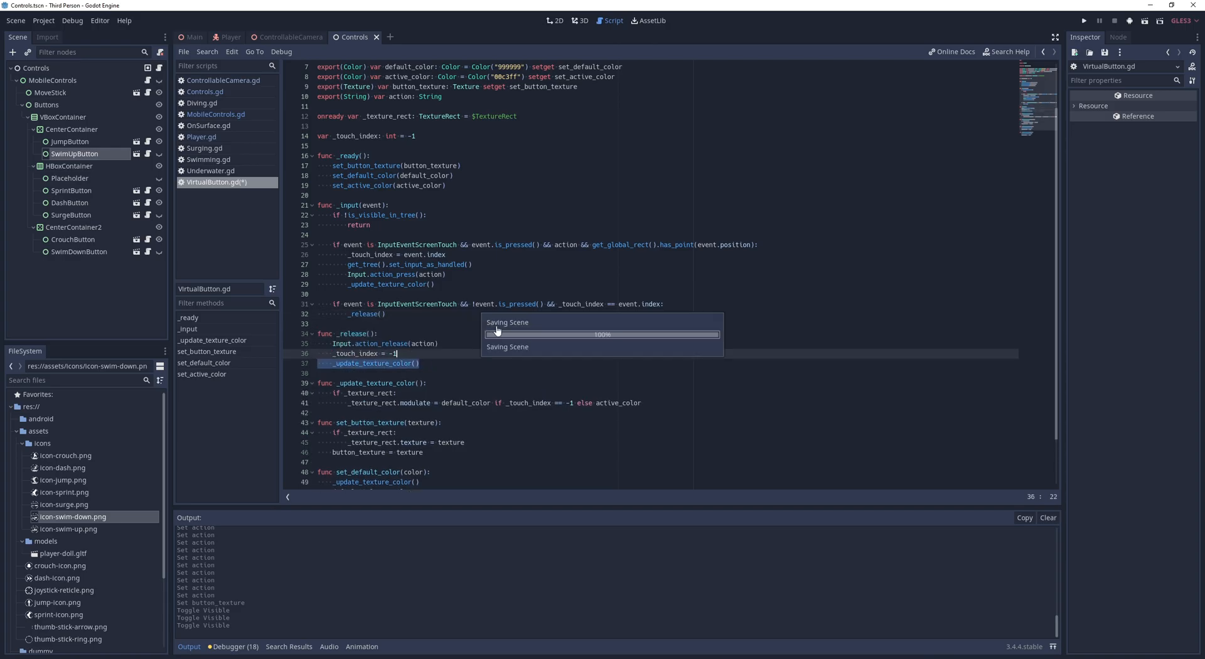
- Connect visibility_changed to release hidden touched buttons, then deploy to the Android phone
text(self.)
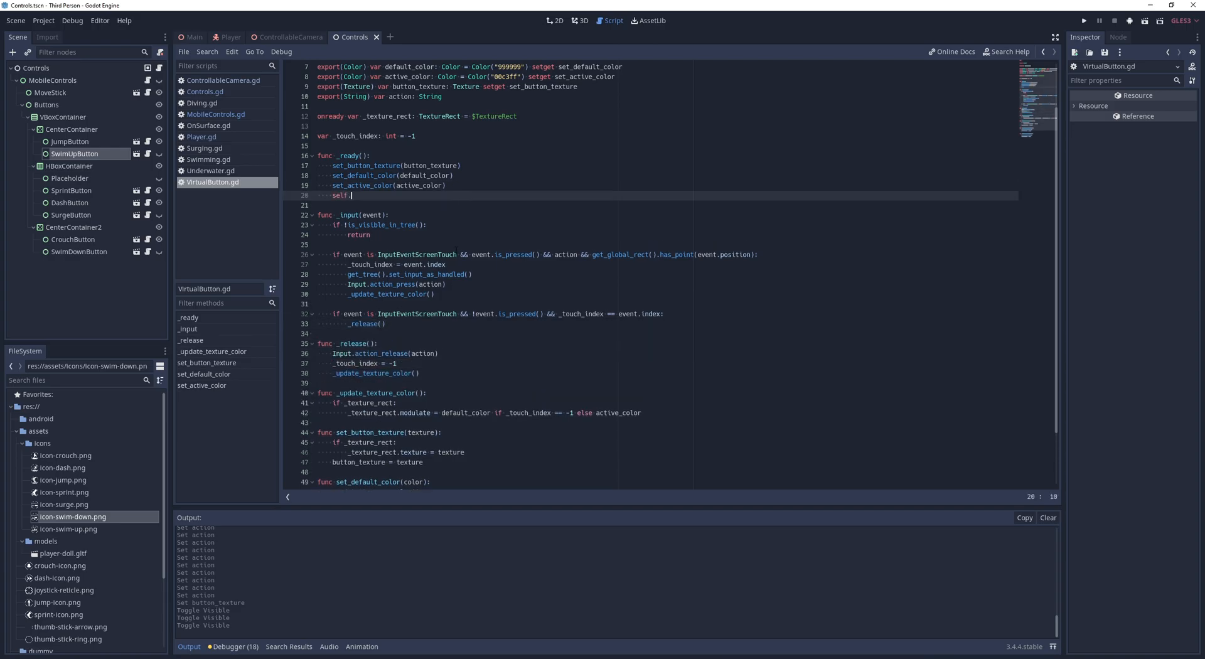
text(connect("v")
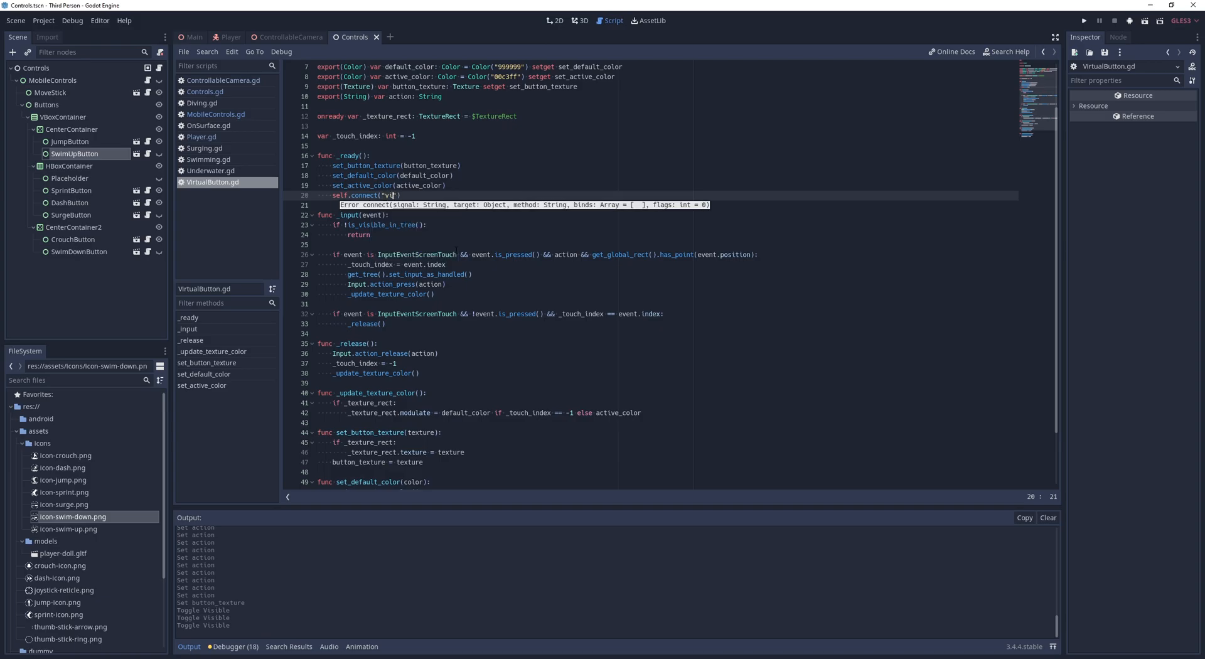
text(isibility_changed", self, "_on_visibility_changed)
text(fuinc)
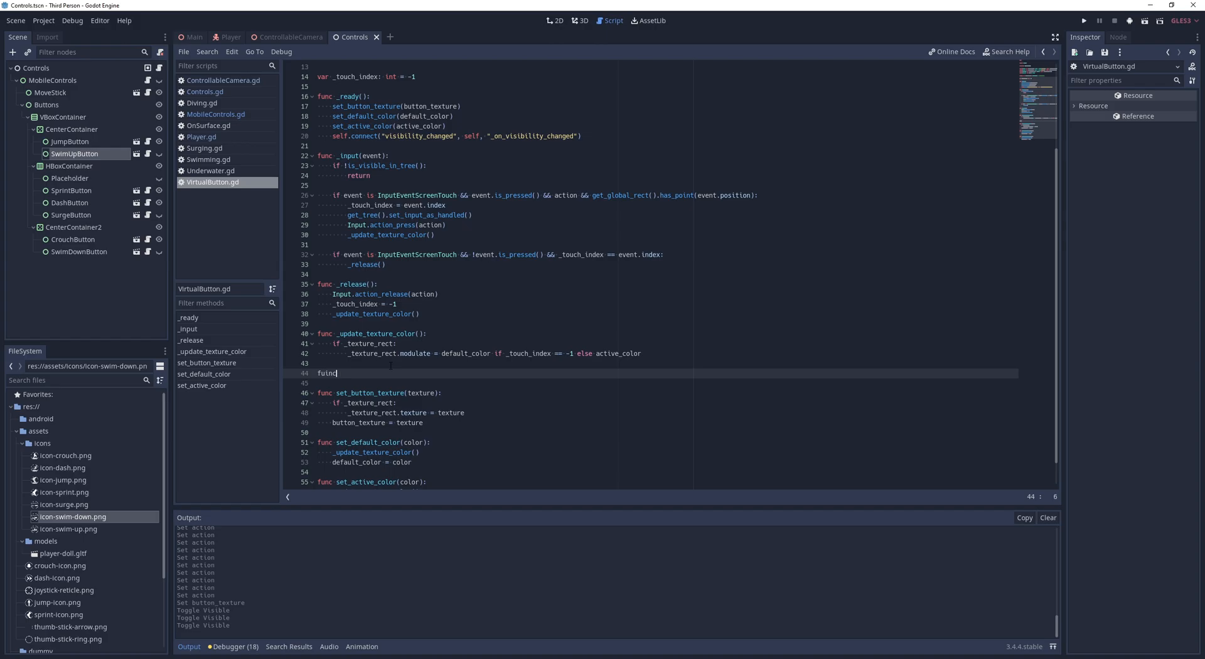
text(_on_visibility_cha)
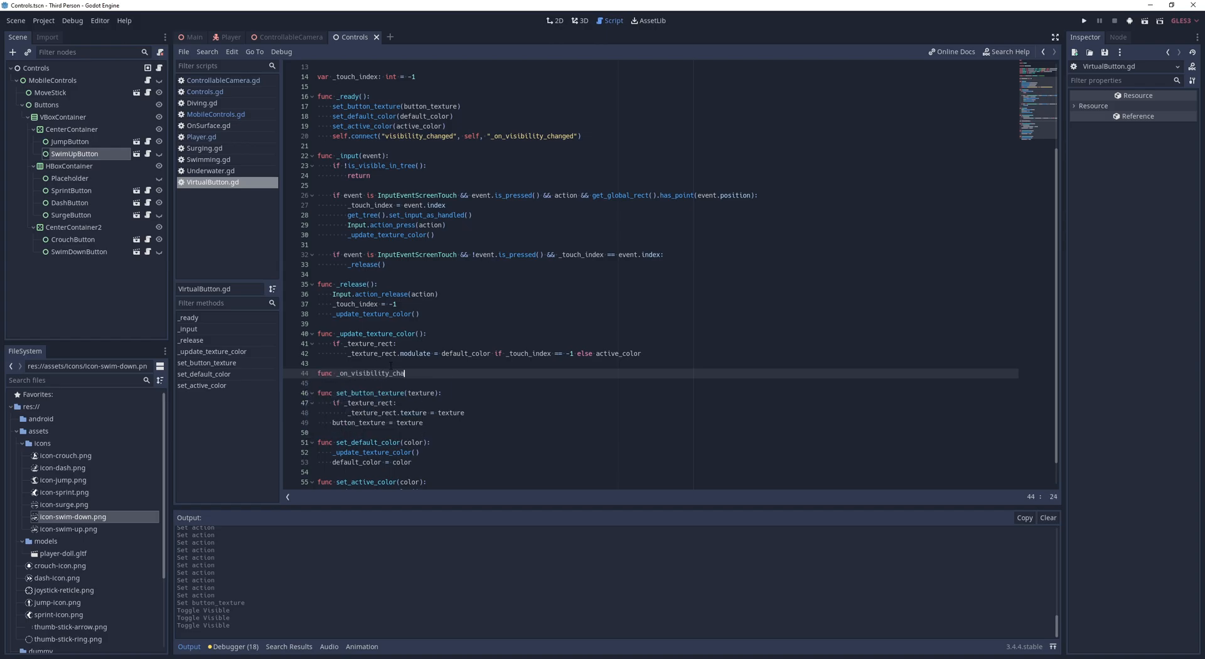
text(if !visible && _touch_index != -1:)
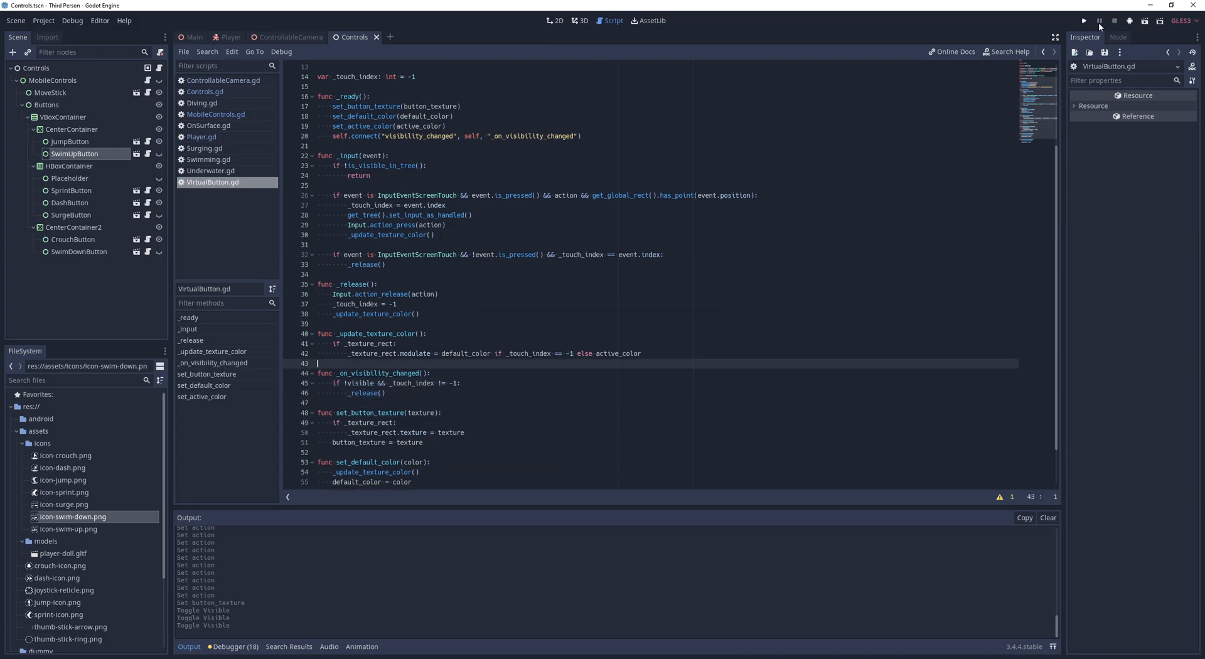
click(1084, 21)
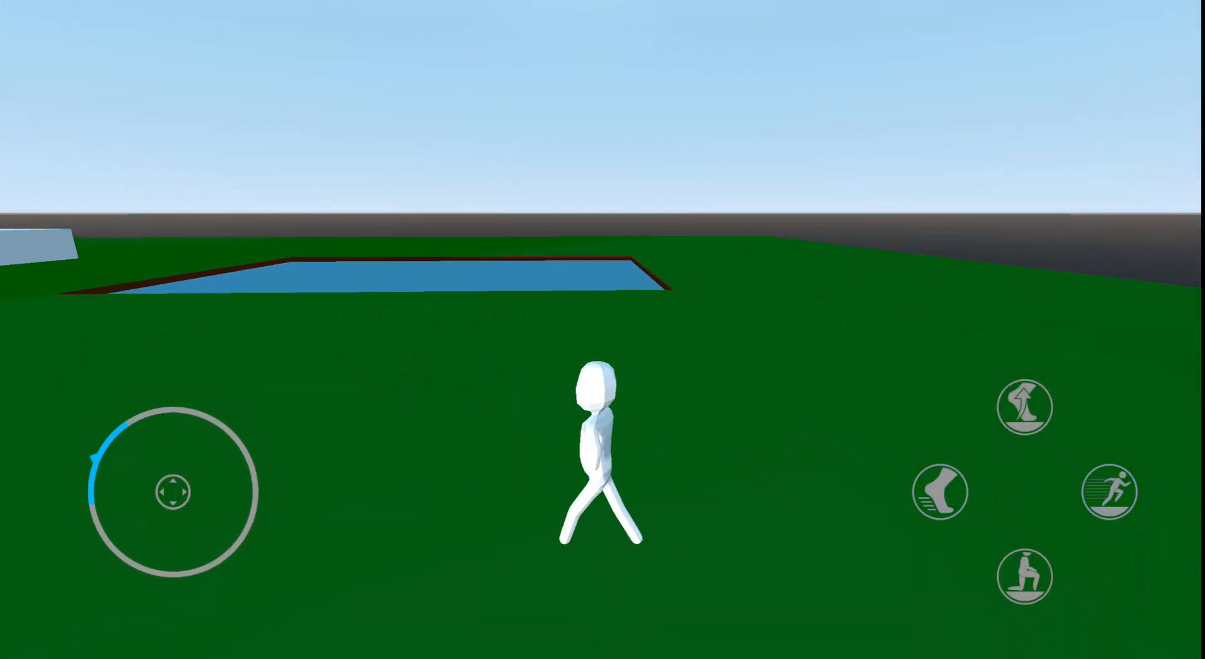
- On the phone, walk on land, then swim underwater and trigger the surge button
click(1024, 577)
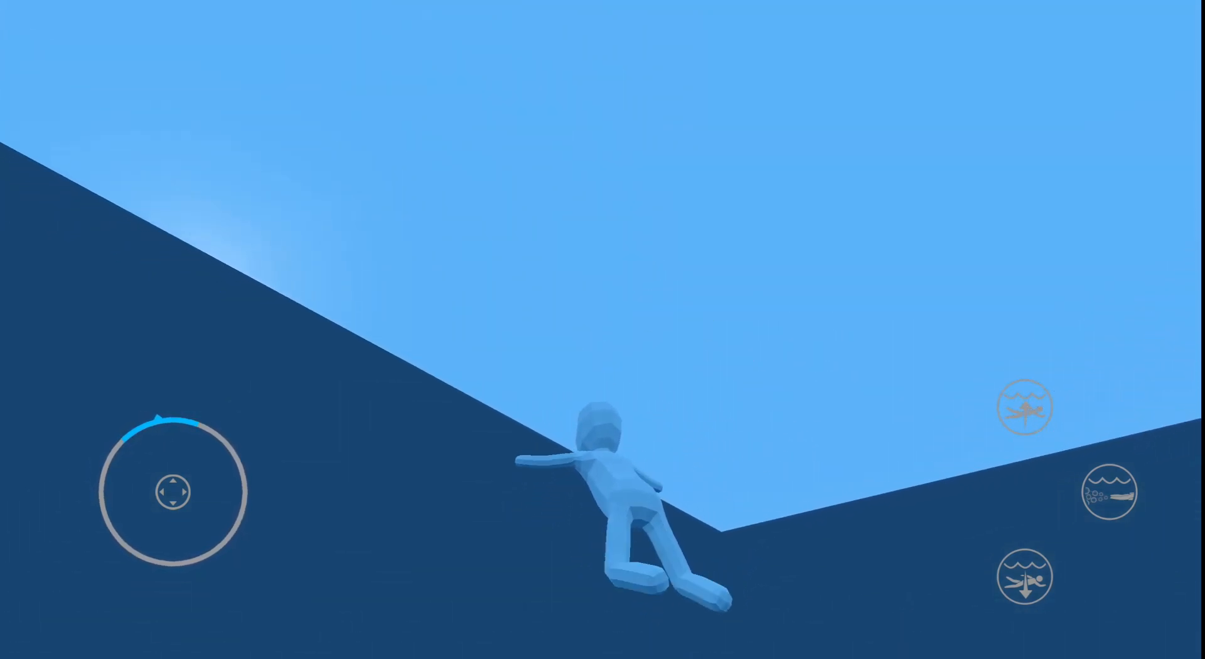
click(1109, 491)
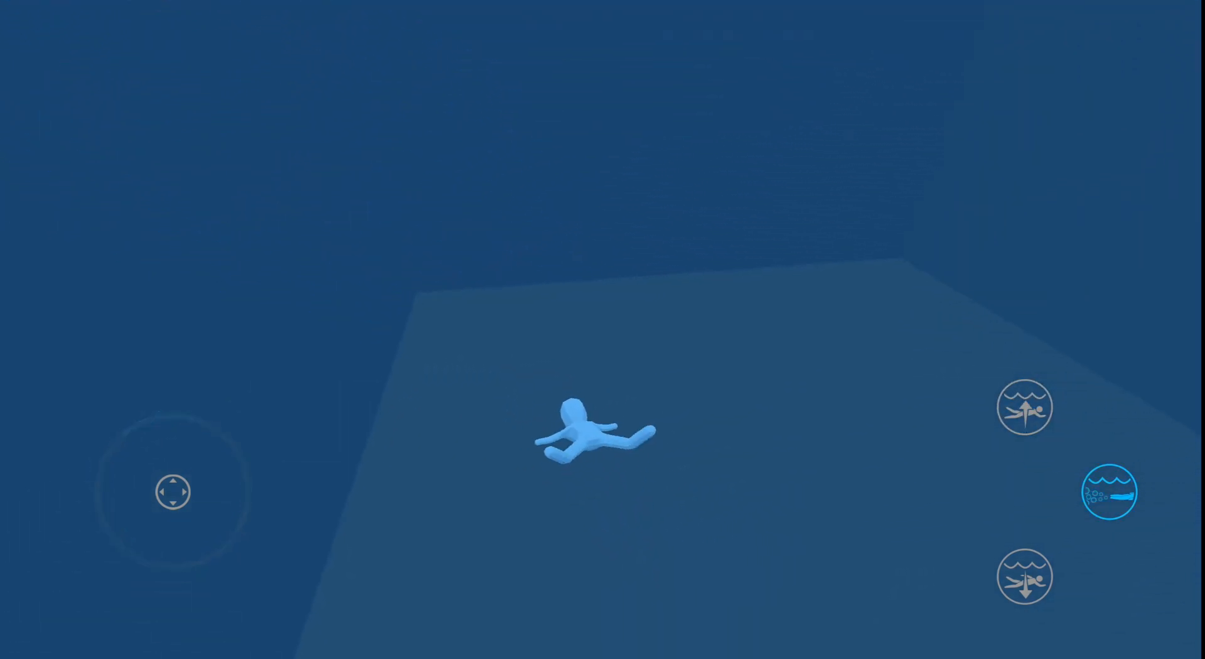